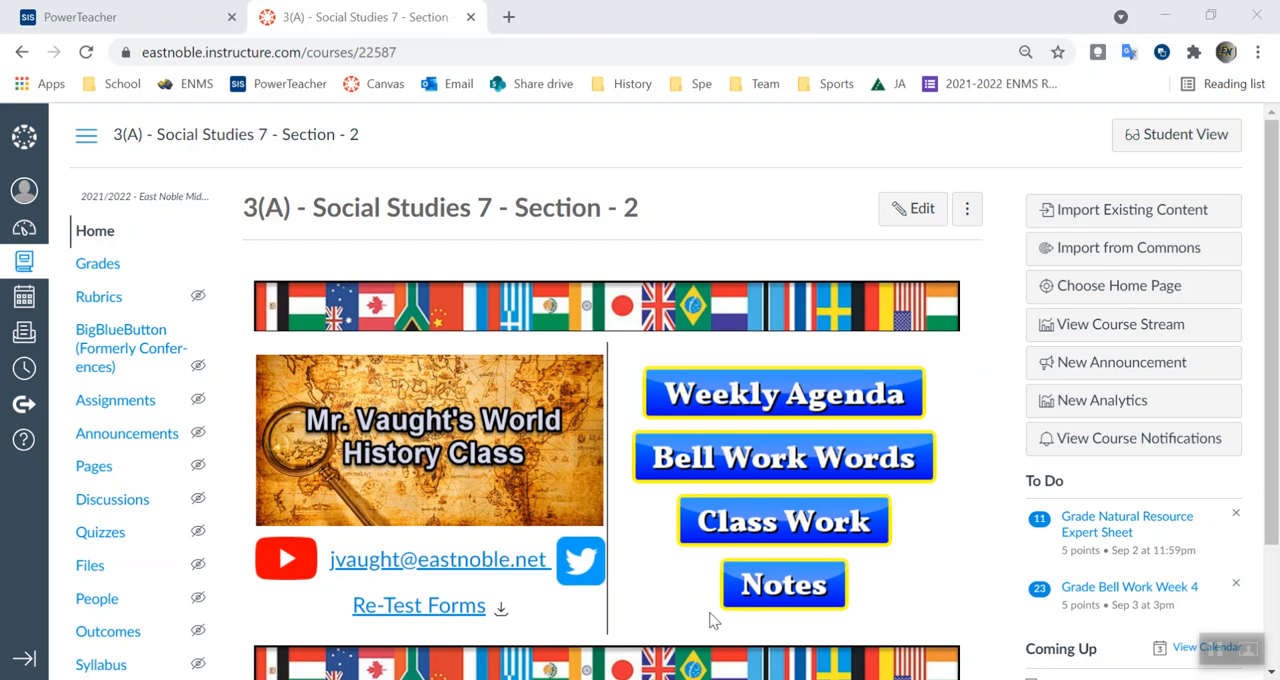
Open the August 30 to September 3 weekly agenda from the Weekly Agendas page.
click(784, 392)
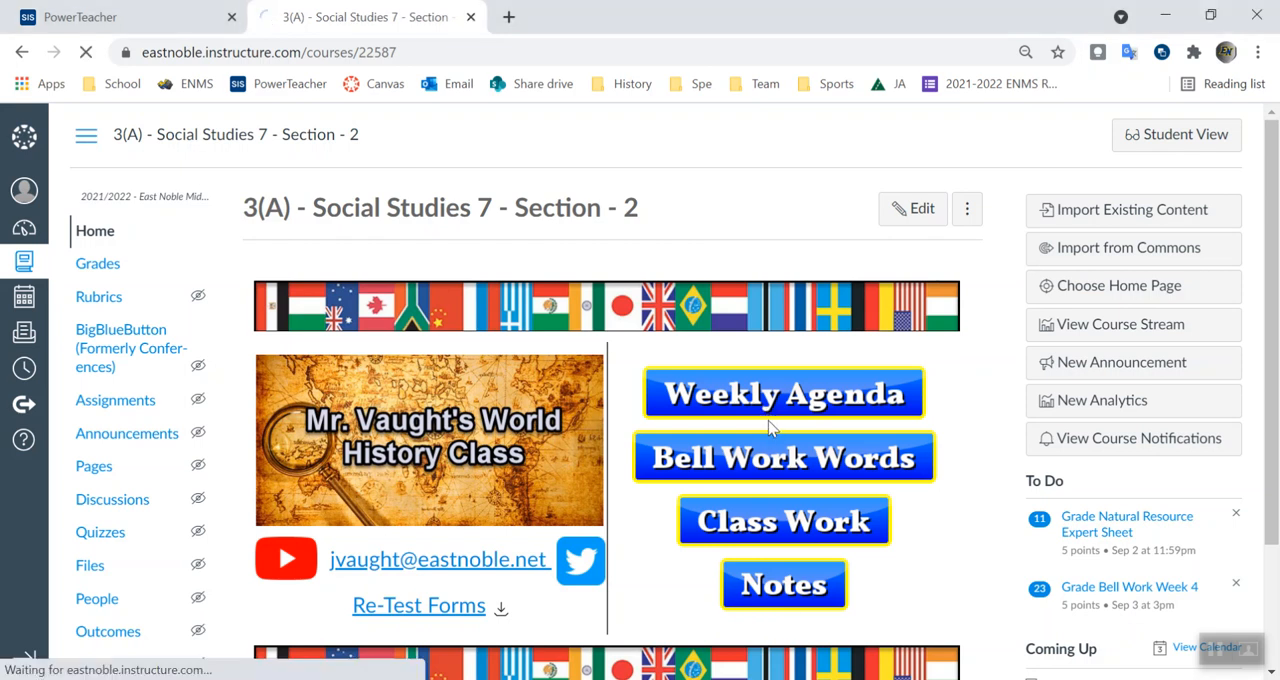
click(784, 392)
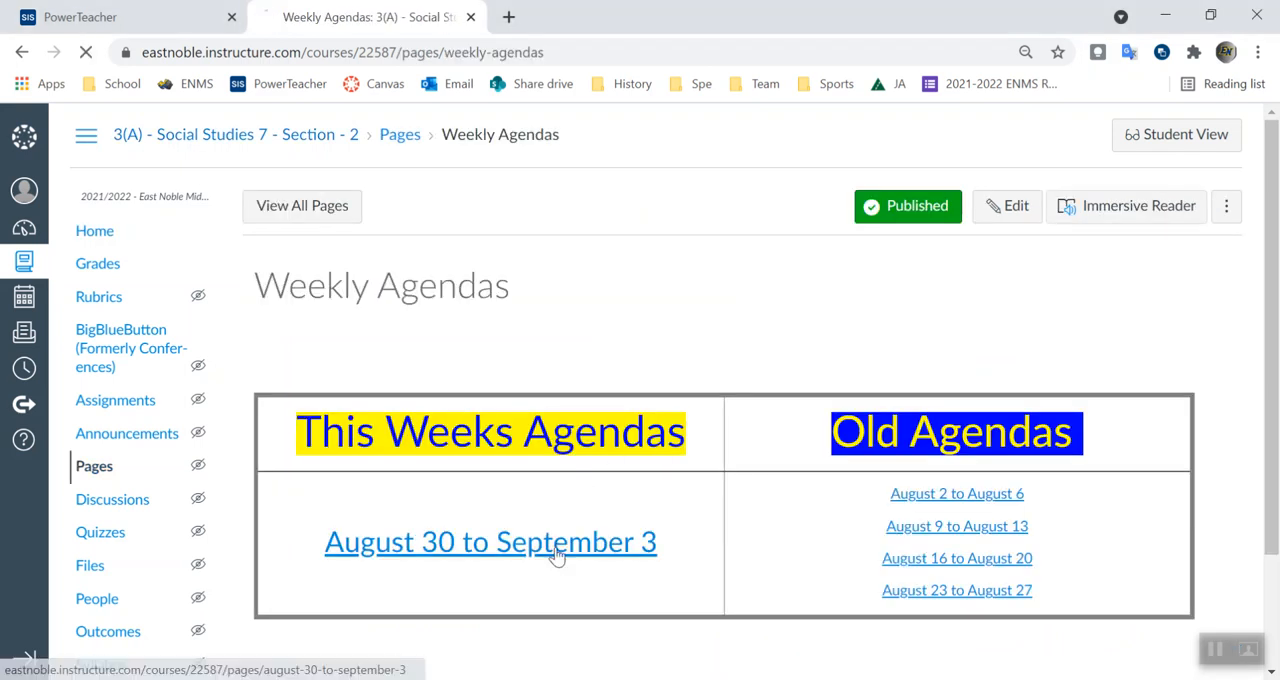
click(490, 540)
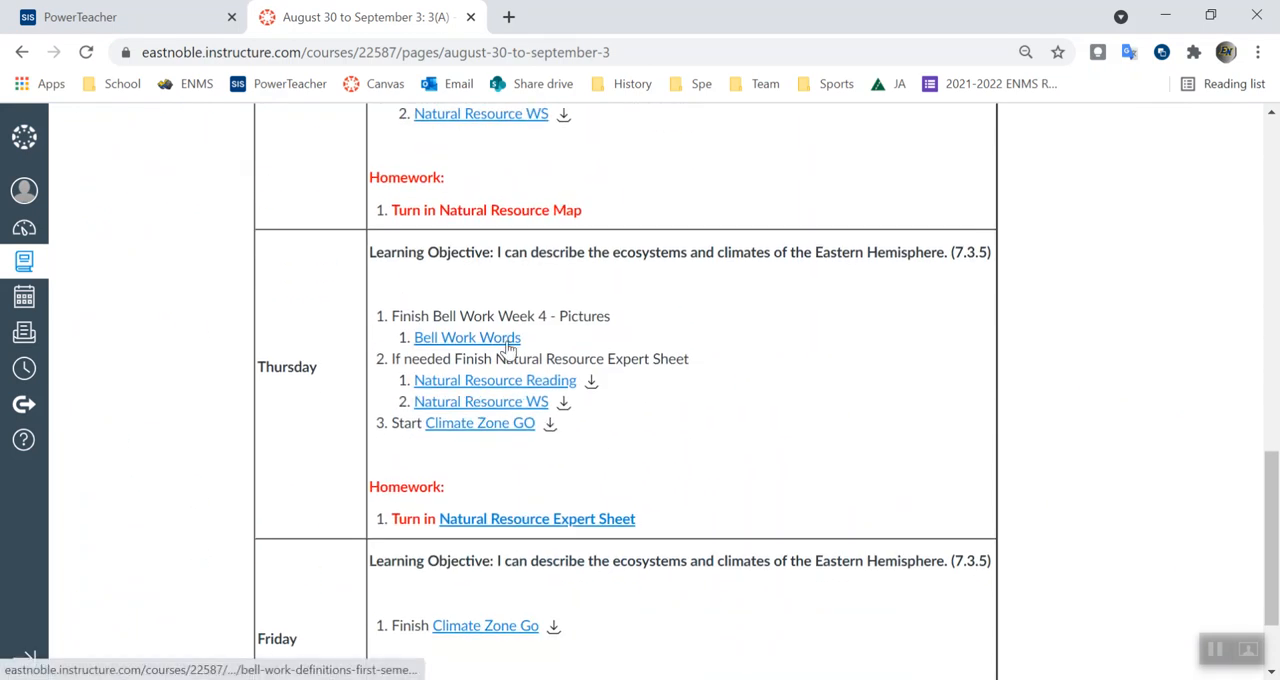
Open the Bell Work Definitions page and highlight the four Week 4 definitions.
click(466, 336)
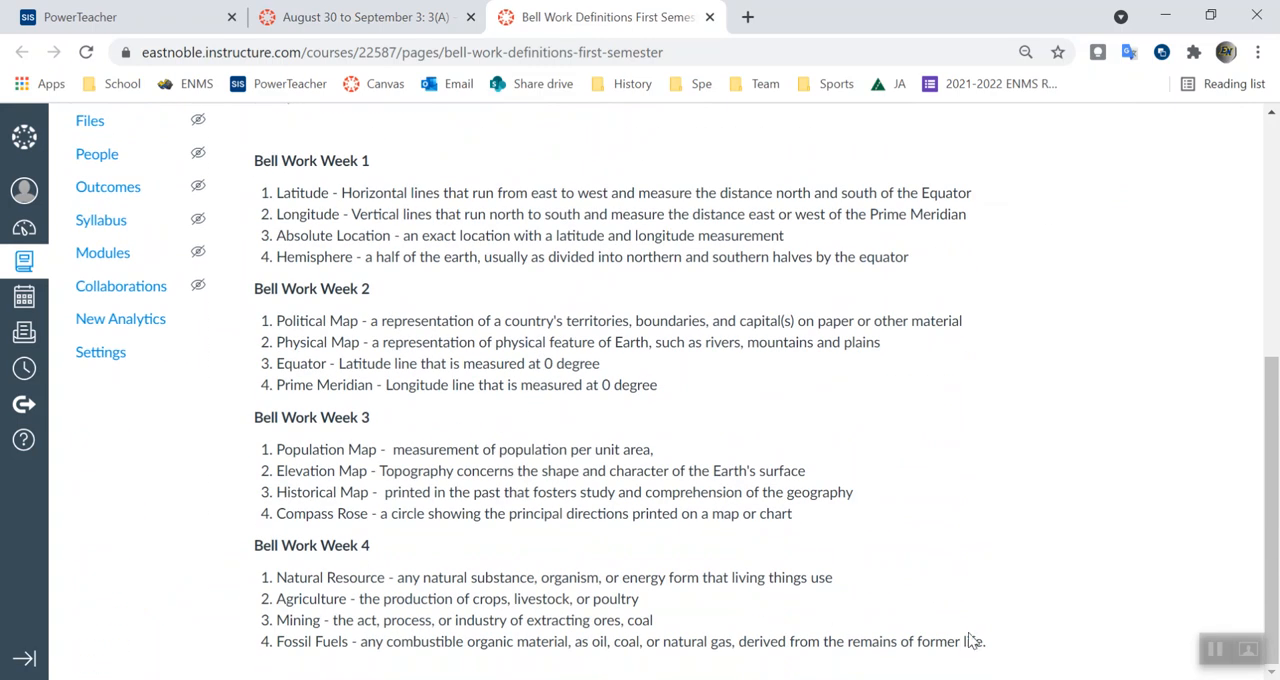
drag(276, 576, 984, 640)
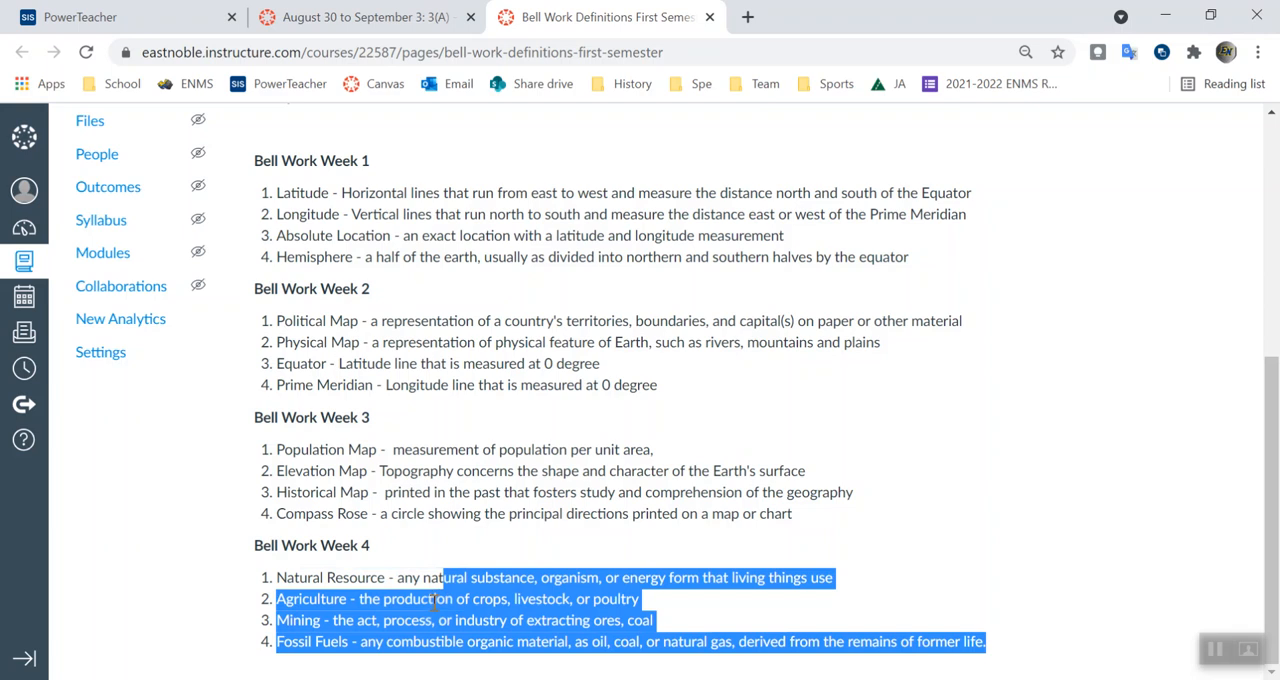
click(392, 584)
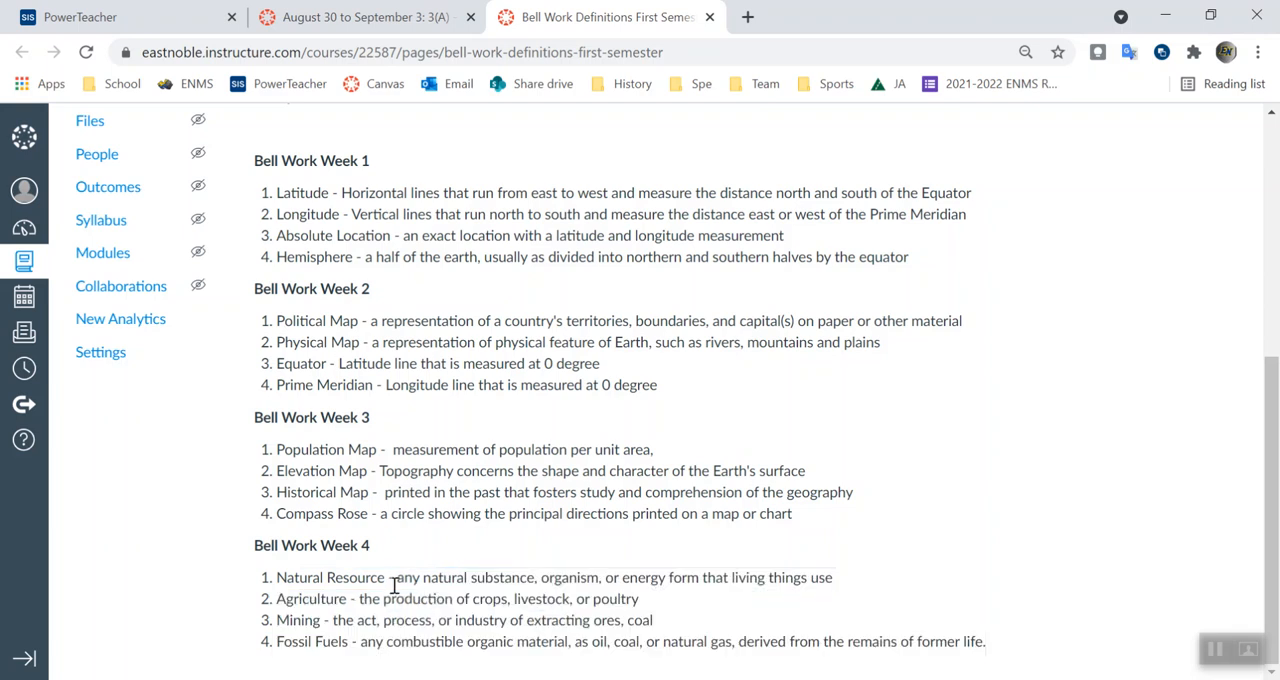
Highlight individual Week 4 terms, including Natural Resource and Agriculture.
double_click(330, 576)
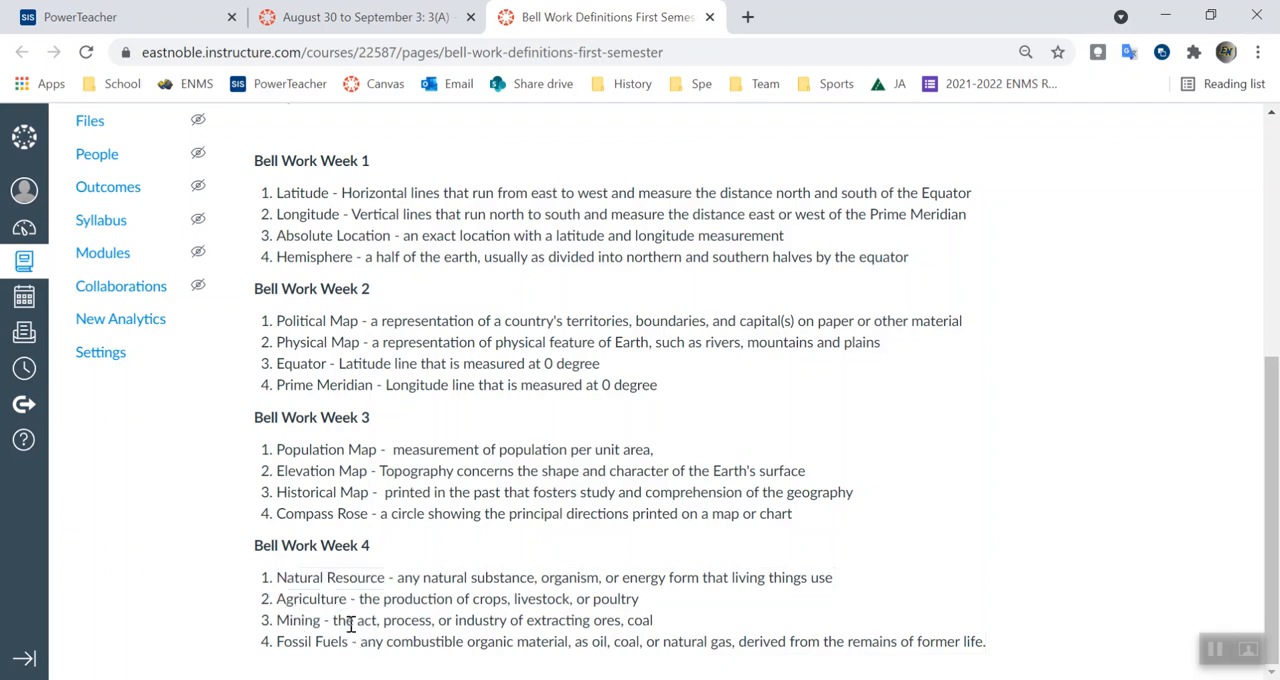
double_click(348, 576)
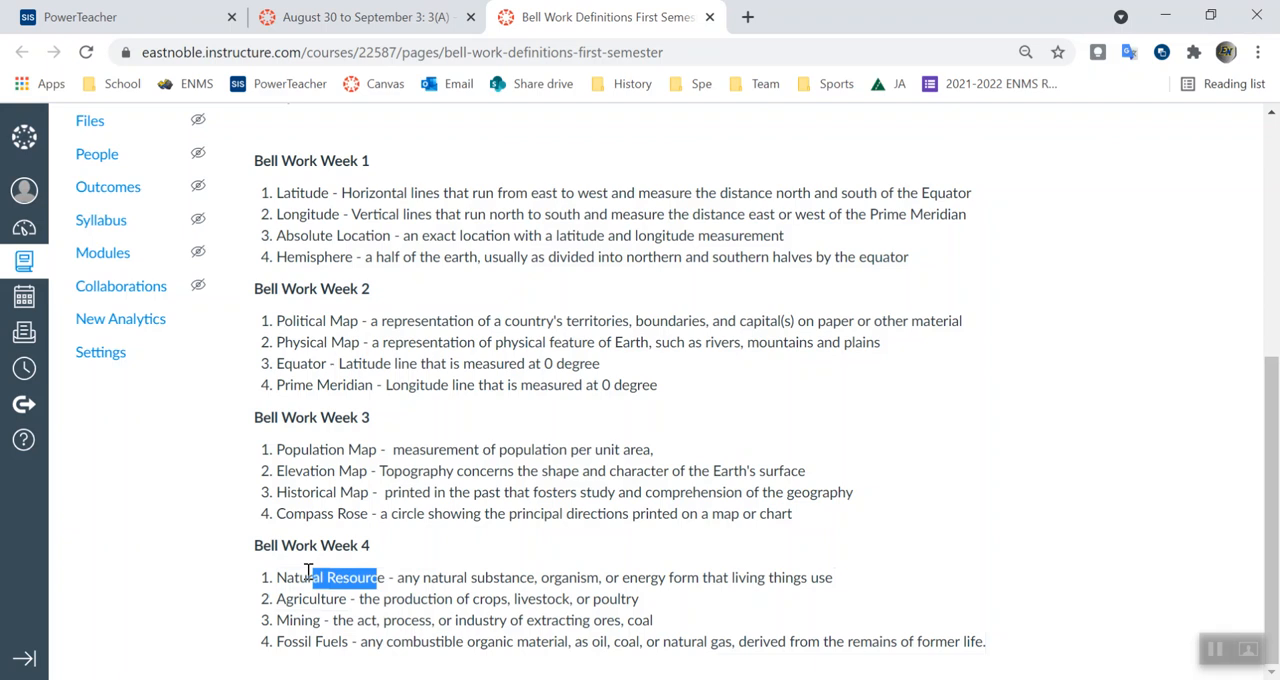
double_click(312, 640)
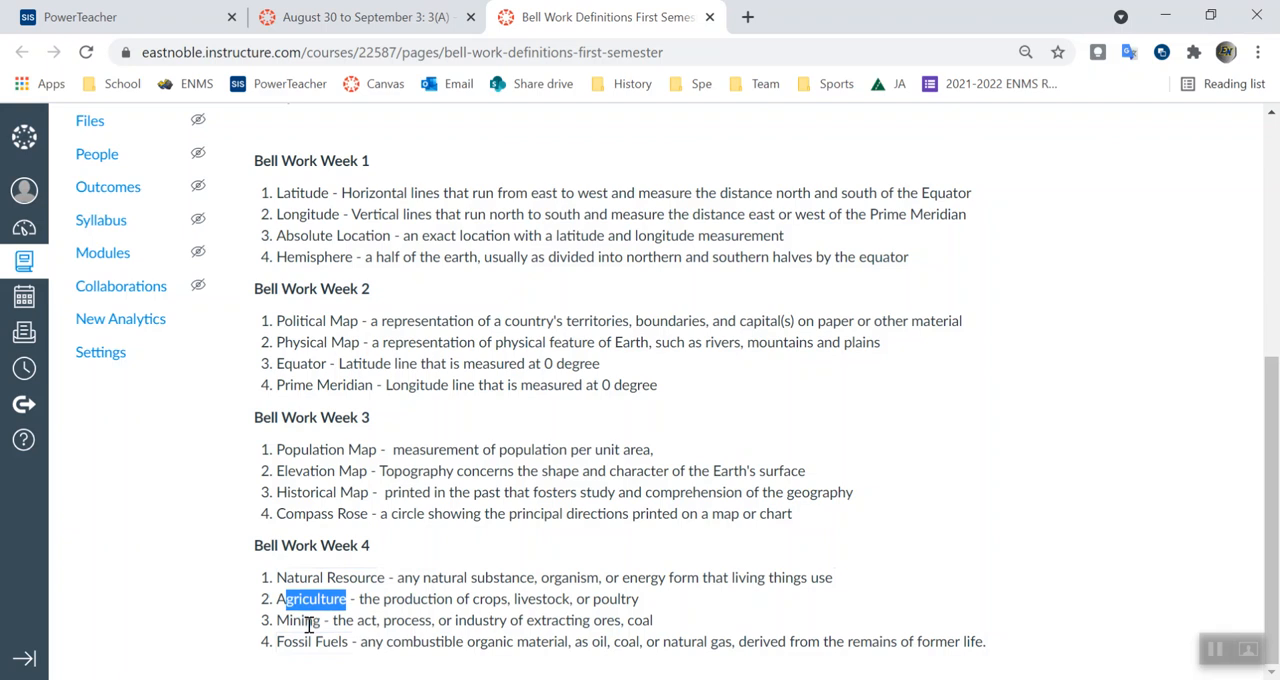
mouse_move(490, 316)
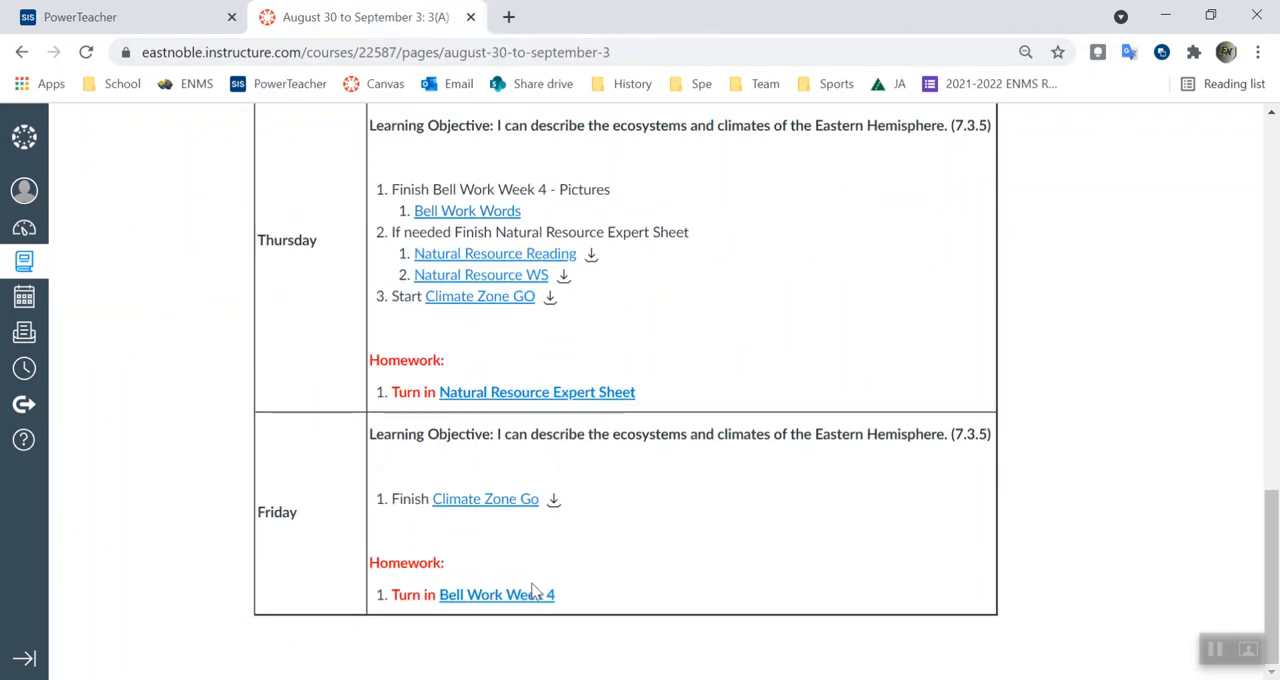
mouse_move(496, 594)
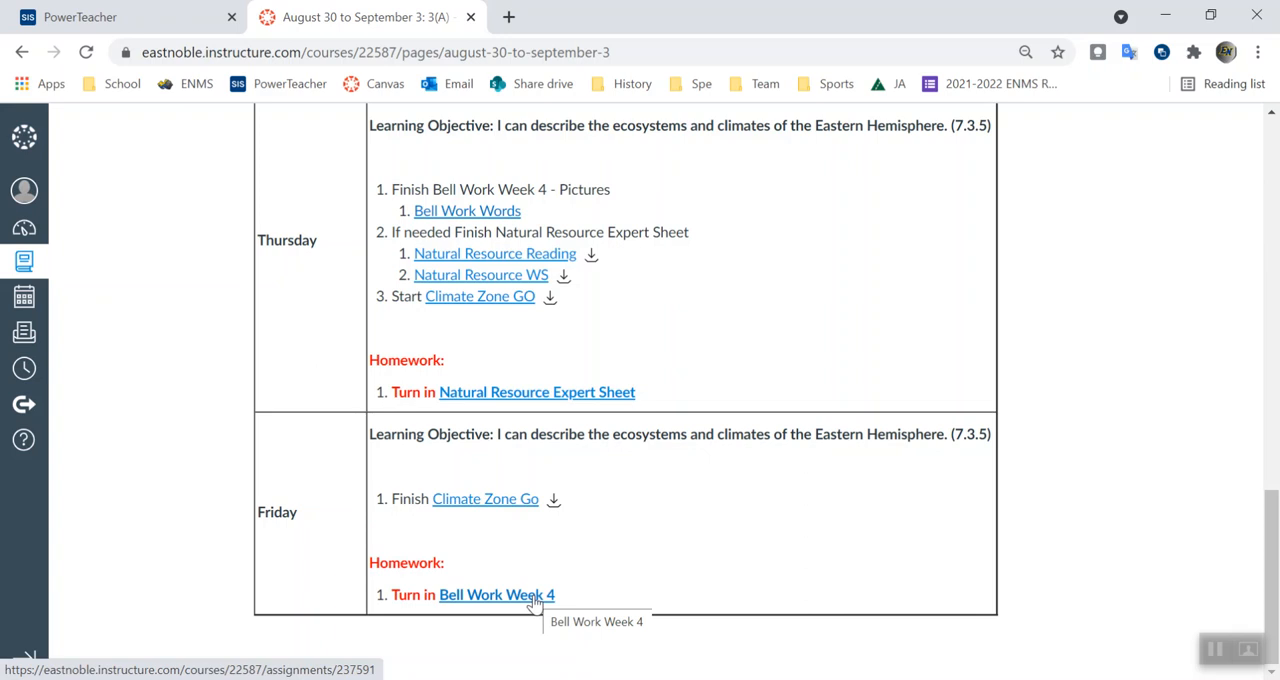
mouse_move(640, 120)
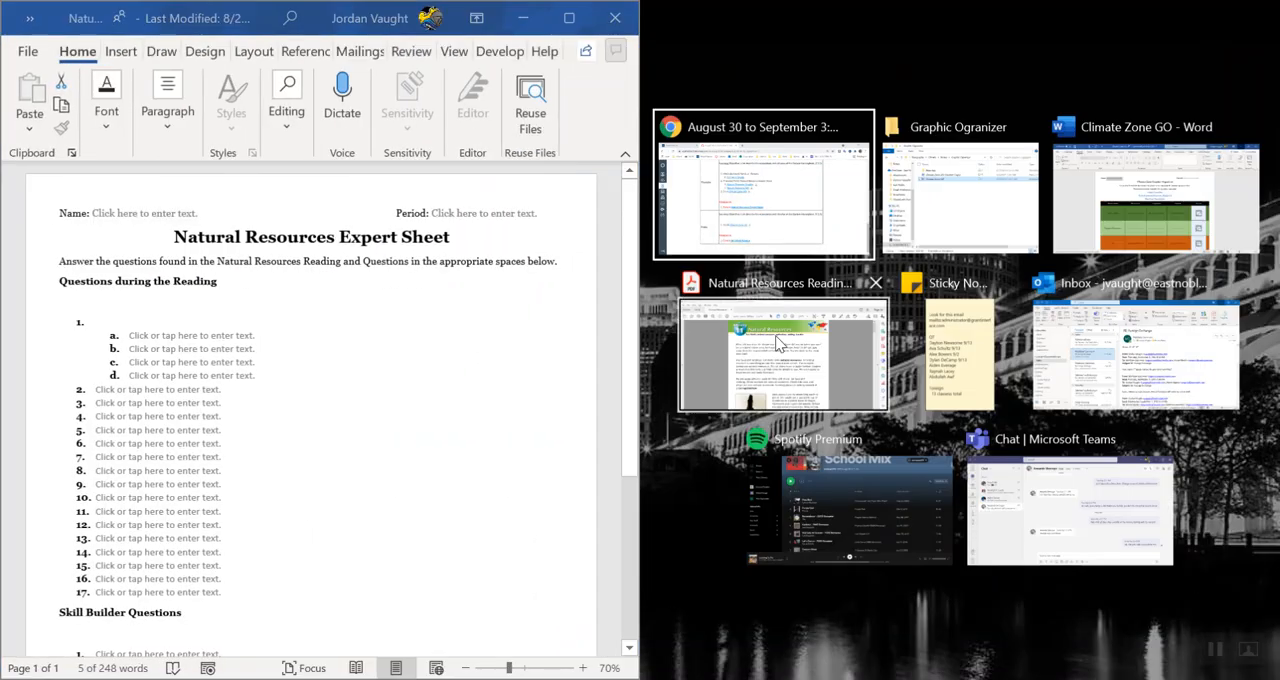
Snap the Natural Resources Reading PDF beside the Expert Sheet and scroll to the South America map.
click(782, 356)
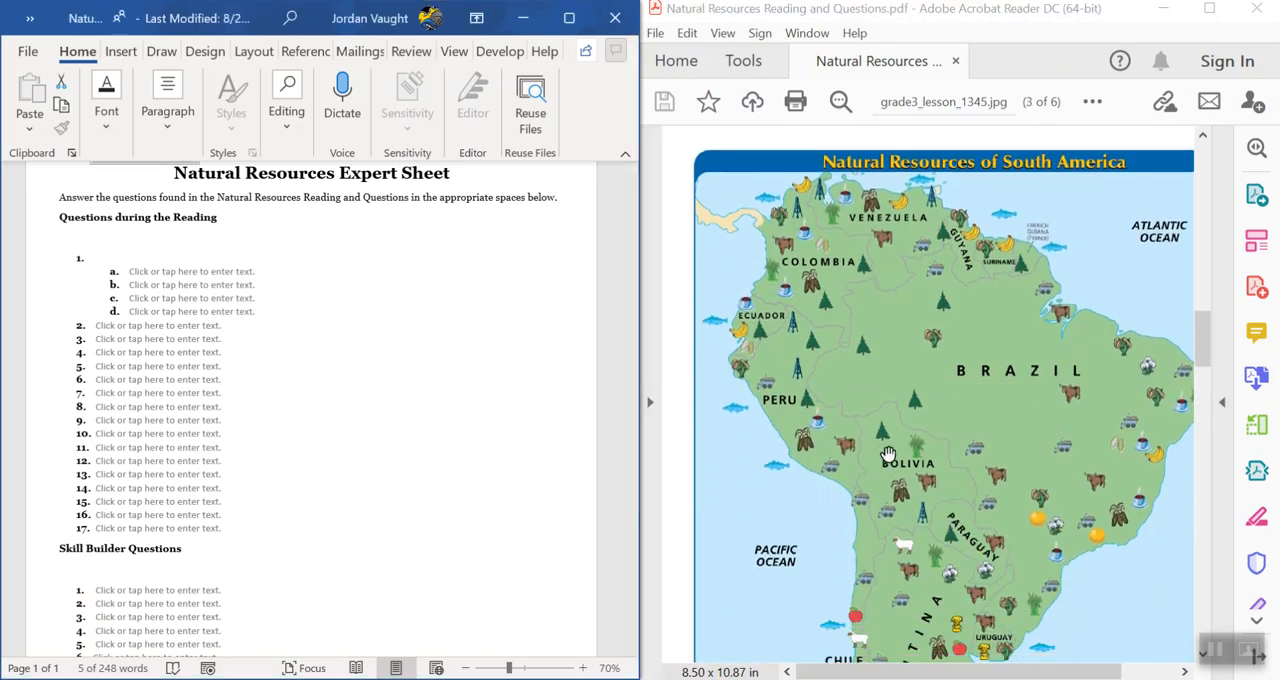
scroll(down, 3)
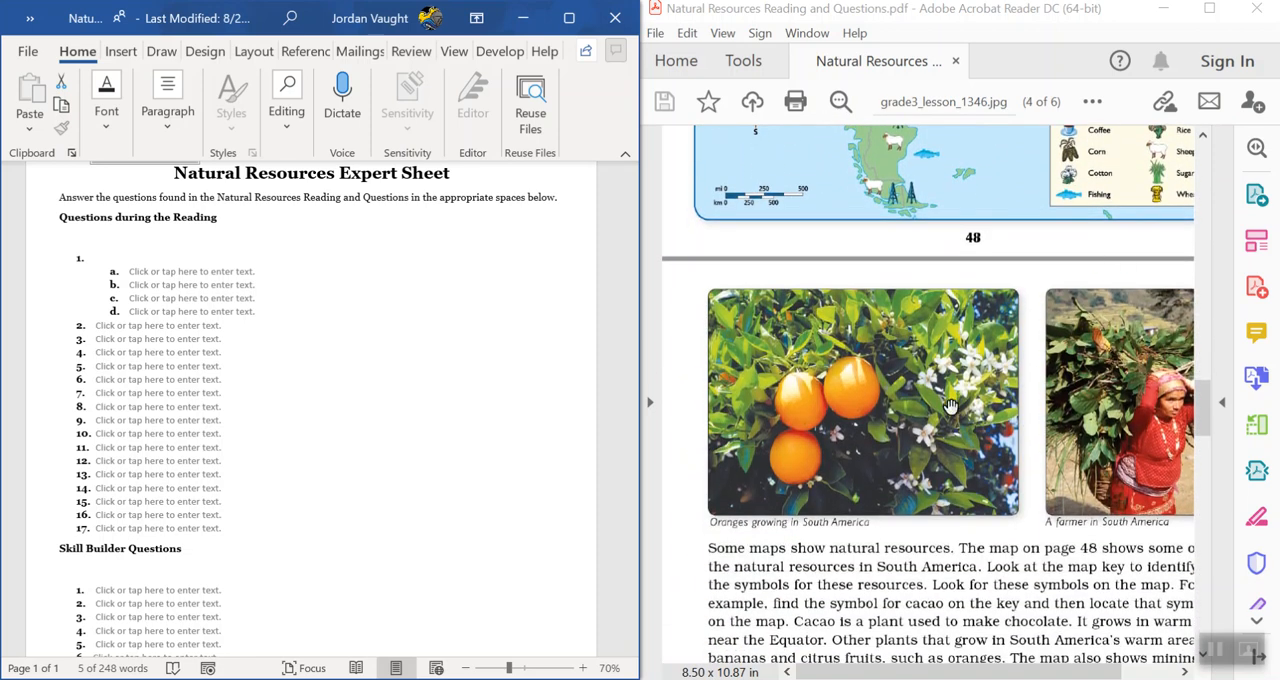
mouse_move(956, 408)
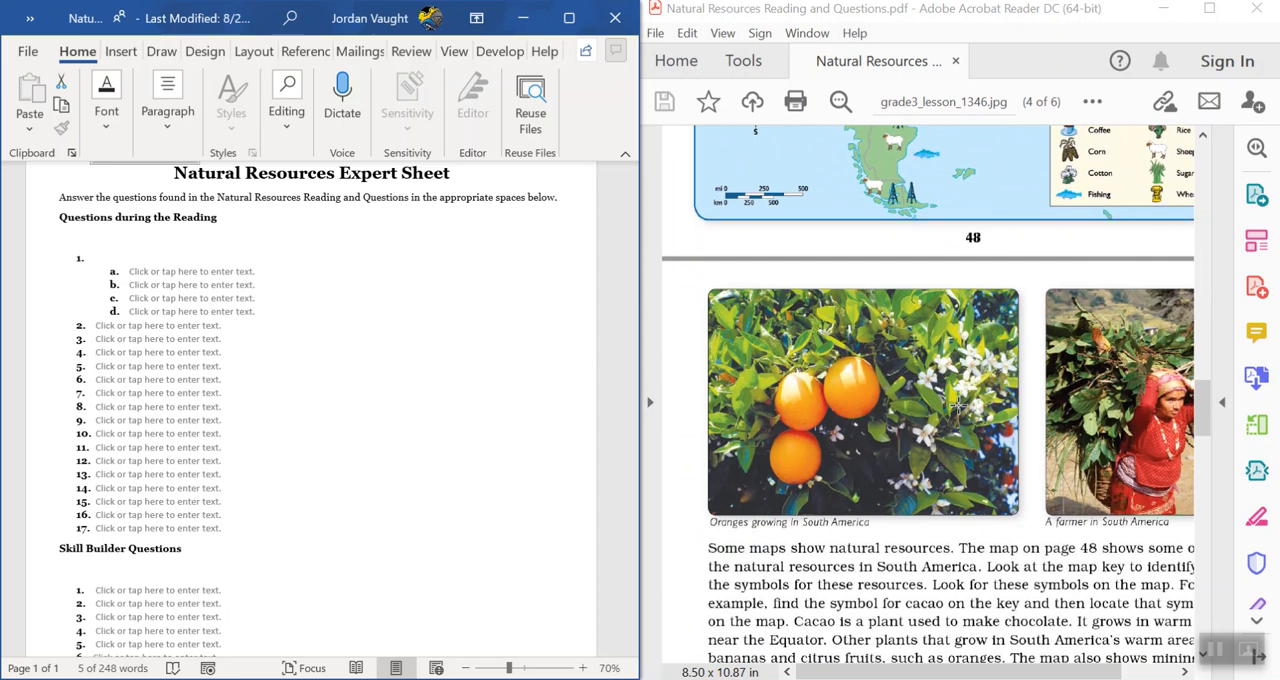
scroll(down, 3)
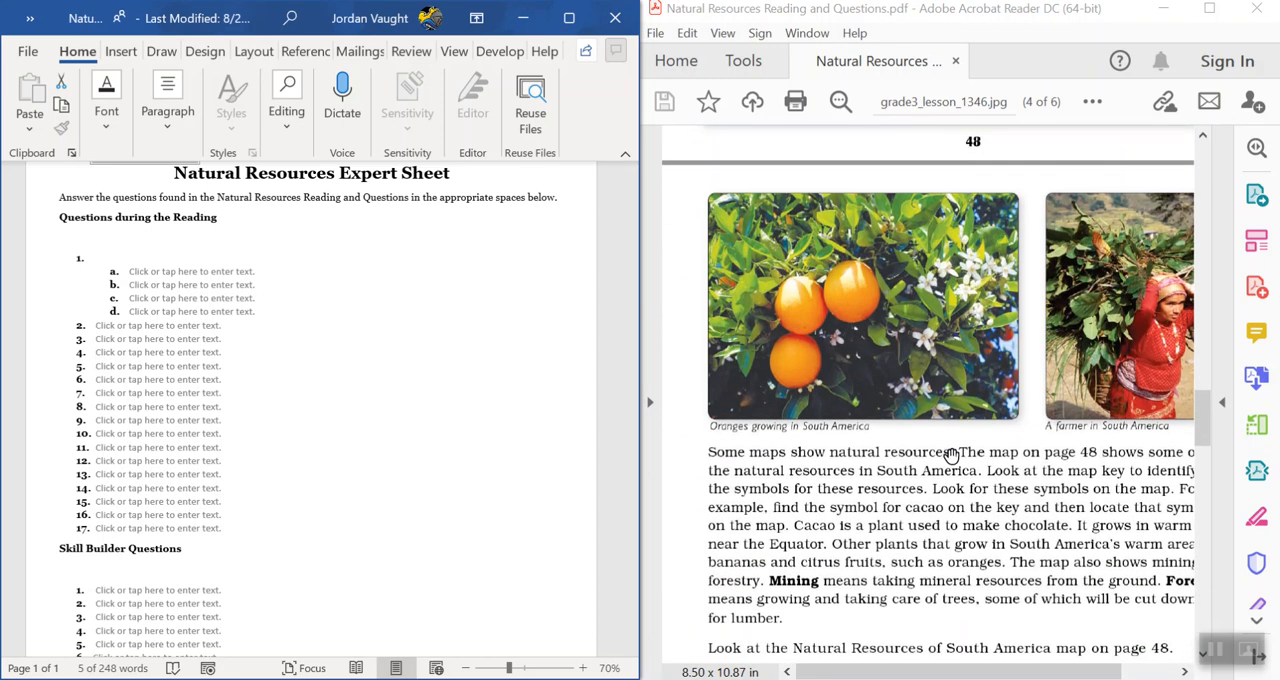
scroll(down, 3)
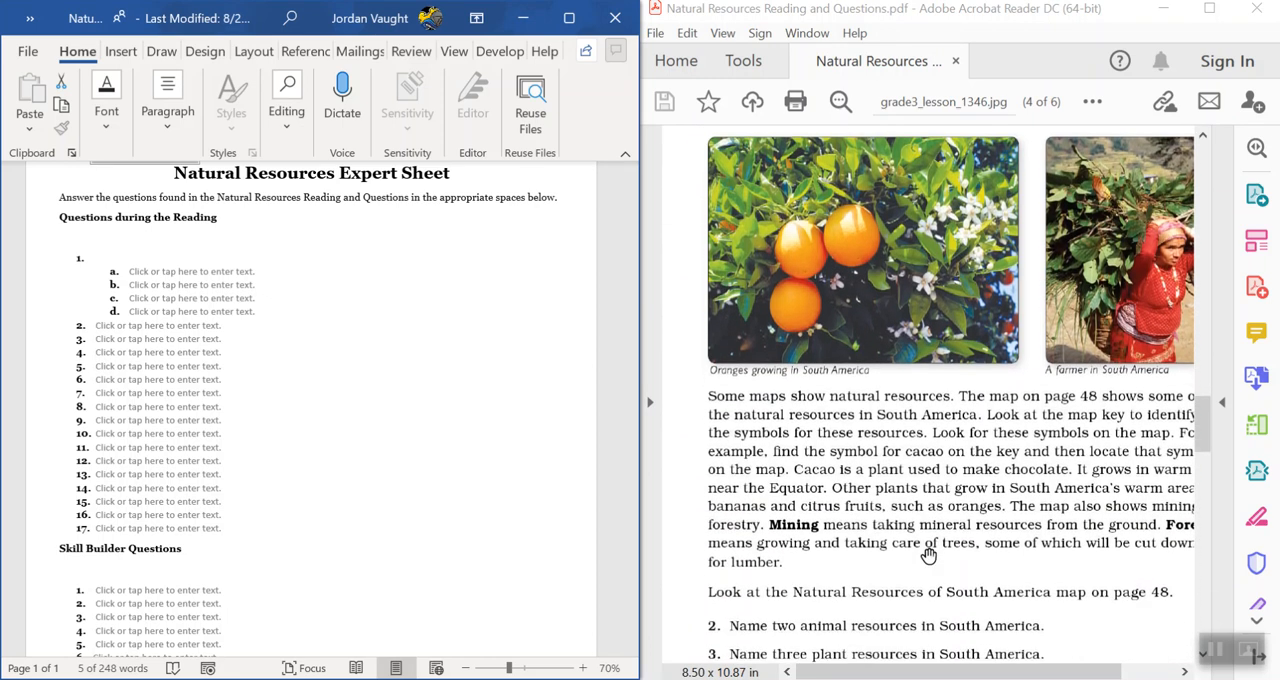
scroll(down, 3)
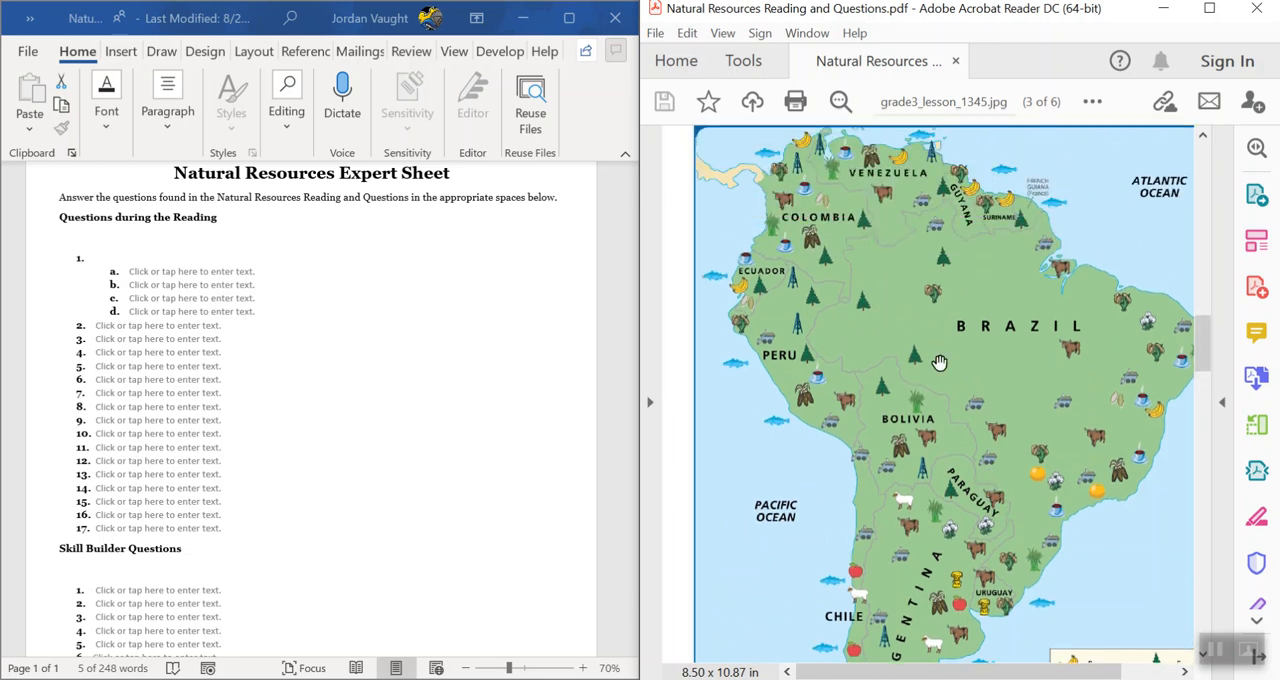
mouse_move(888, 400)
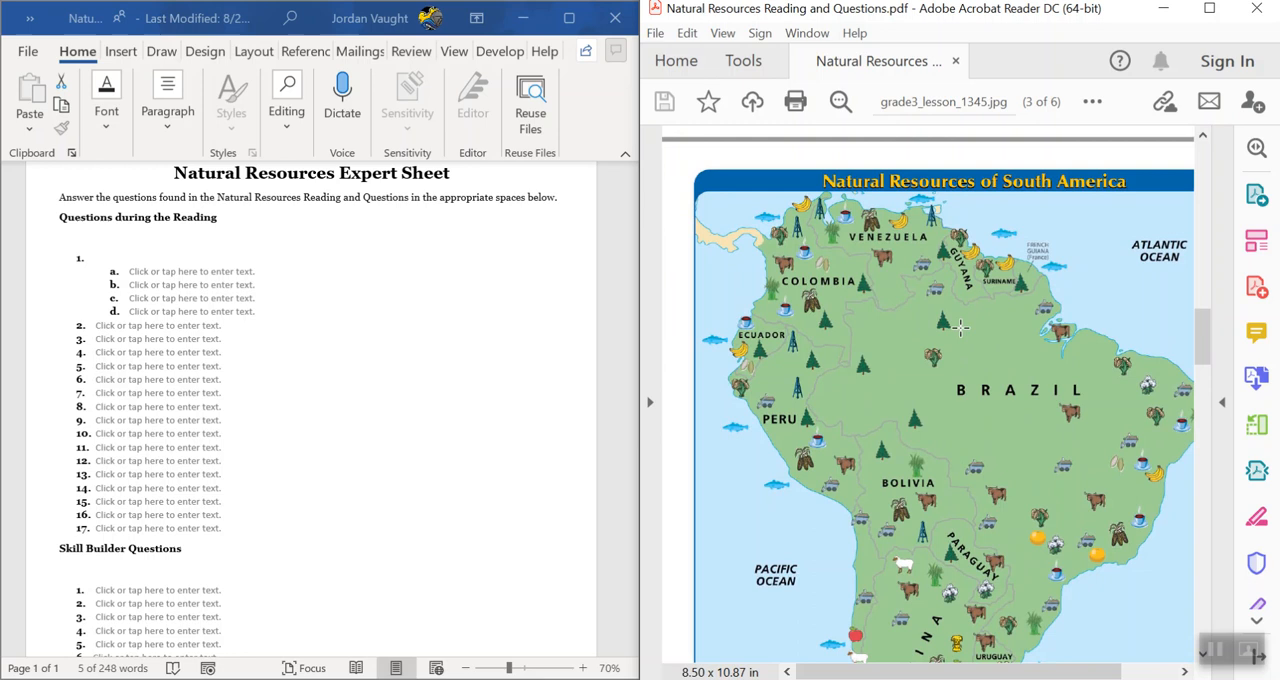
mouse_move(964, 336)
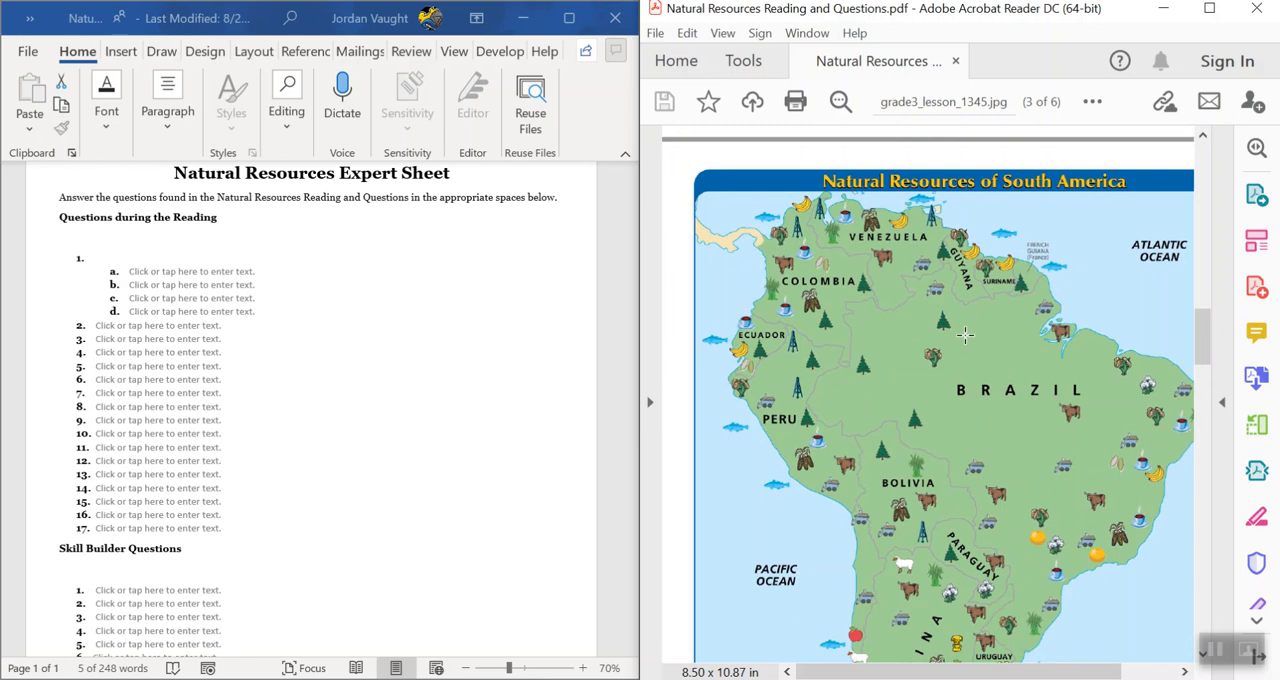
Scroll through the South America questions 2–6 down to the map key.
scroll(down, 3)
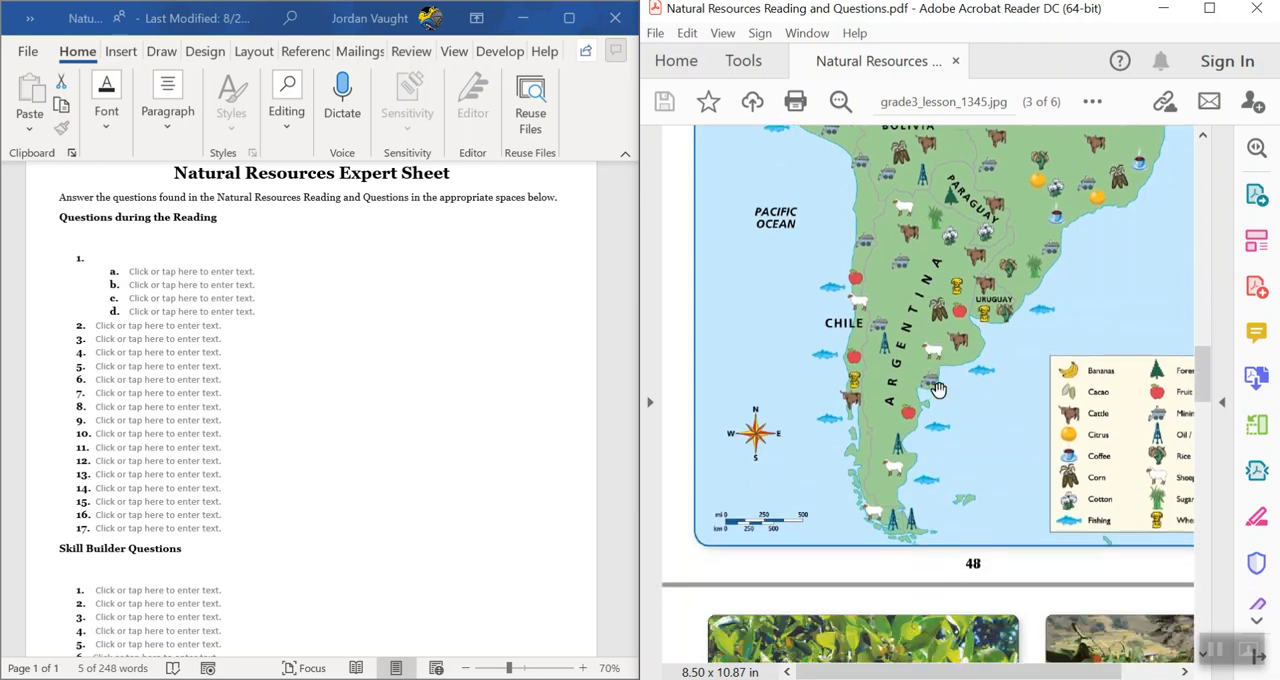
scroll(down, 3)
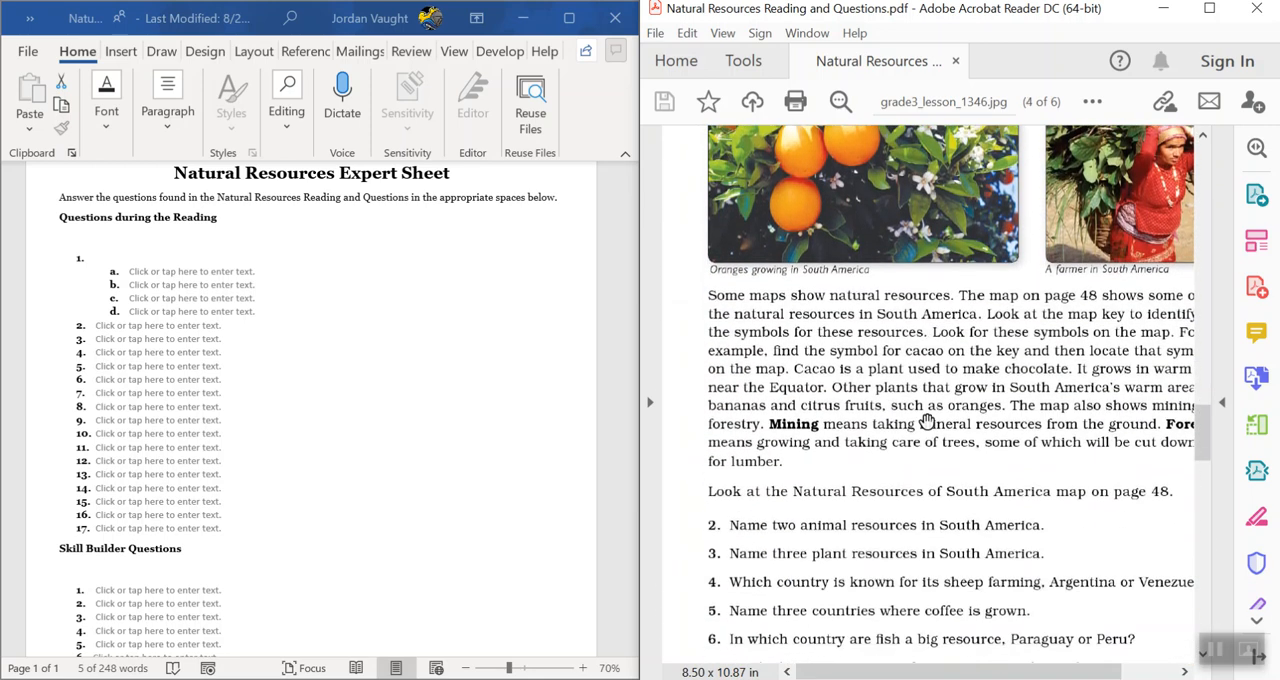
scroll(down, 3)
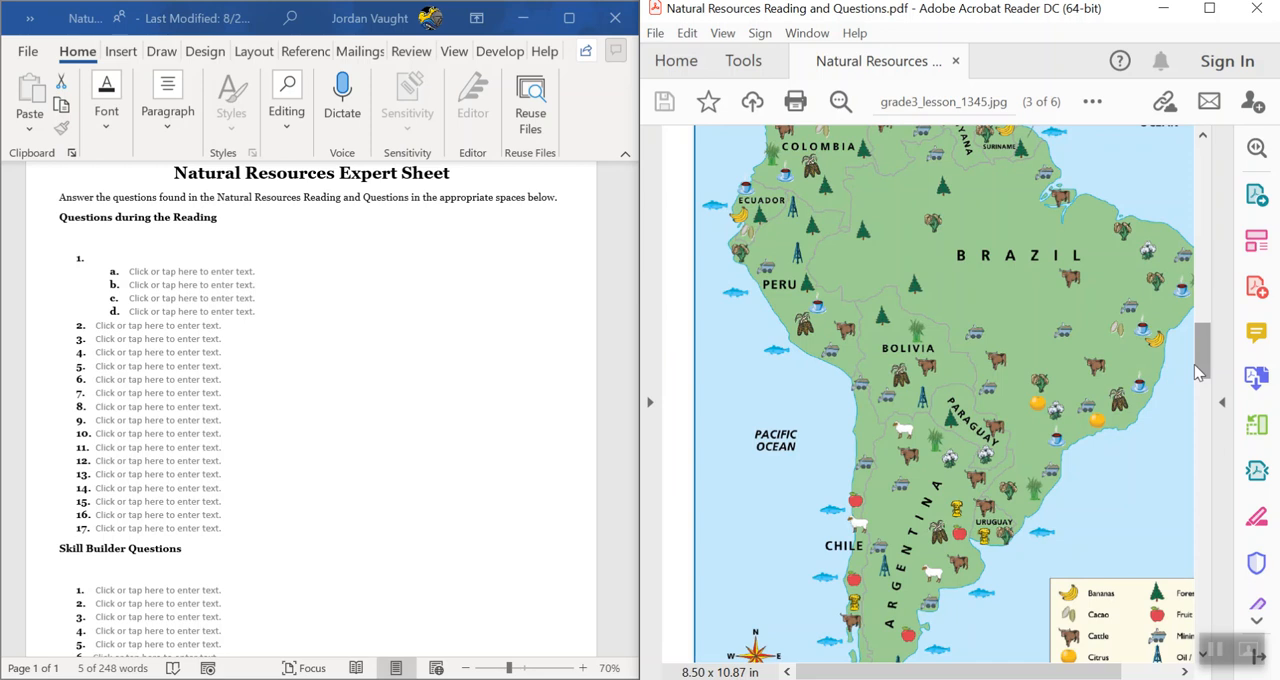
scroll(down, 3)
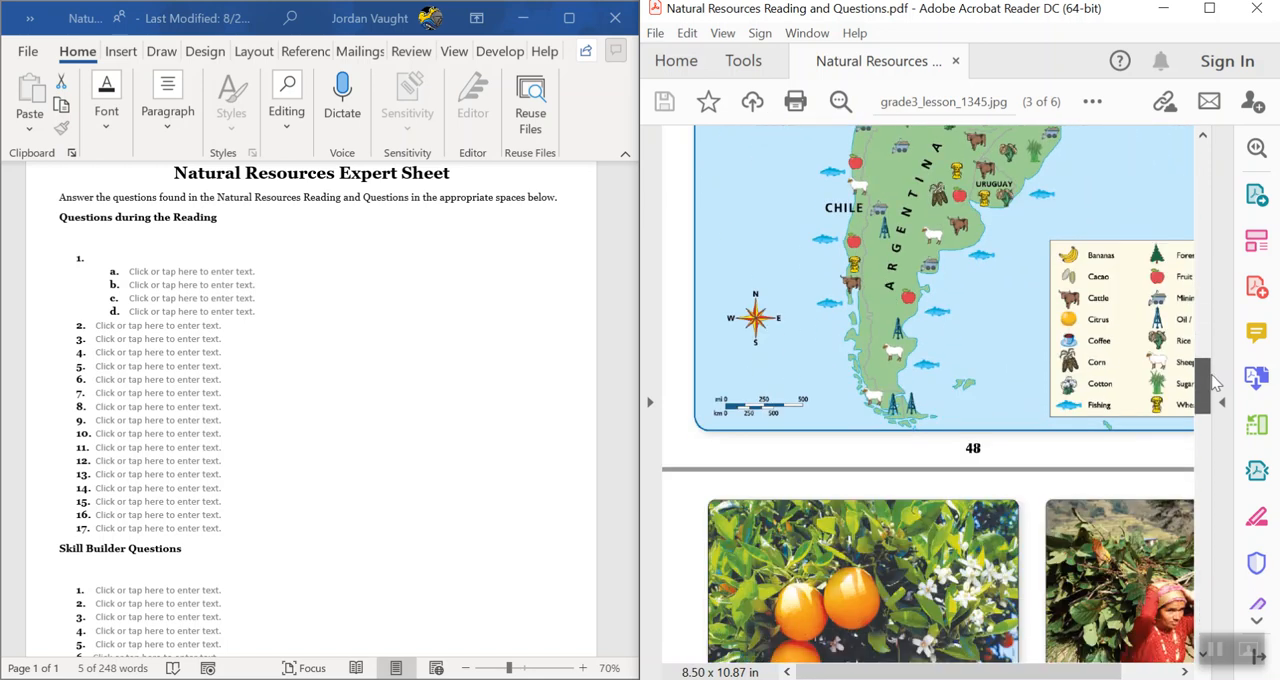
Scroll down to the Canada map on page 50 and its questions 11–17.
scroll(down, 3)
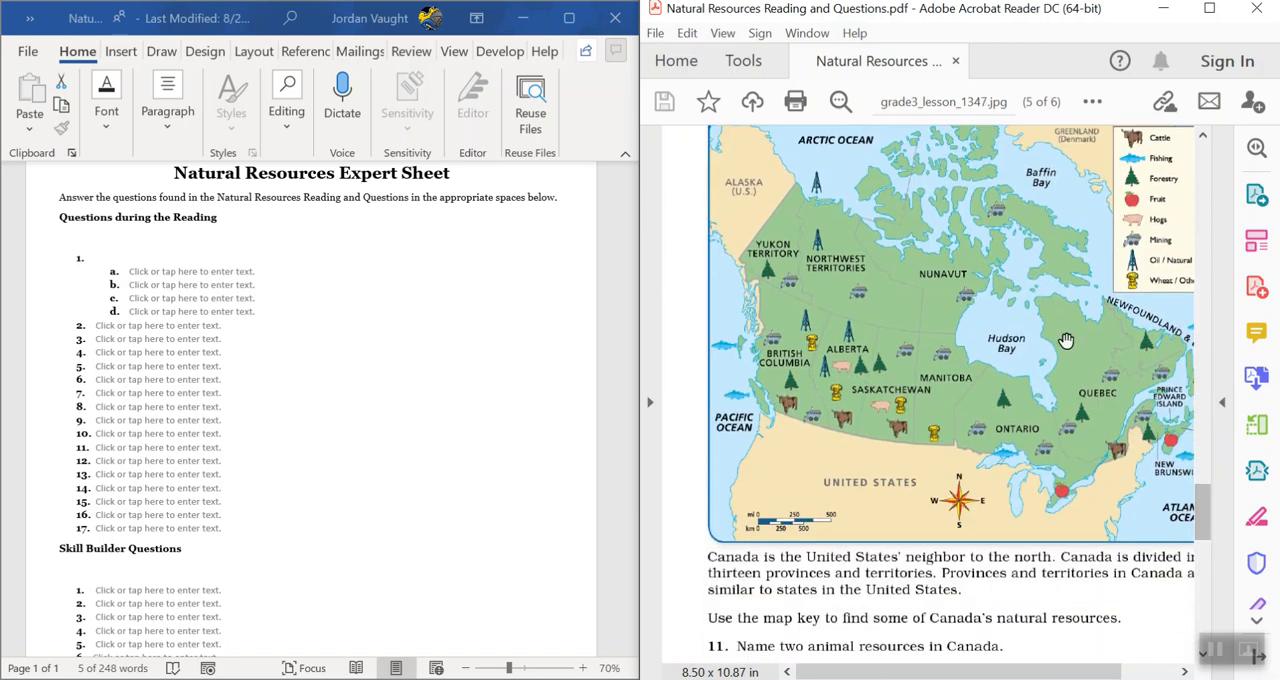
scroll(down, 3)
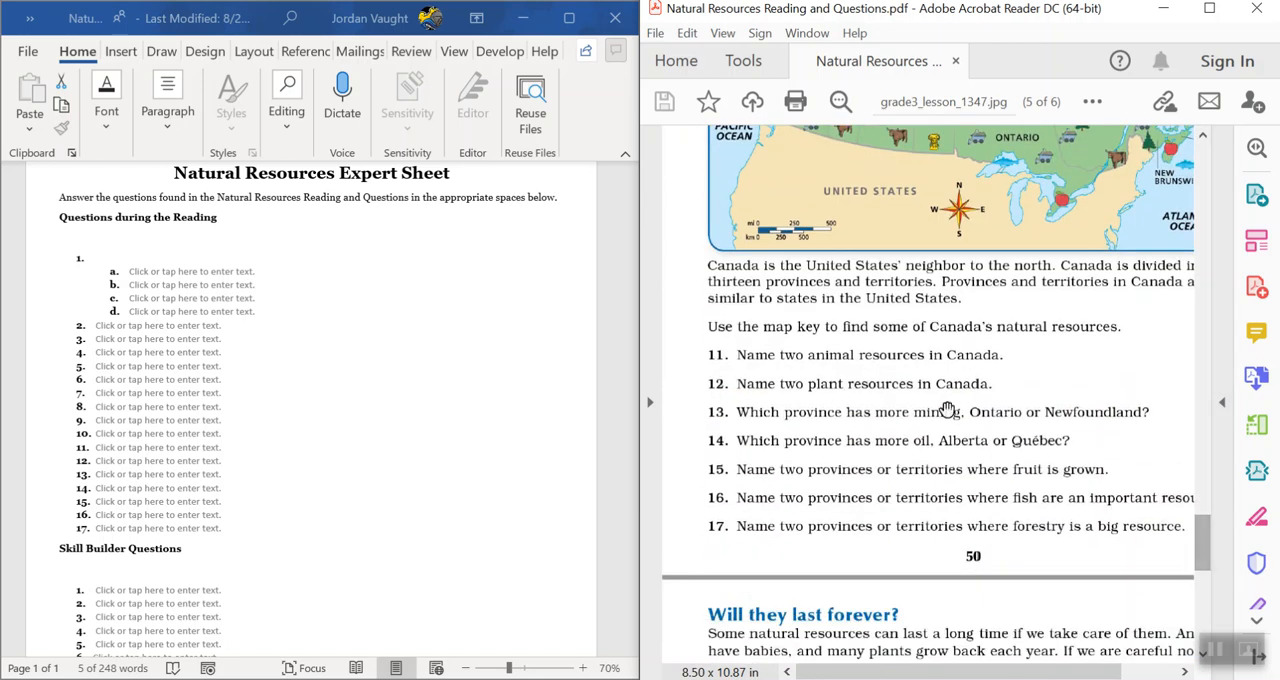
mouse_move(872, 524)
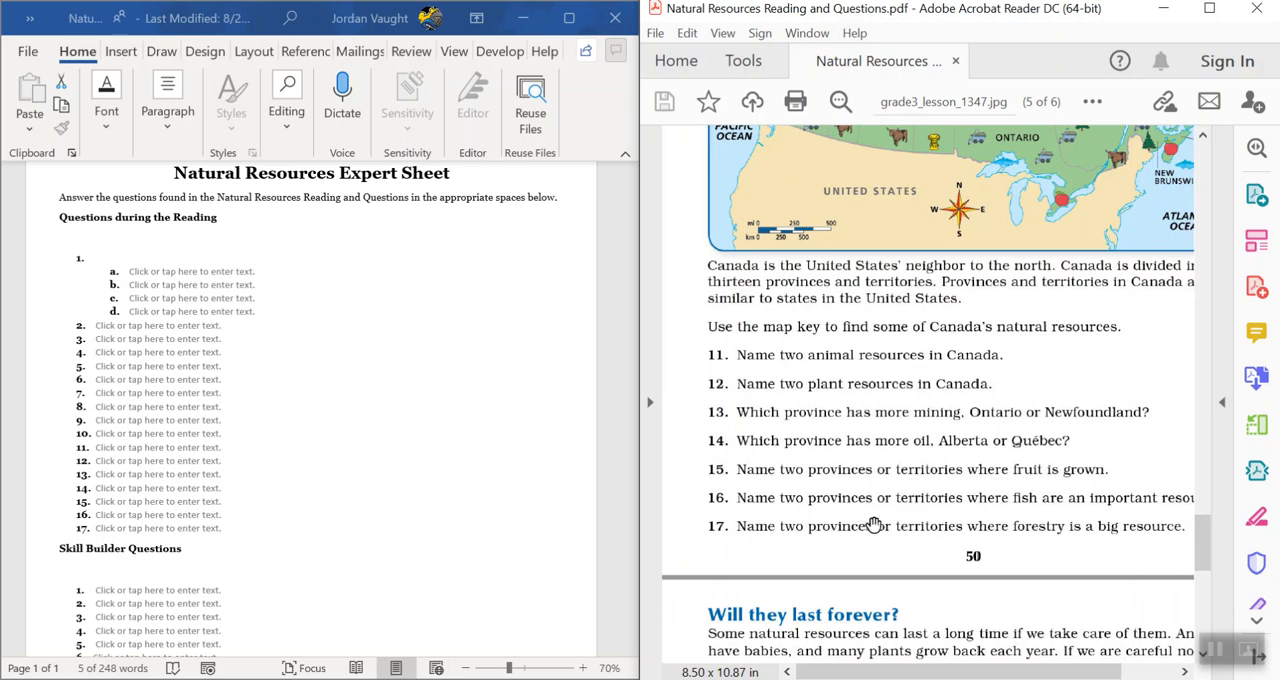
mouse_move(896, 476)
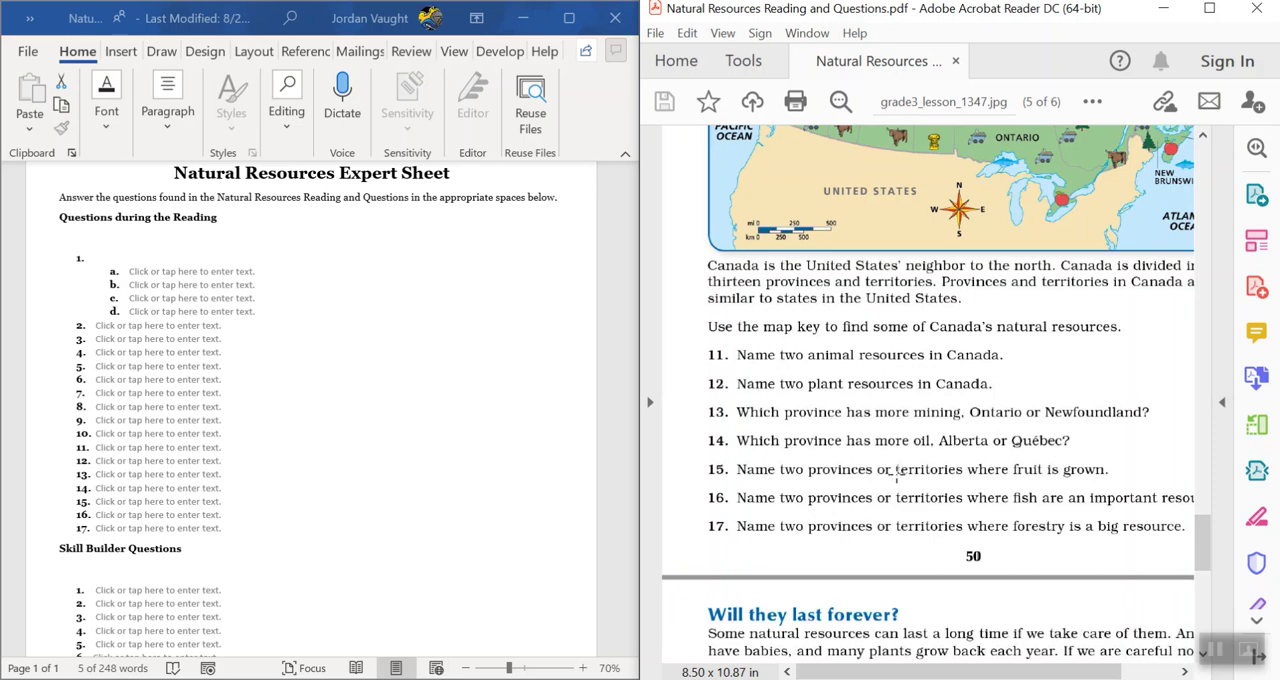
mouse_move(848, 392)
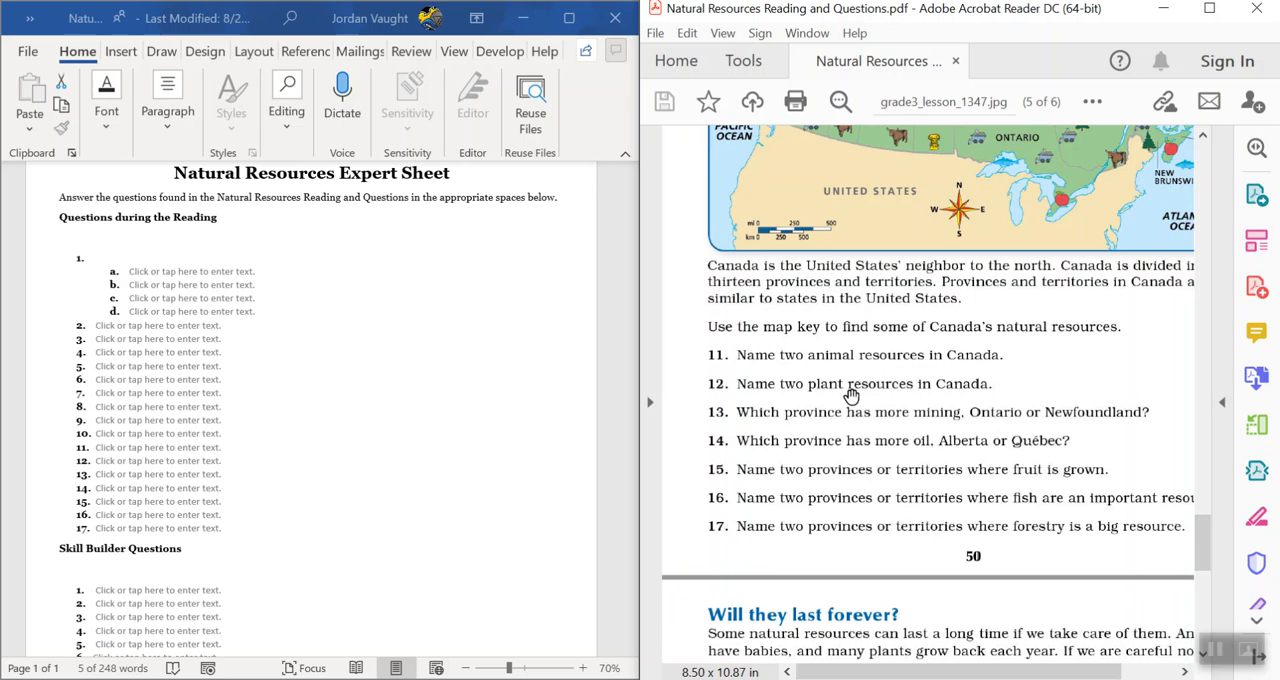
mouse_move(1016, 438)
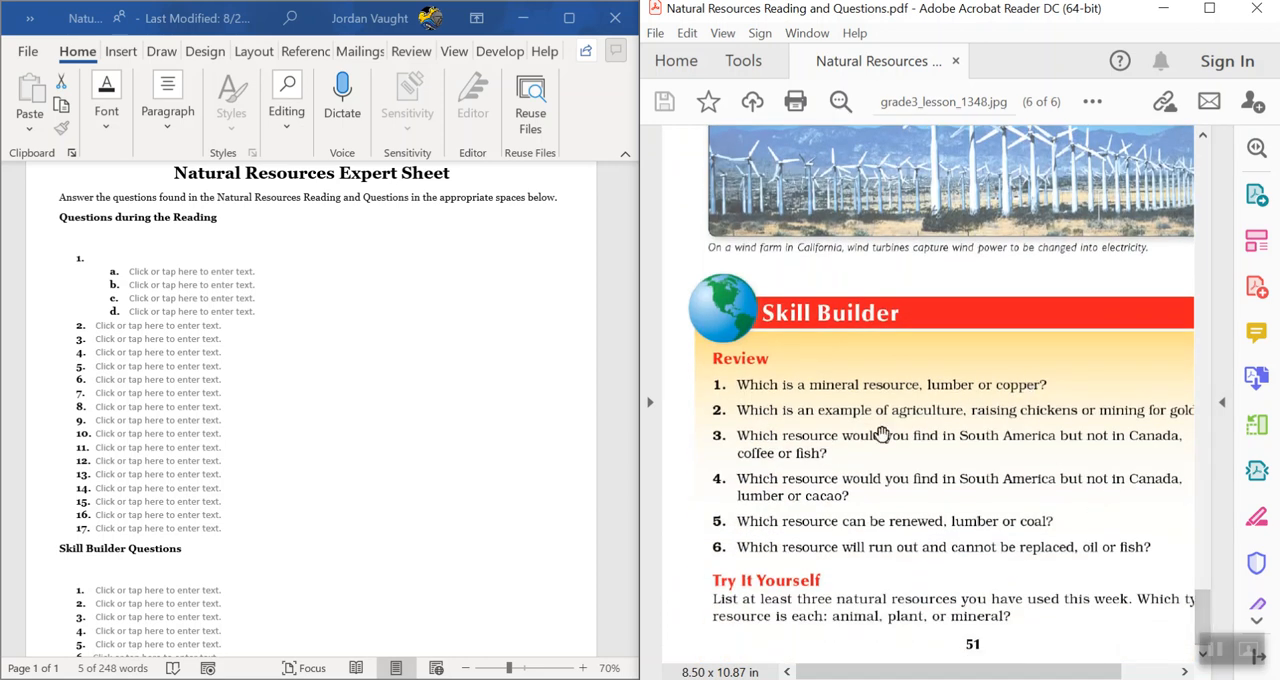
mouse_move(872, 412)
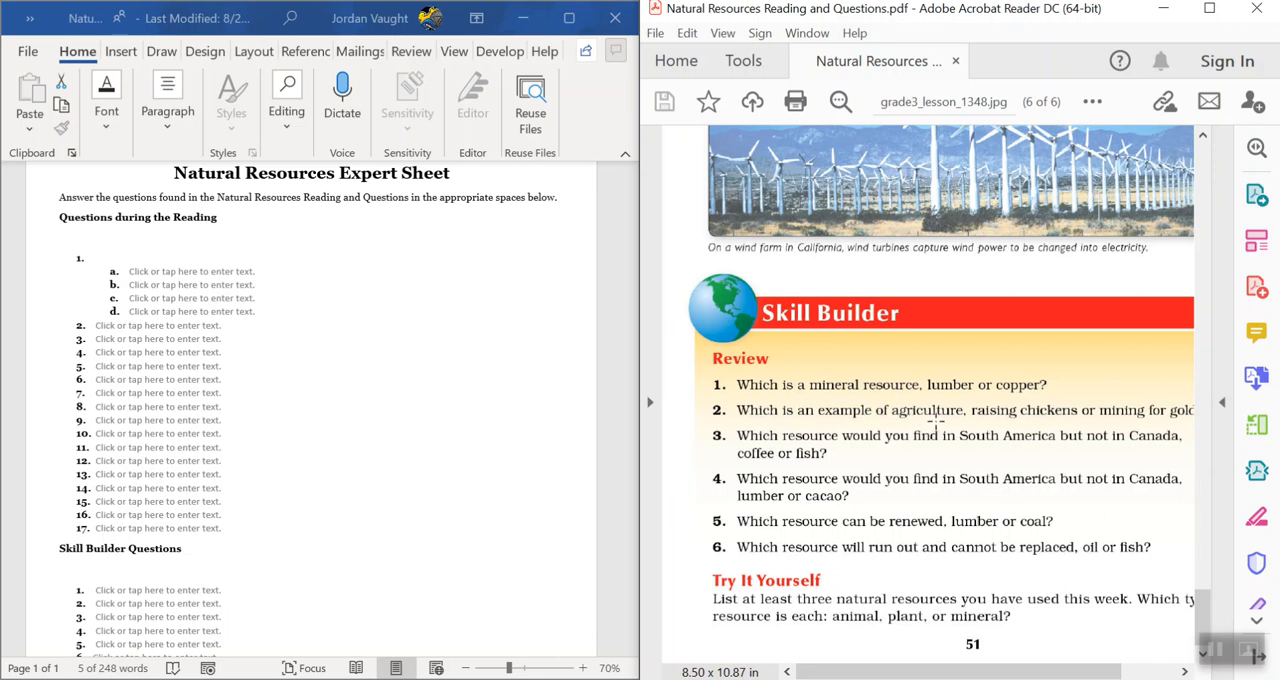
mouse_move(916, 438)
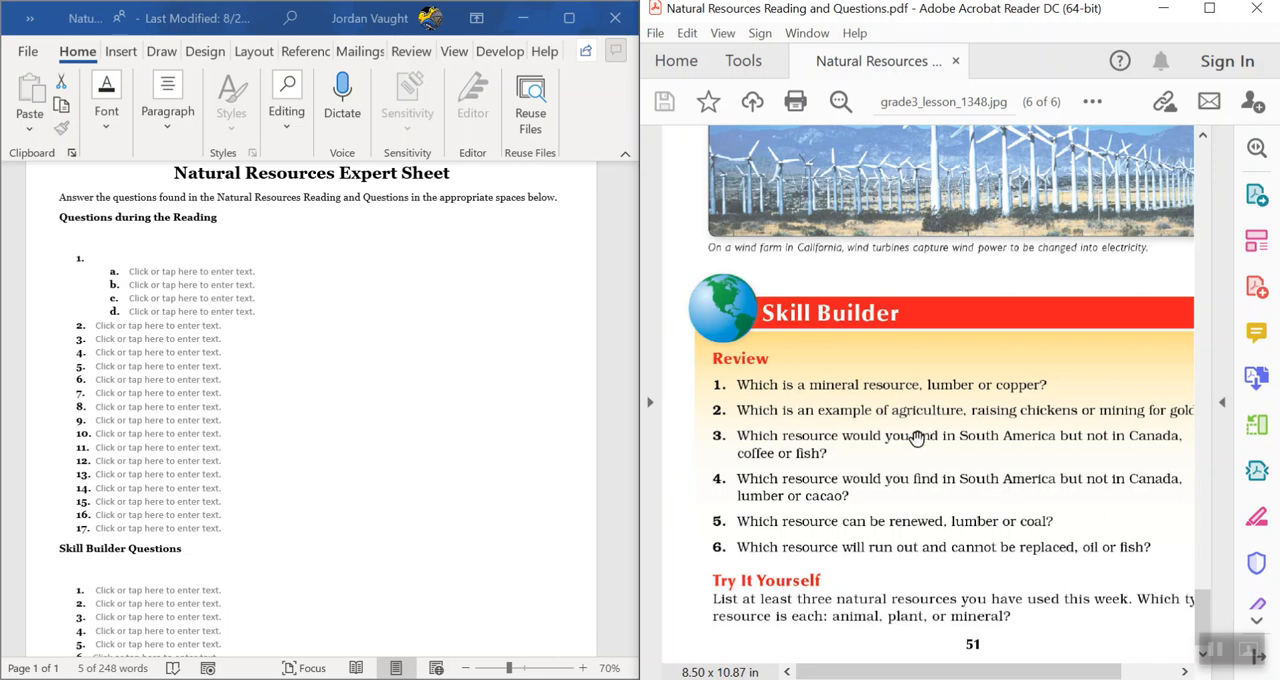
mouse_move(838, 454)
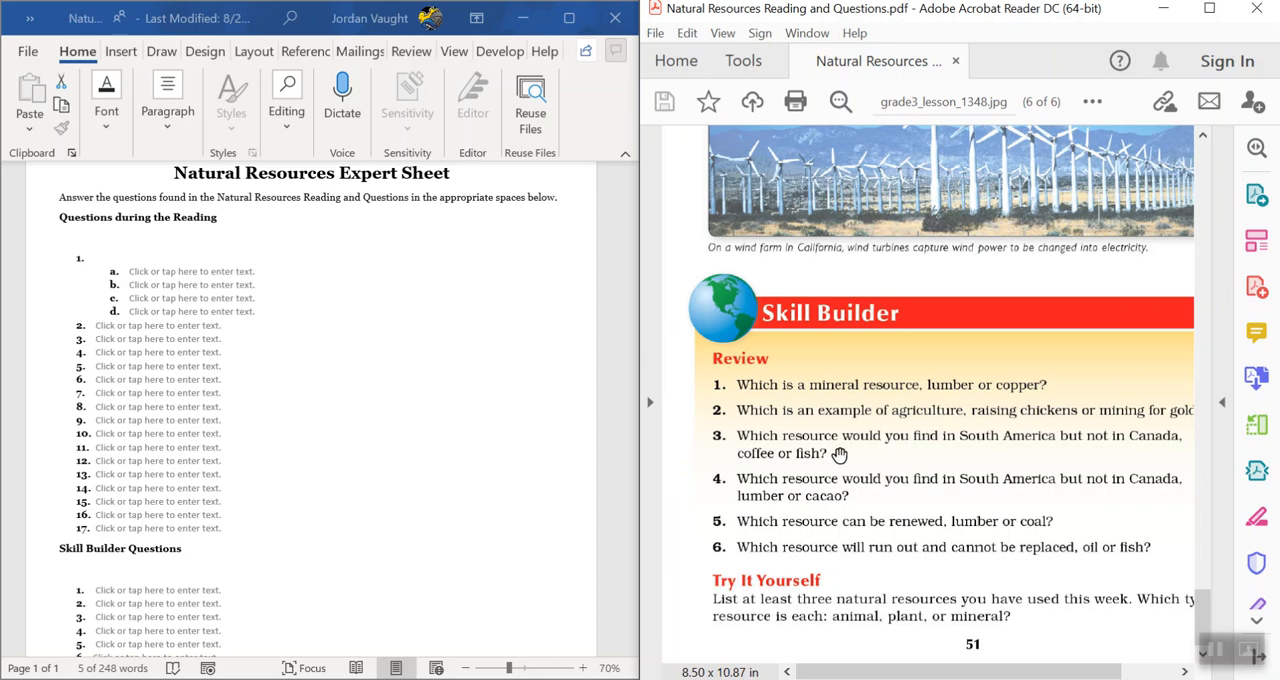
mouse_move(752, 494)
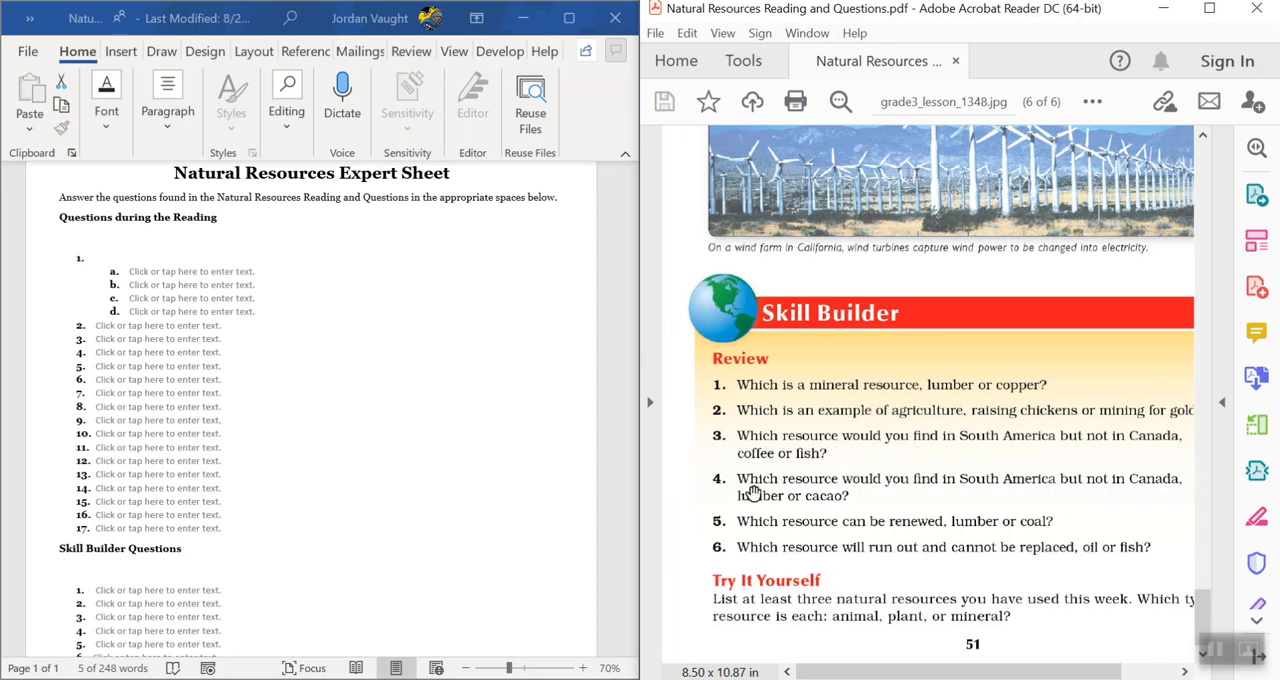
mouse_move(796, 518)
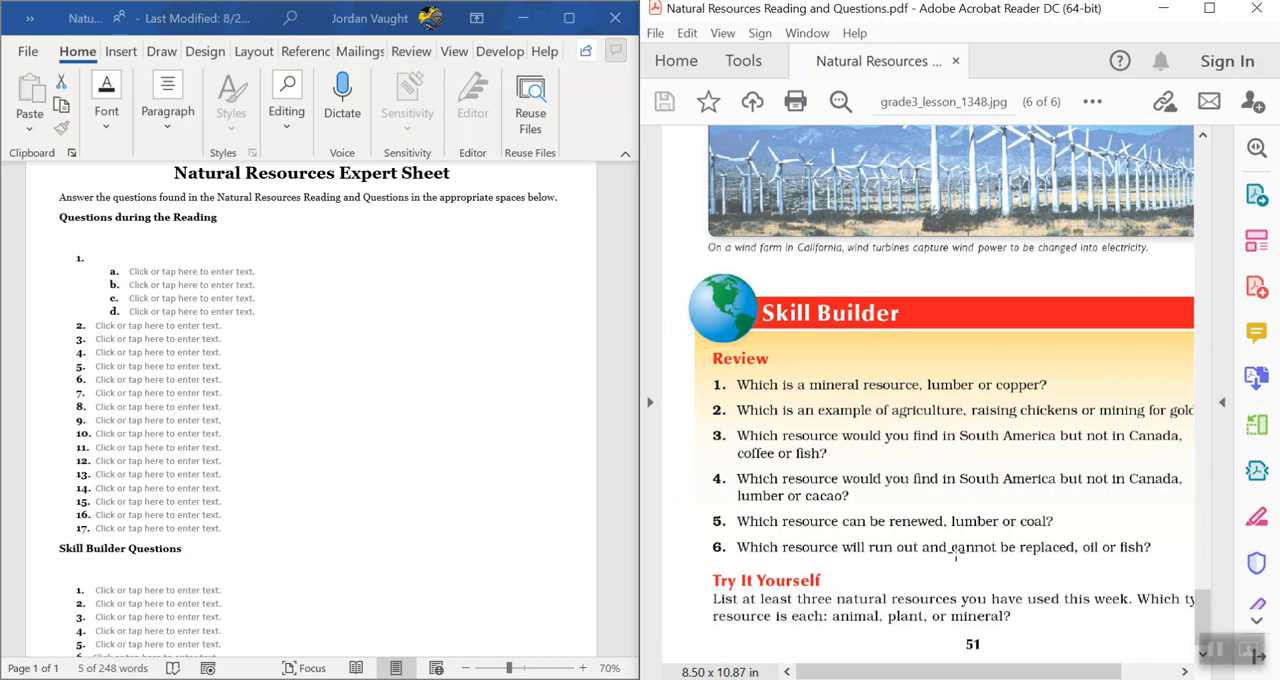
mouse_move(472, 596)
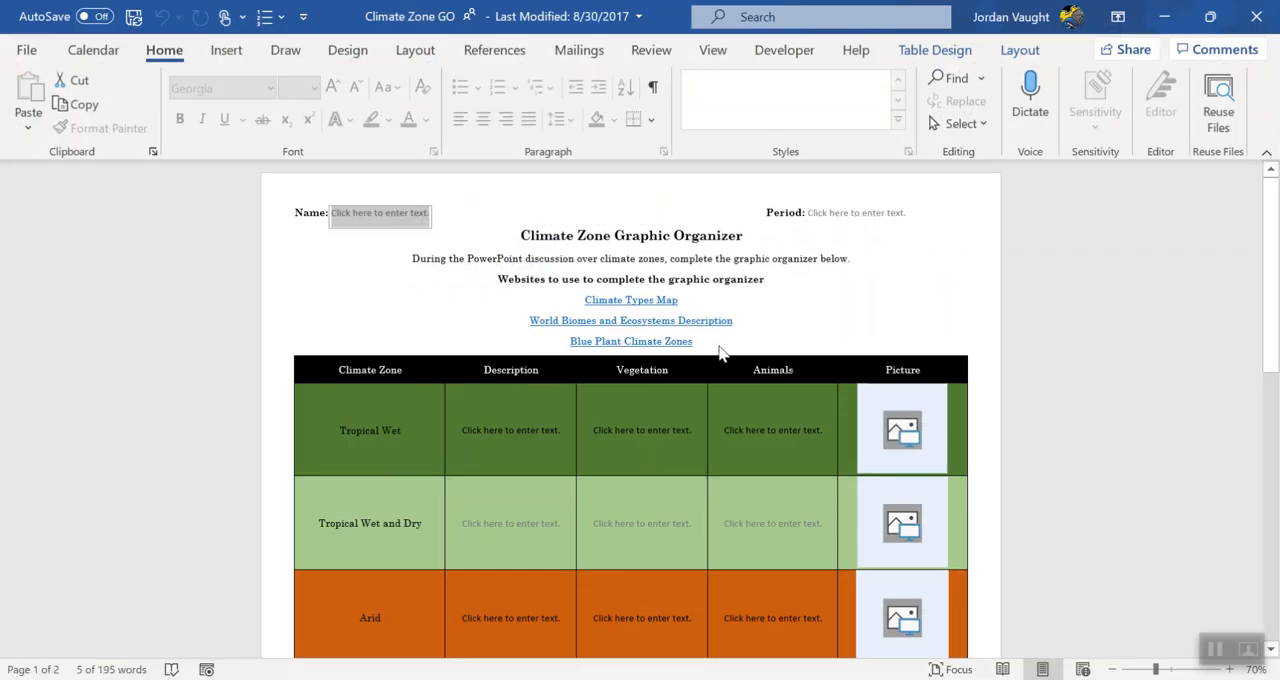
scroll(down, 3)
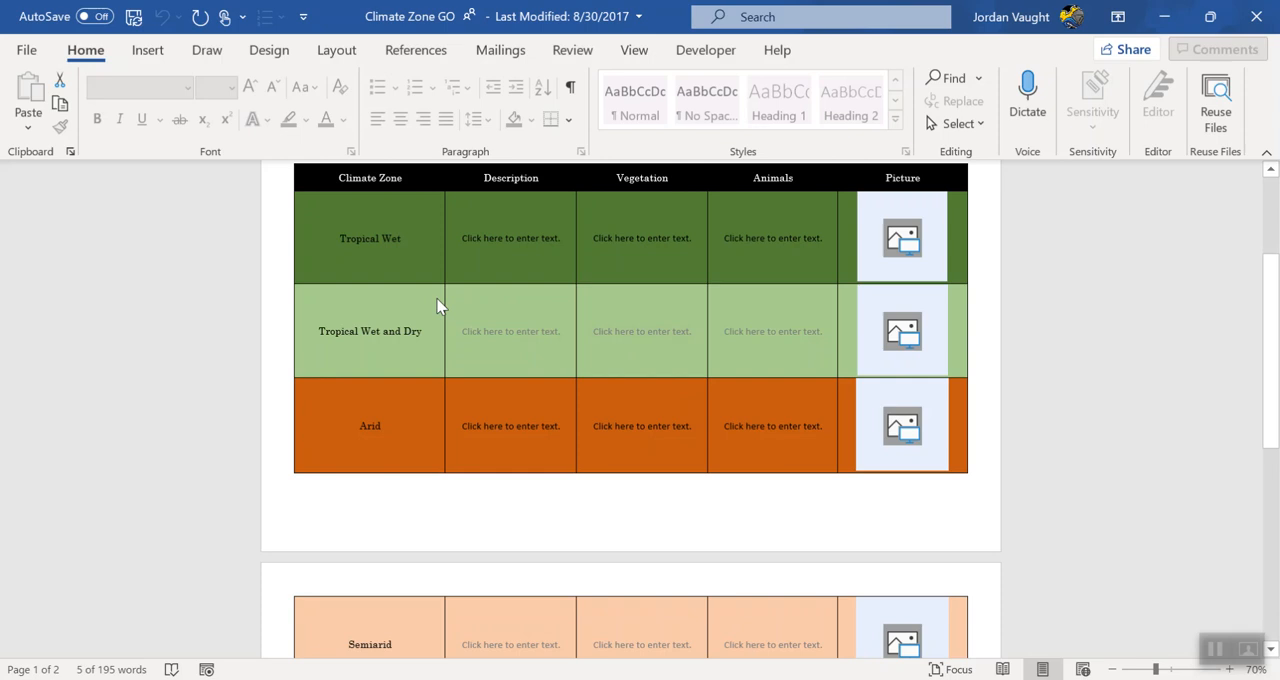
scroll(down, 3)
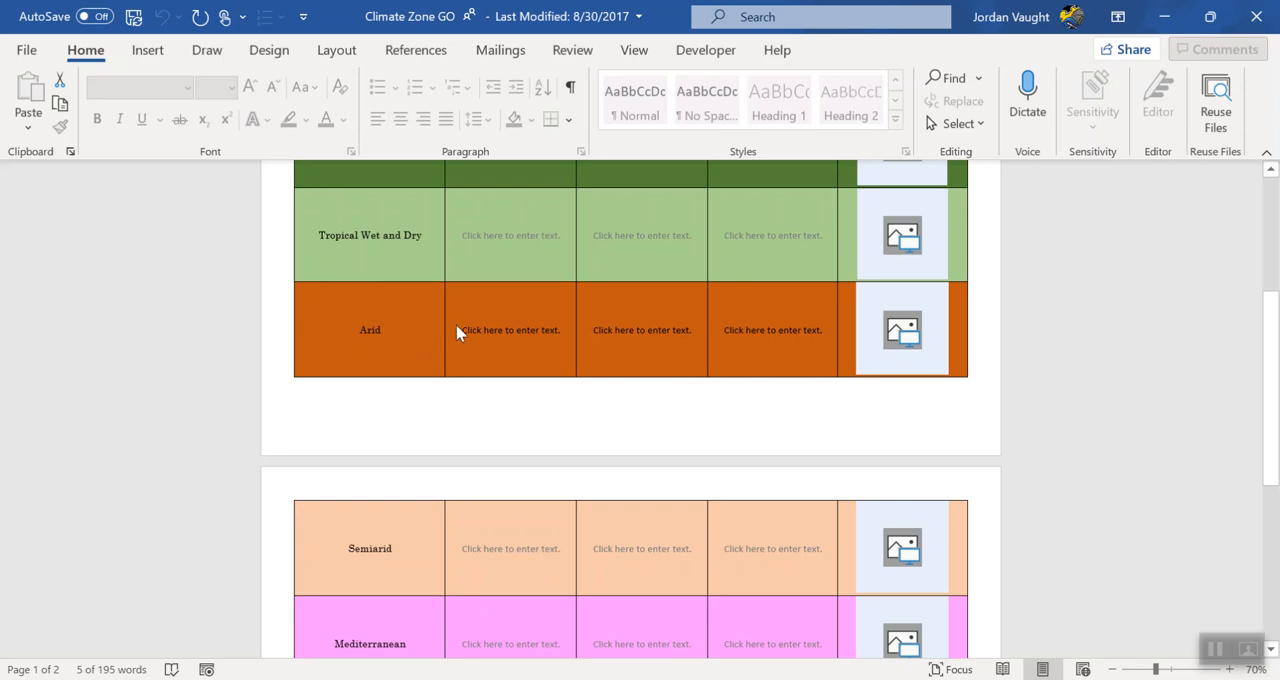
click(772, 330)
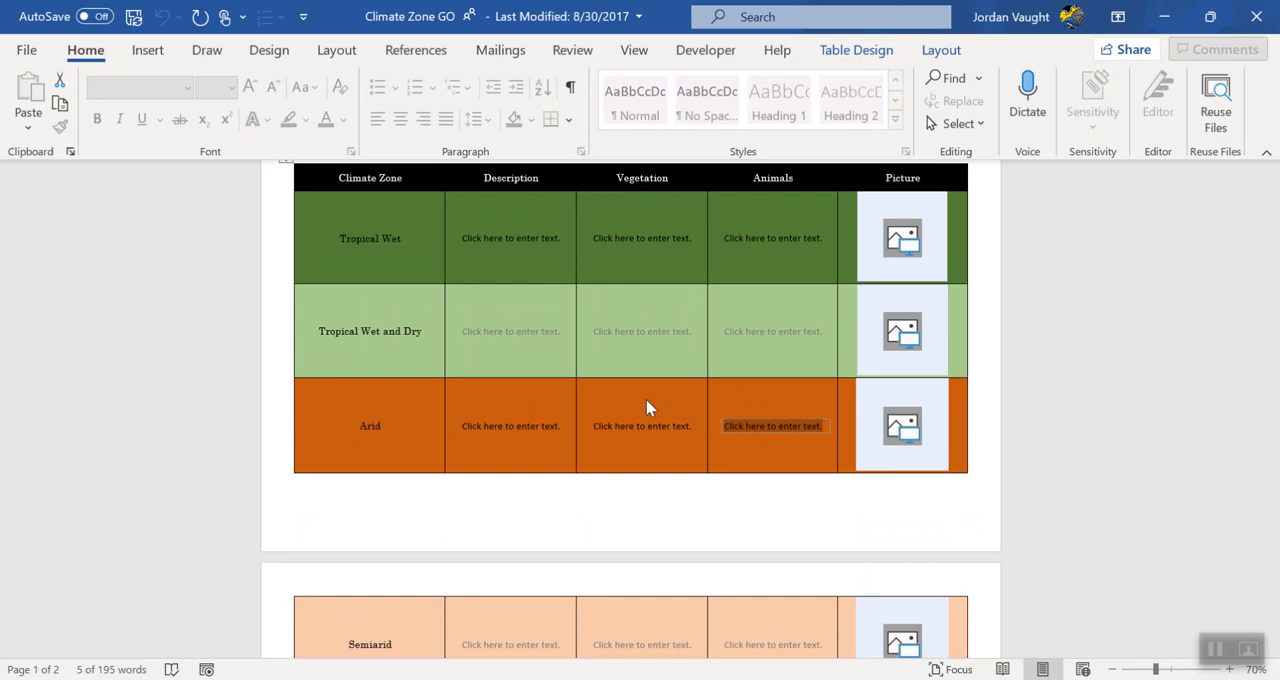
scroll(down, 3)
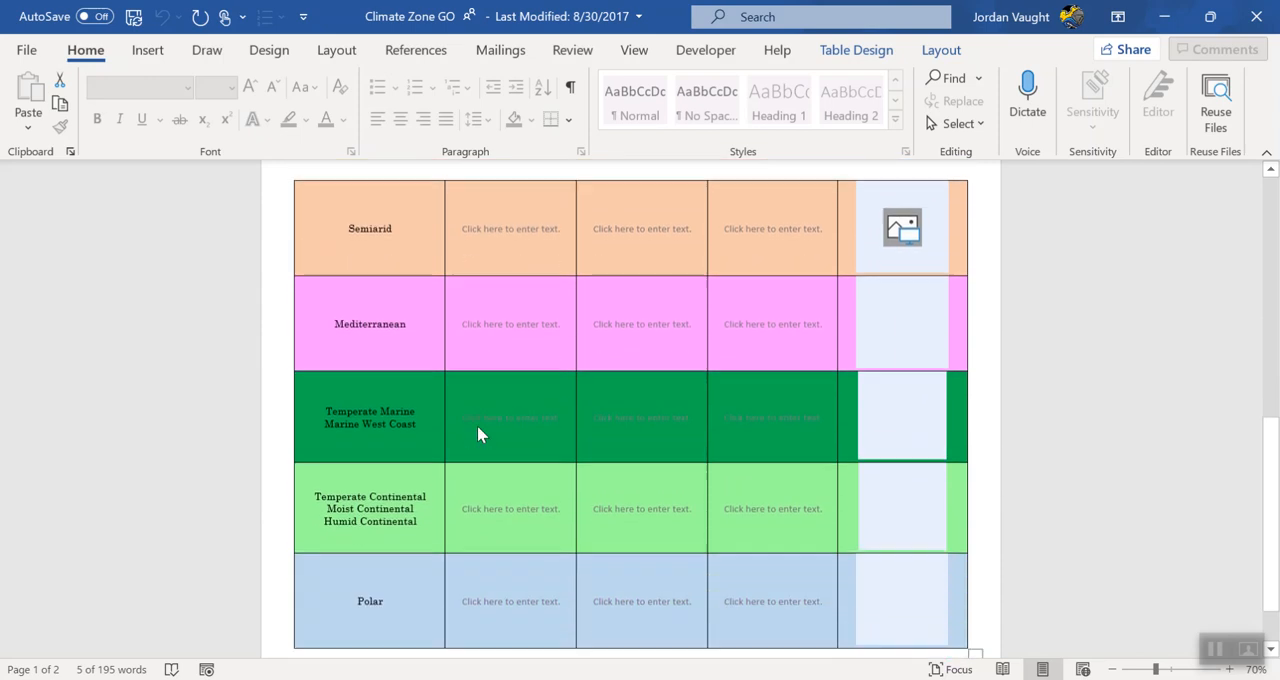
scroll(down, 3)
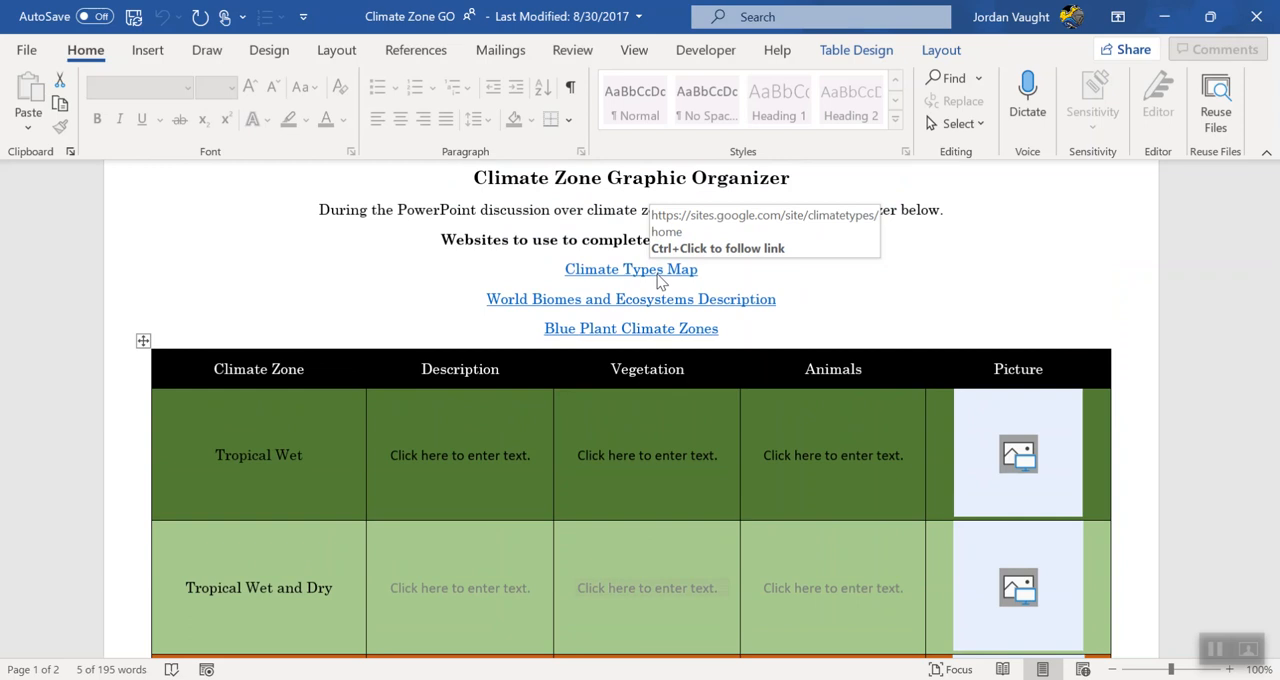
Open the Climate Types Map website and scroll down to its Climate Types list.
click(460, 454)
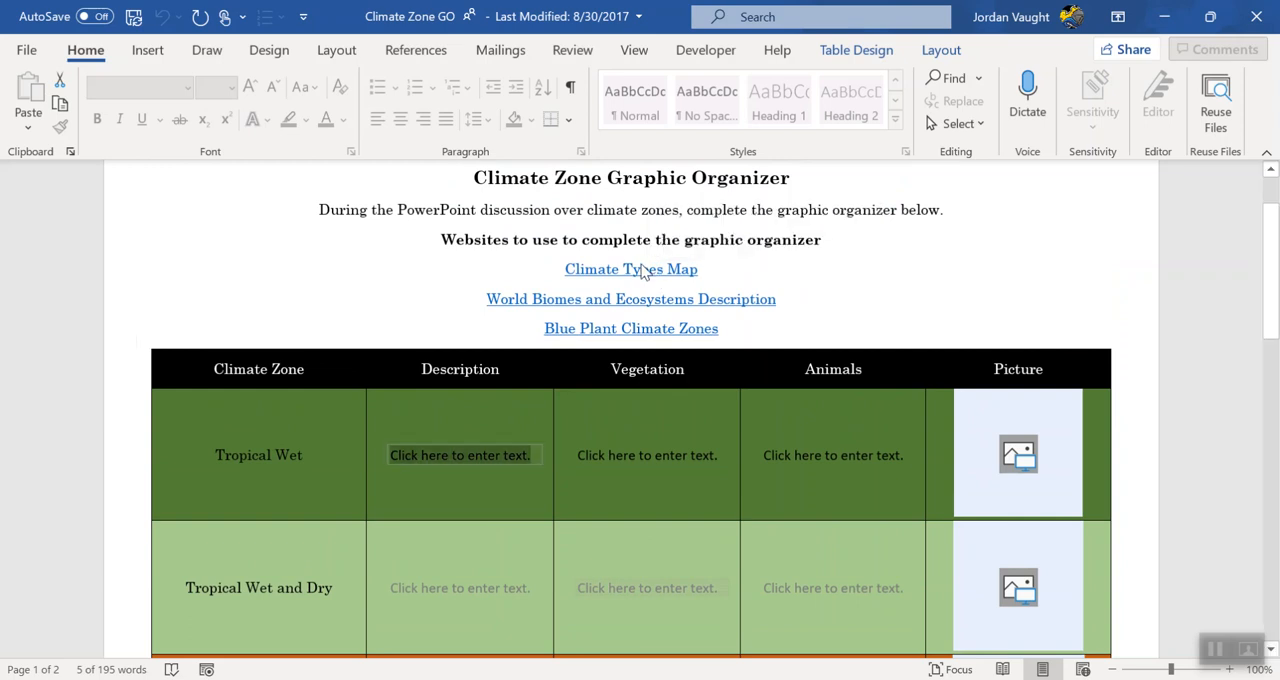
mouse_move(632, 268)
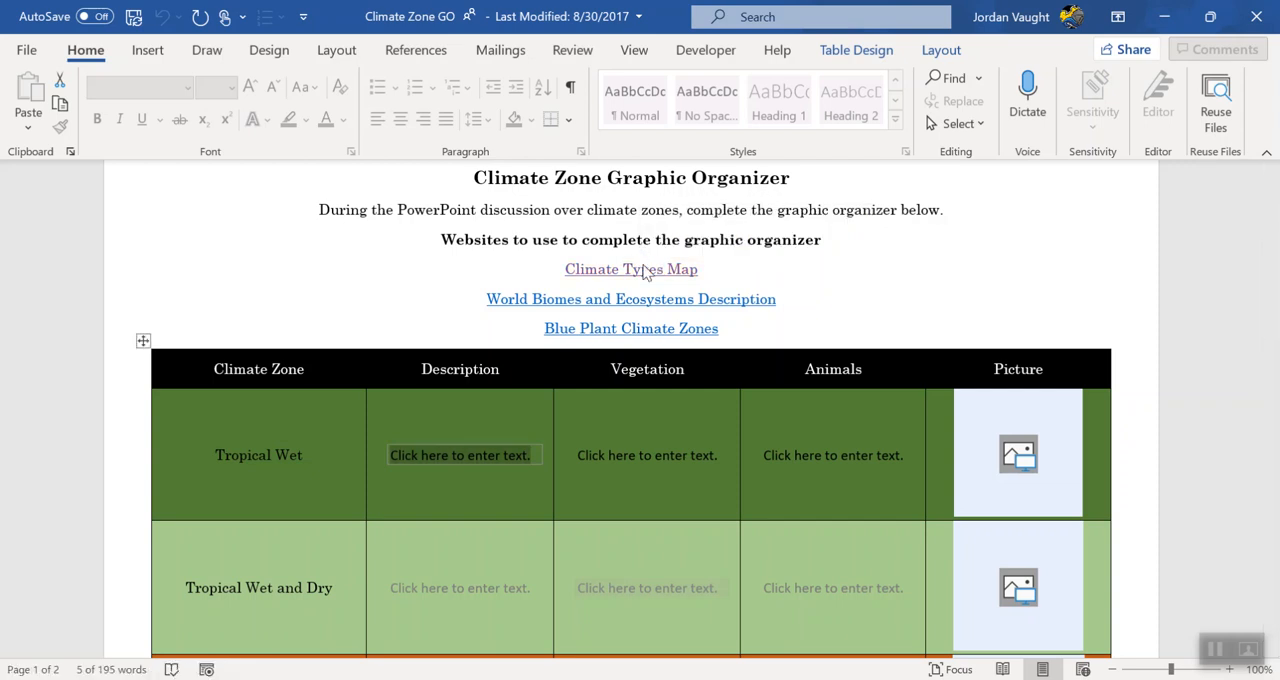
click(632, 268)
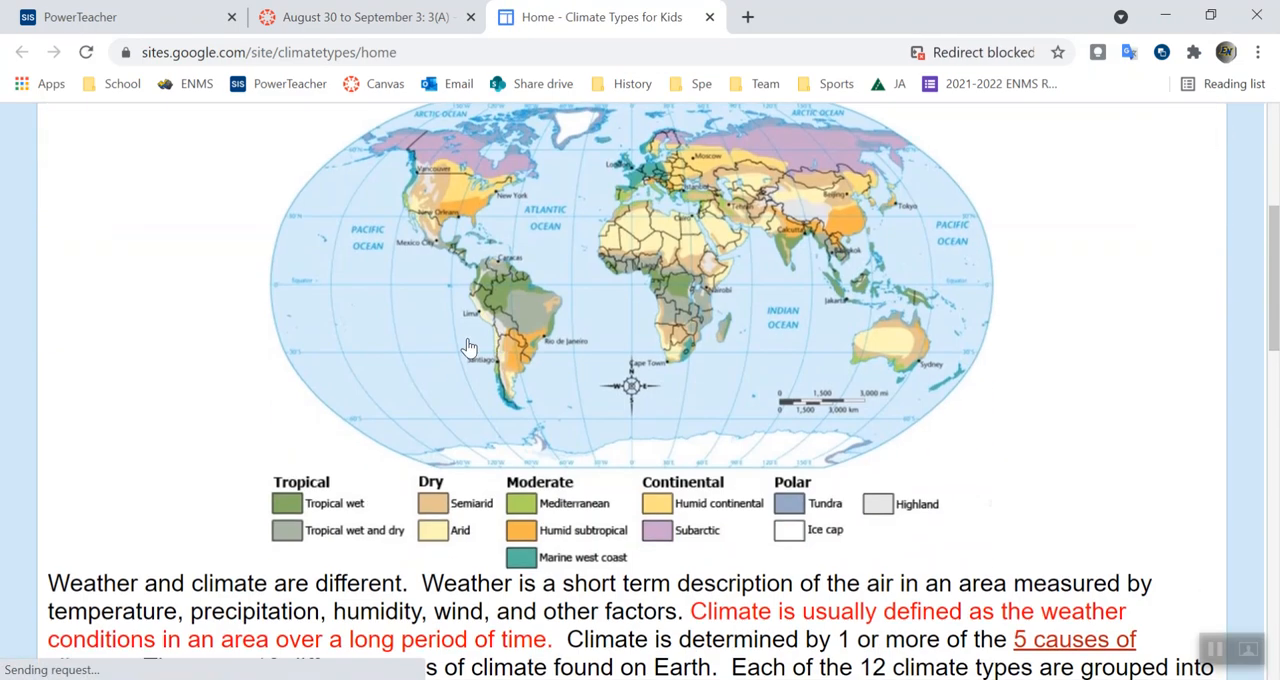
scroll(down, 3)
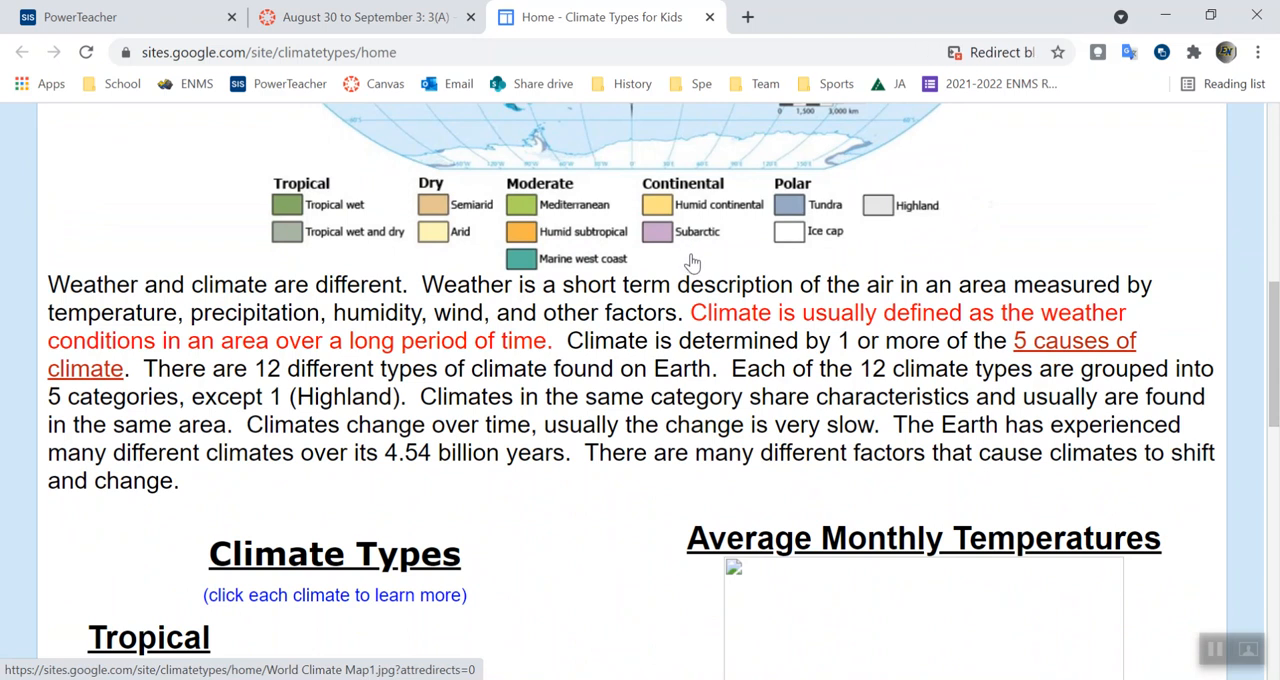
scroll(down, 3)
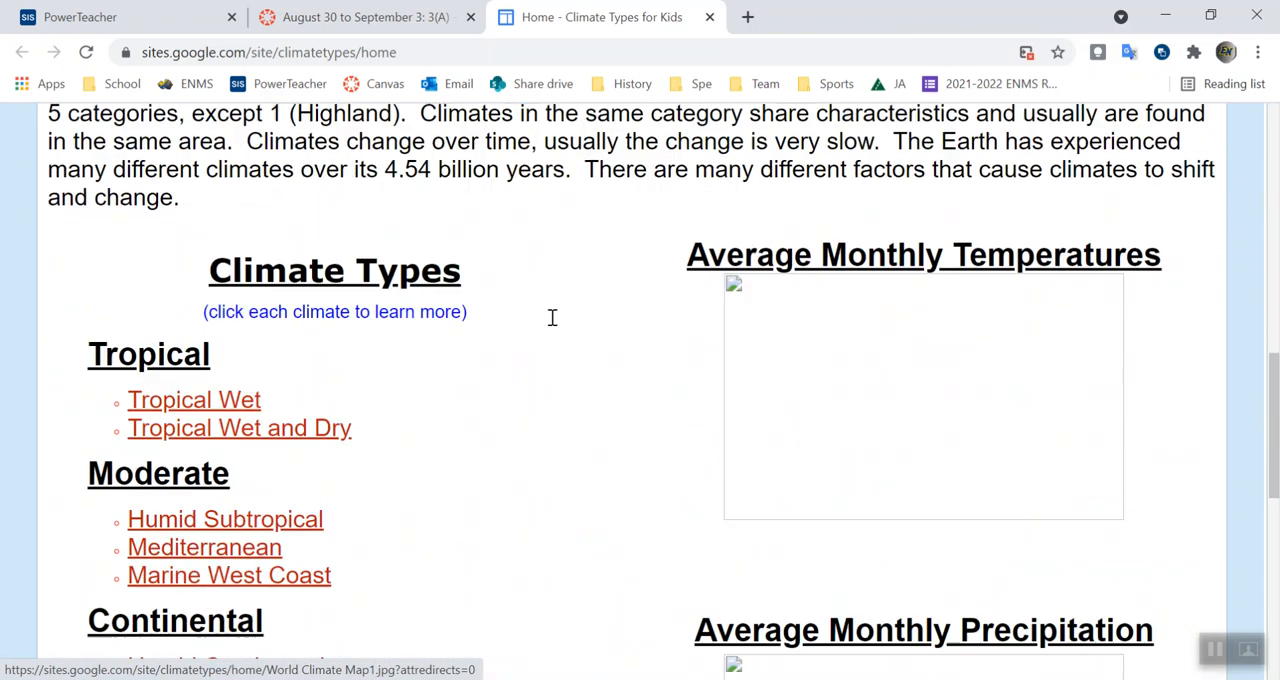
scroll(down, 3)
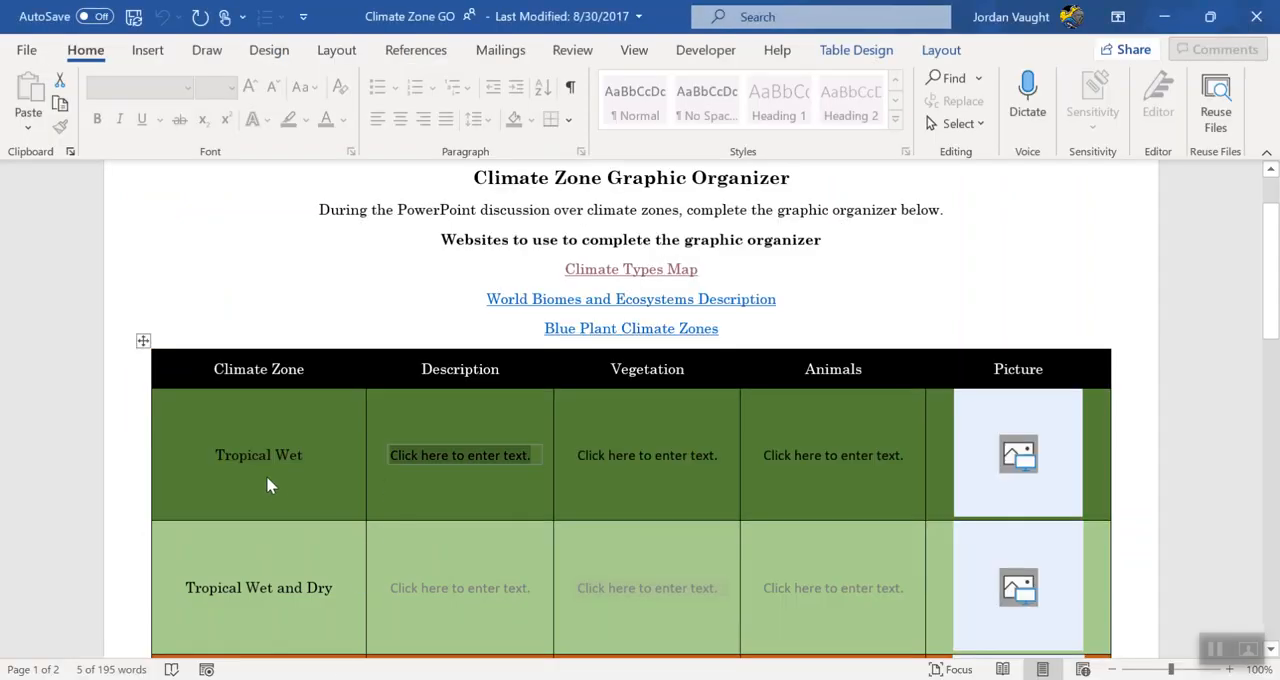
Open the Tropical Wet climate page and scroll through its temperatures, vegetation and animals.
click(630, 268)
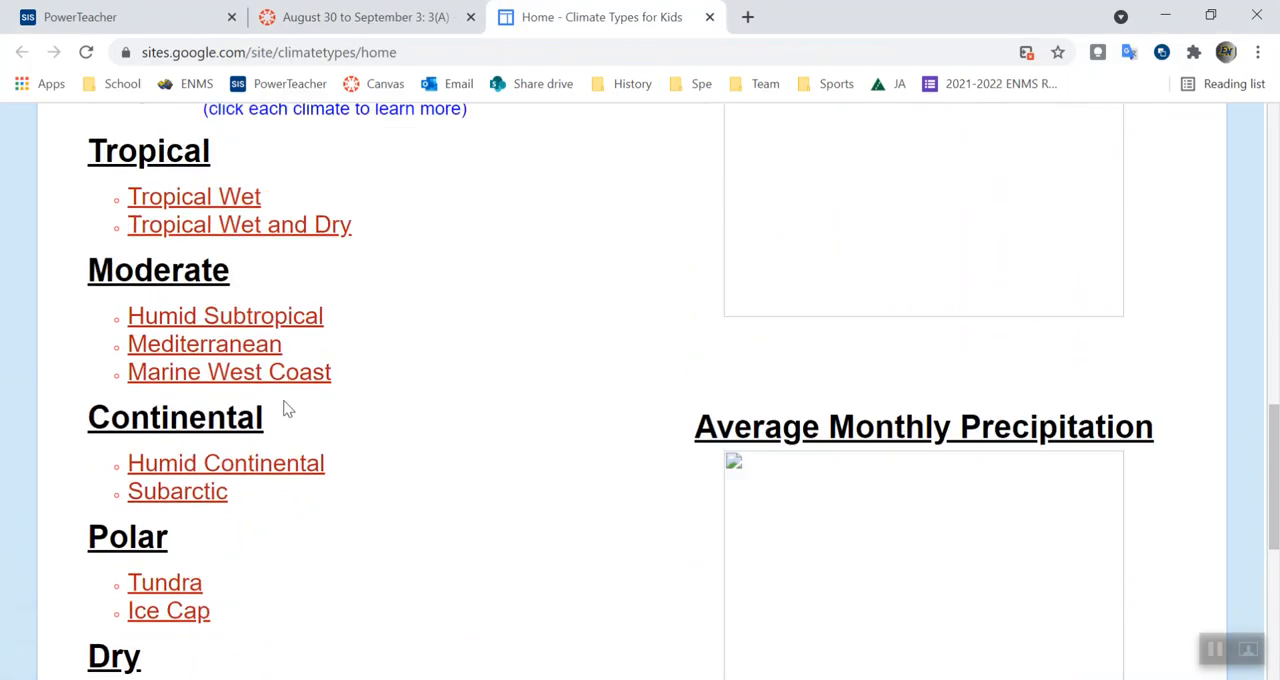
click(192, 196)
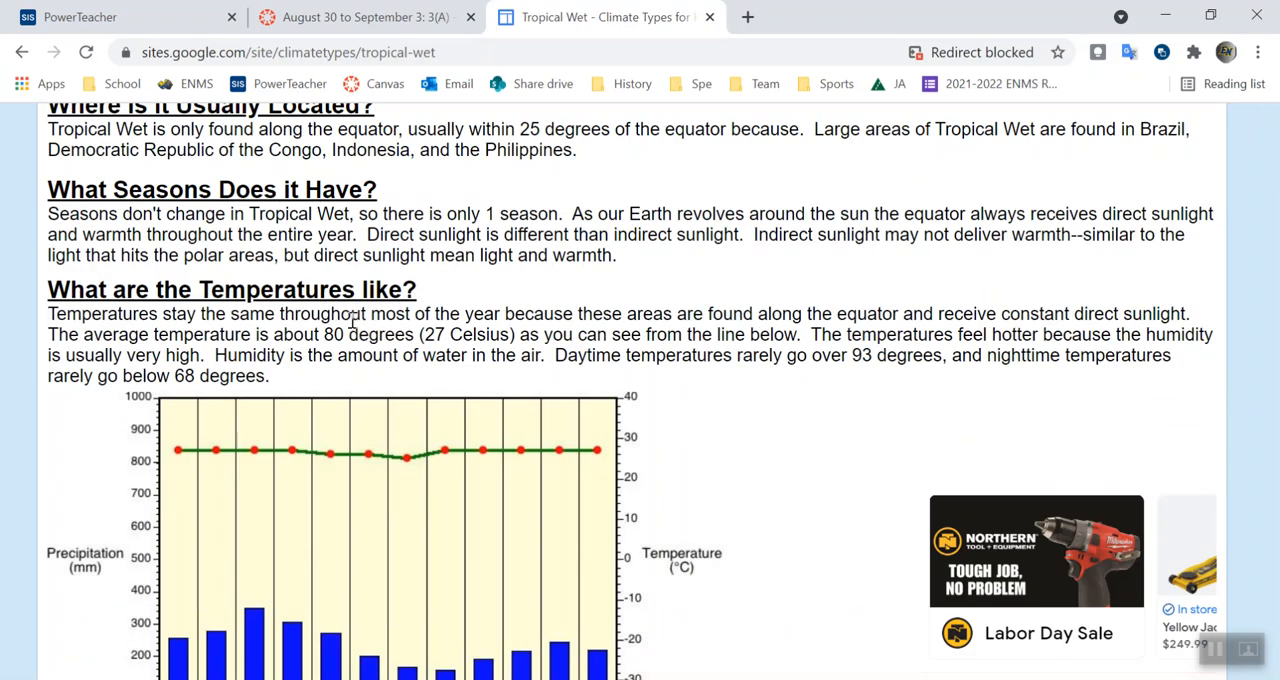
scroll(down, 3)
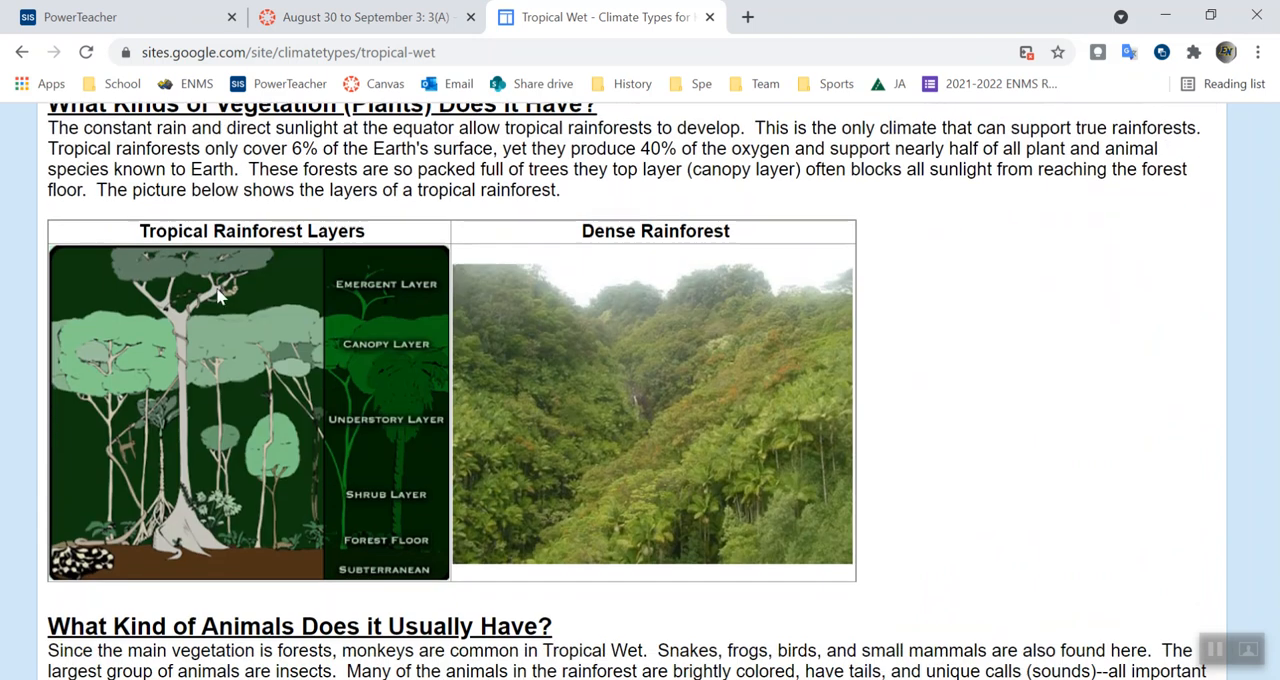
scroll(down, 3)
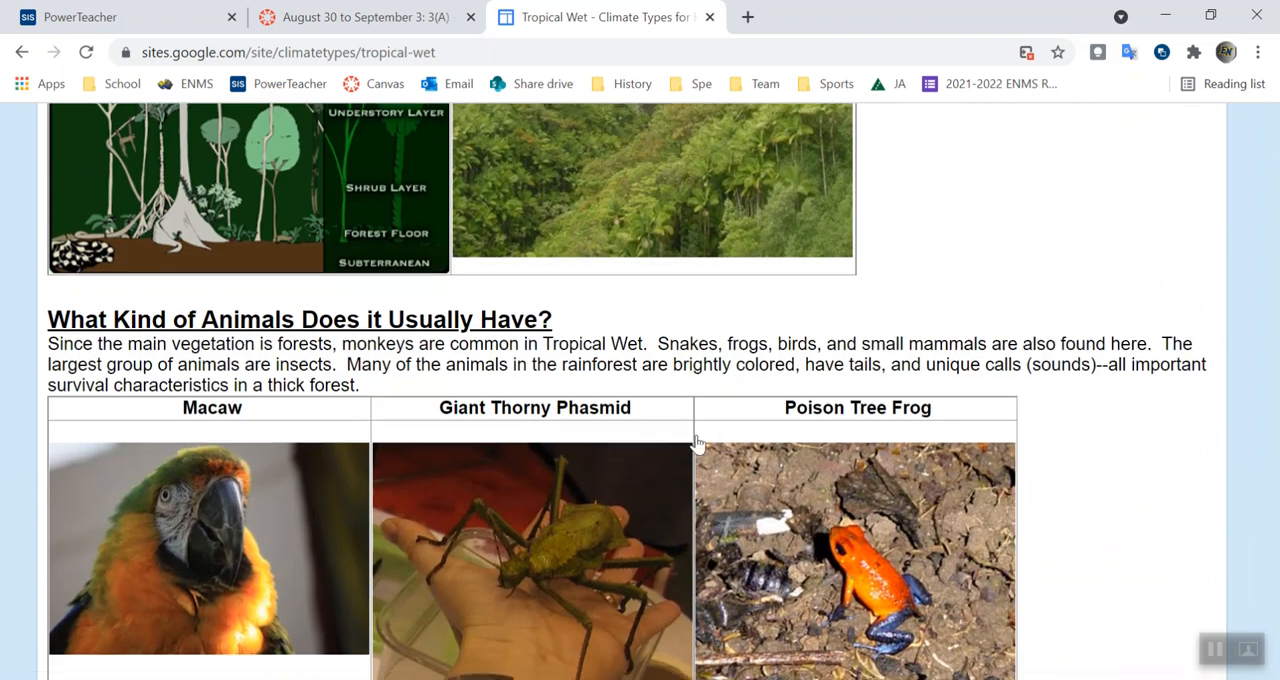
scroll(down, 3)
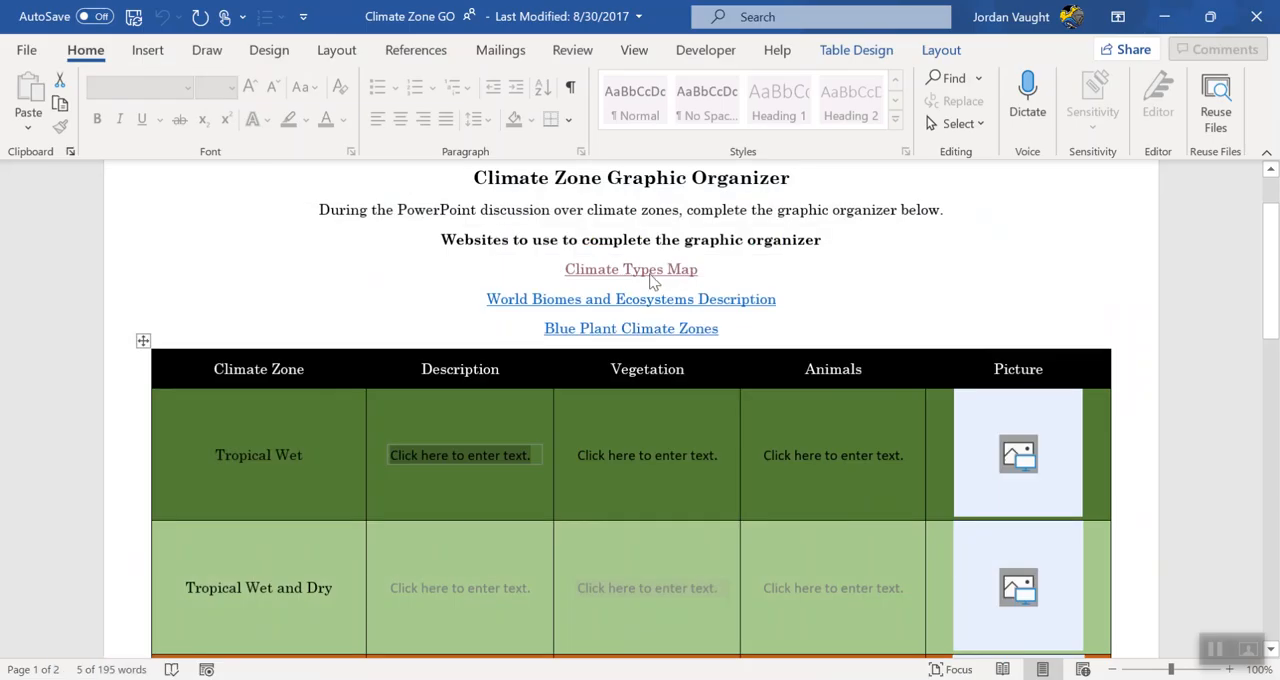
mouse_move(632, 300)
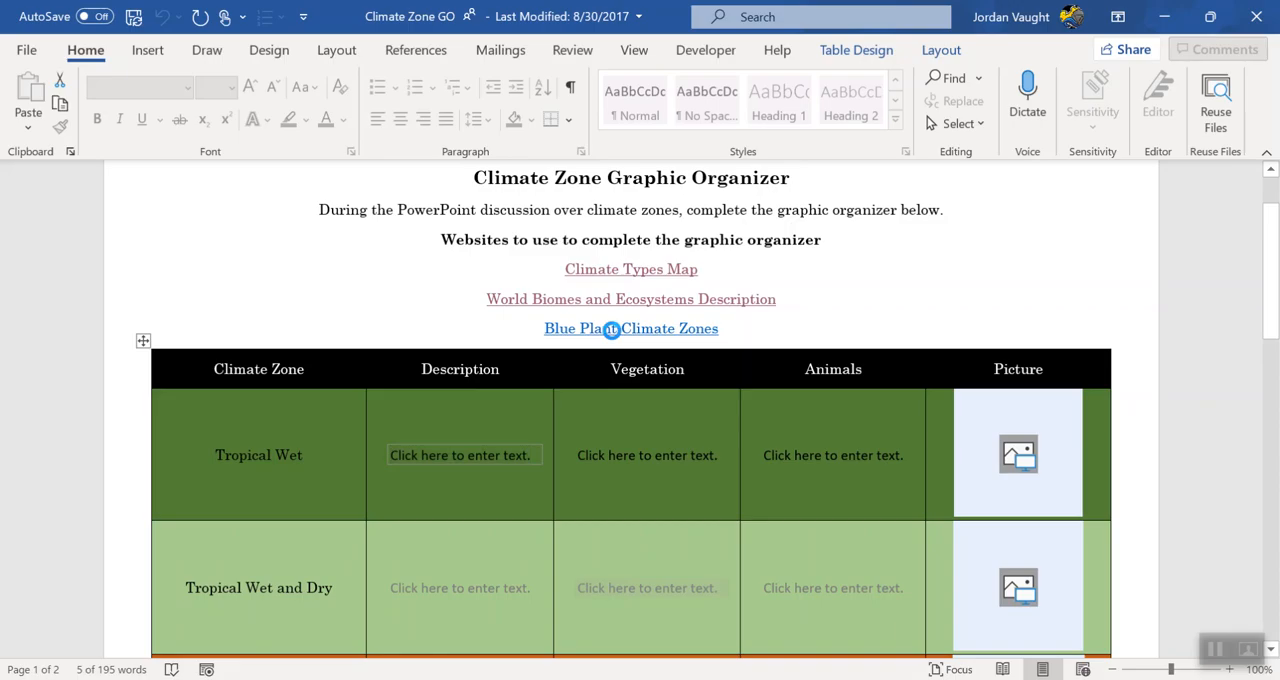
Open the Blue Planet Climate Zones website, then return to the Climate Types for Kids page.
click(632, 328)
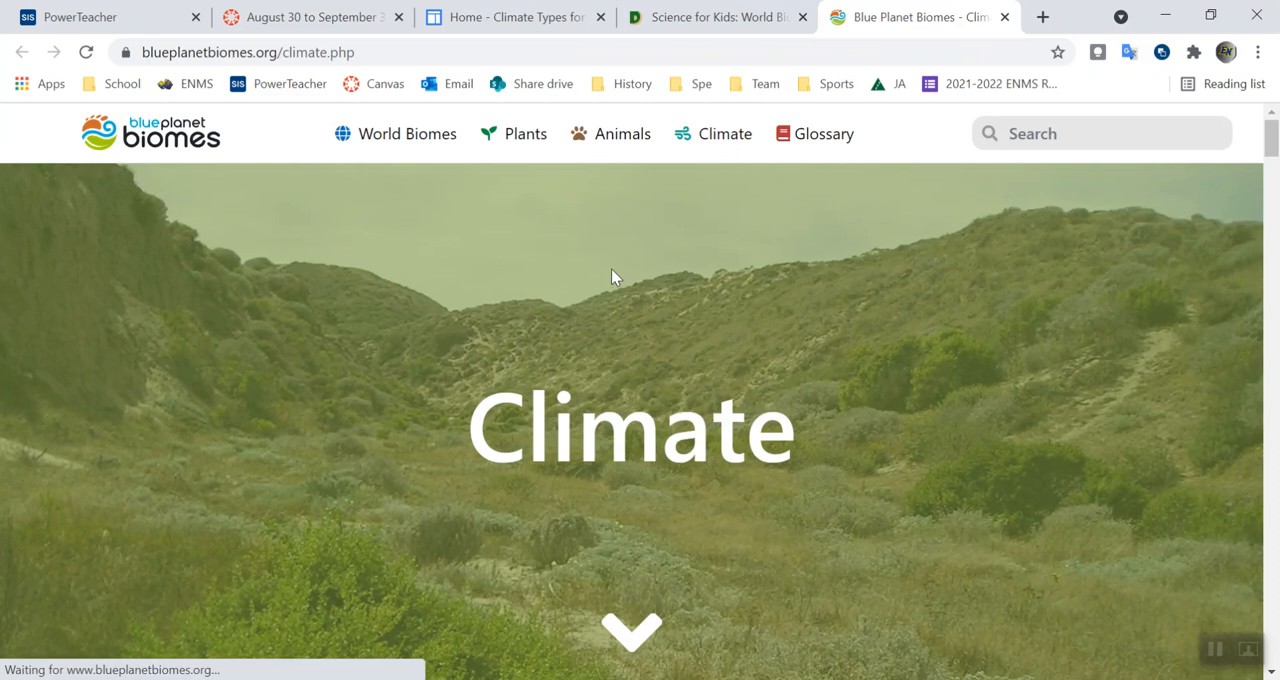
mouse_move(600, 290)
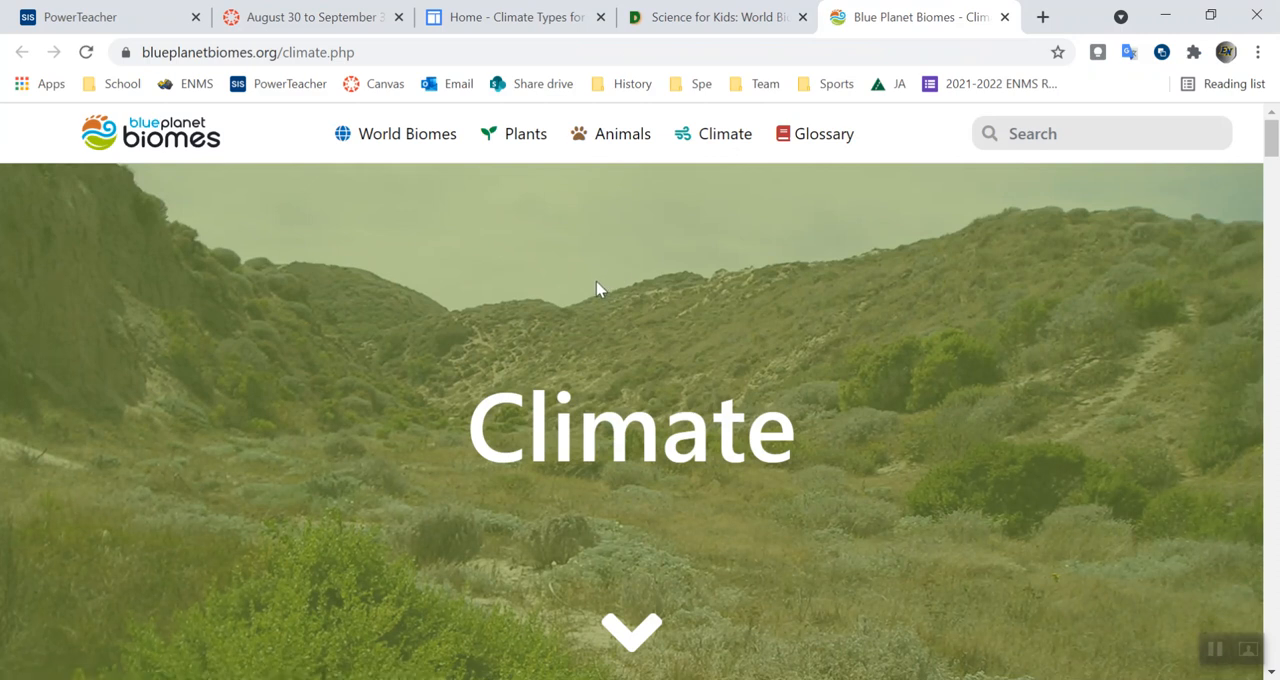
mouse_move(590, 222)
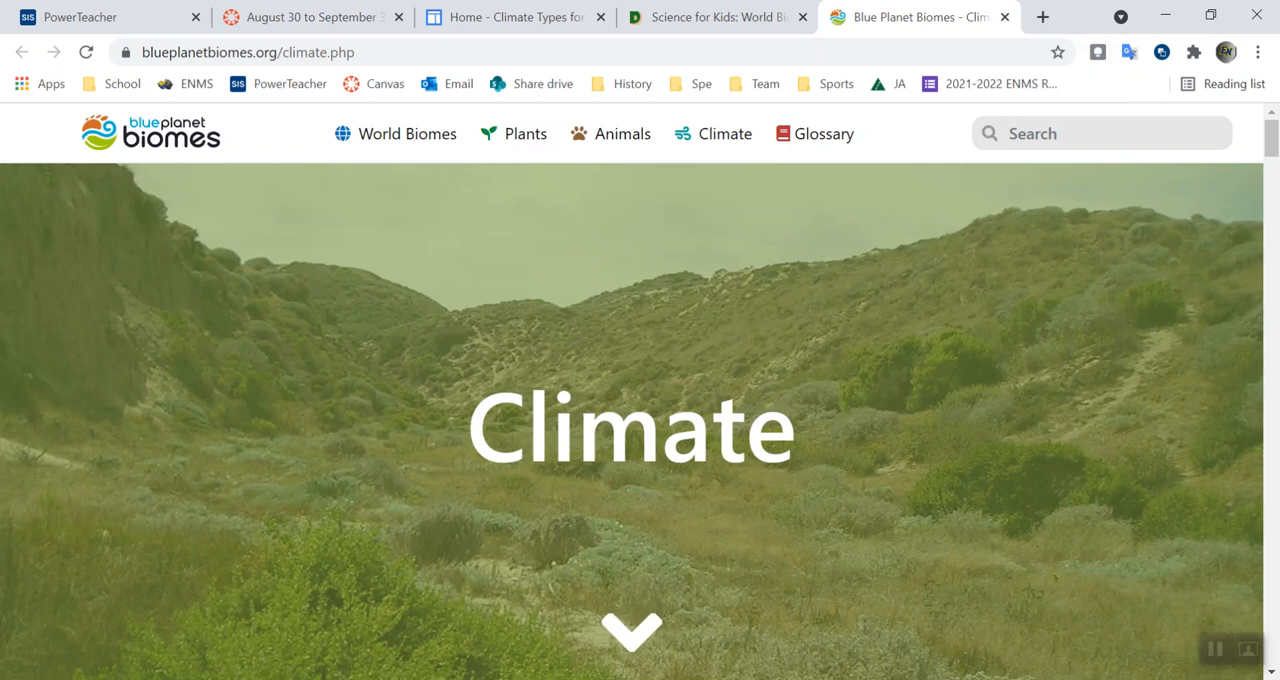
click(512, 16)
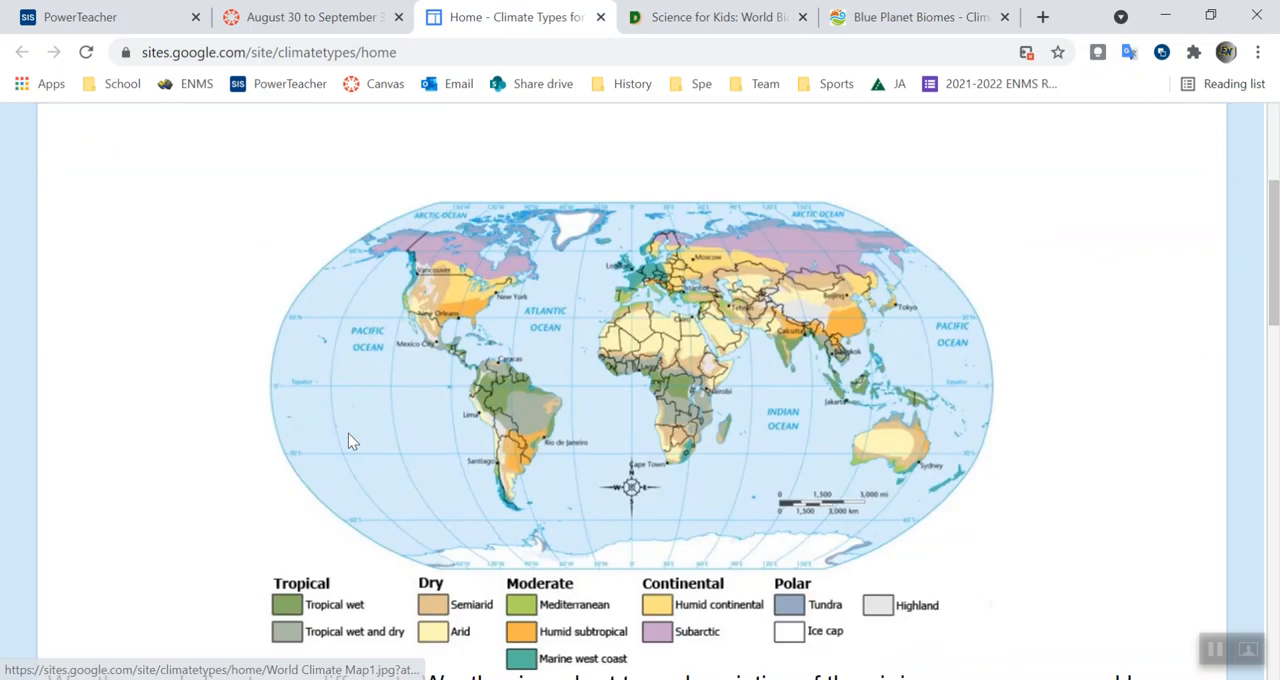
Browse the Ducksters World Biomes page past its biome map to the Land Biomes list.
scroll(down, 3)
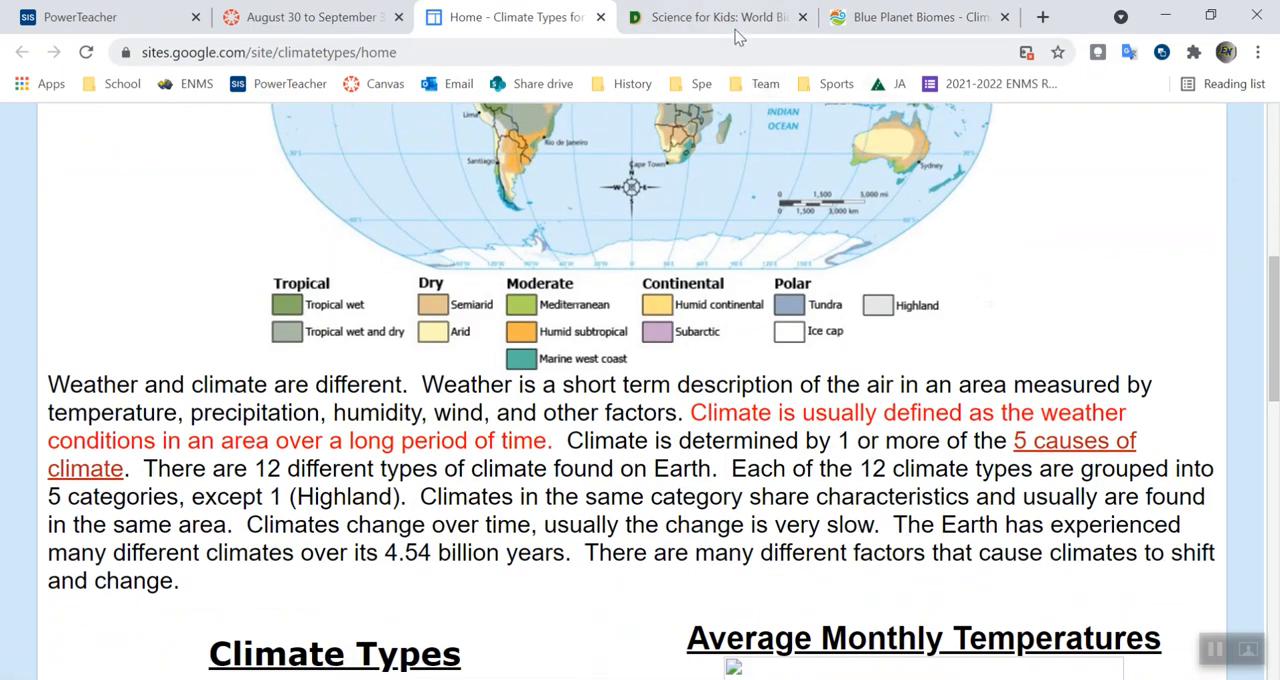
click(716, 16)
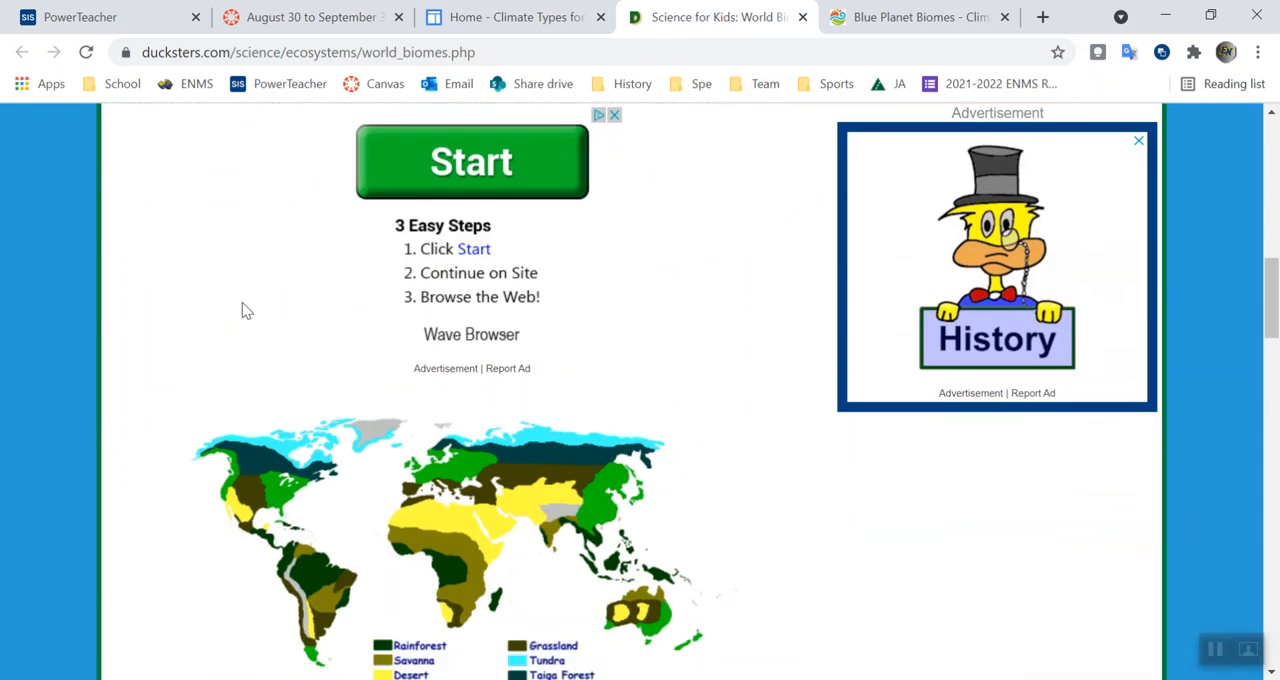
scroll(down, 3)
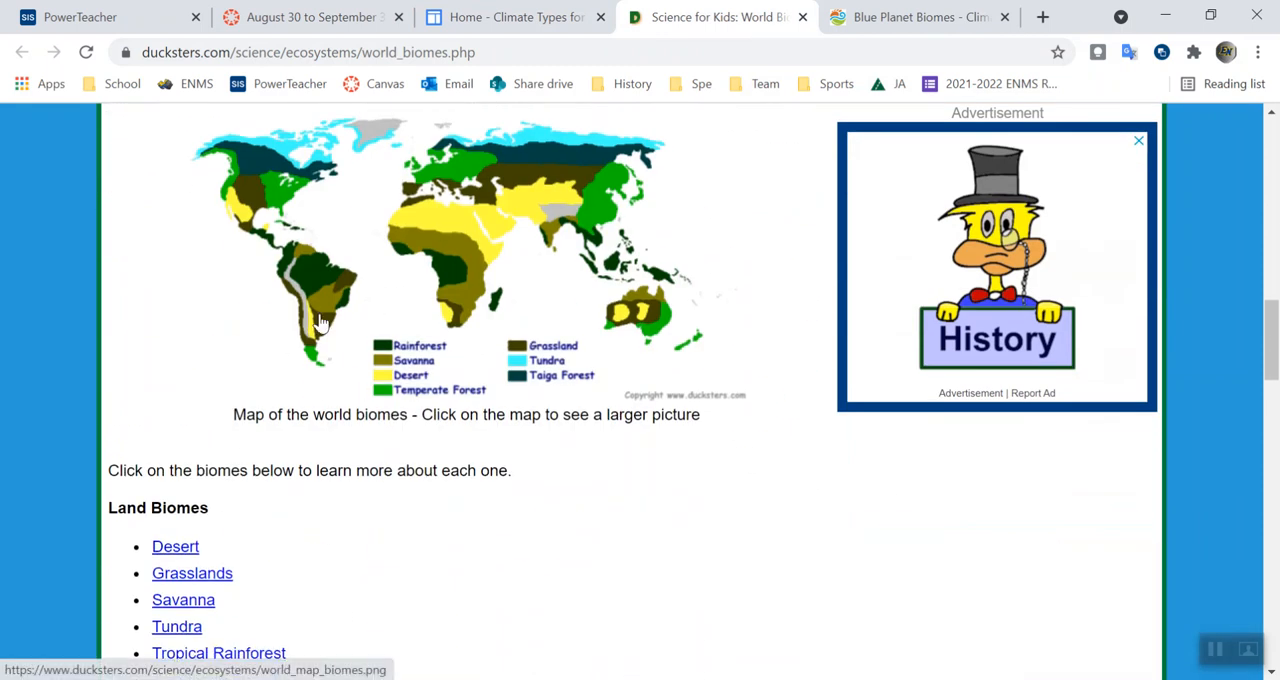
scroll(down, 3)
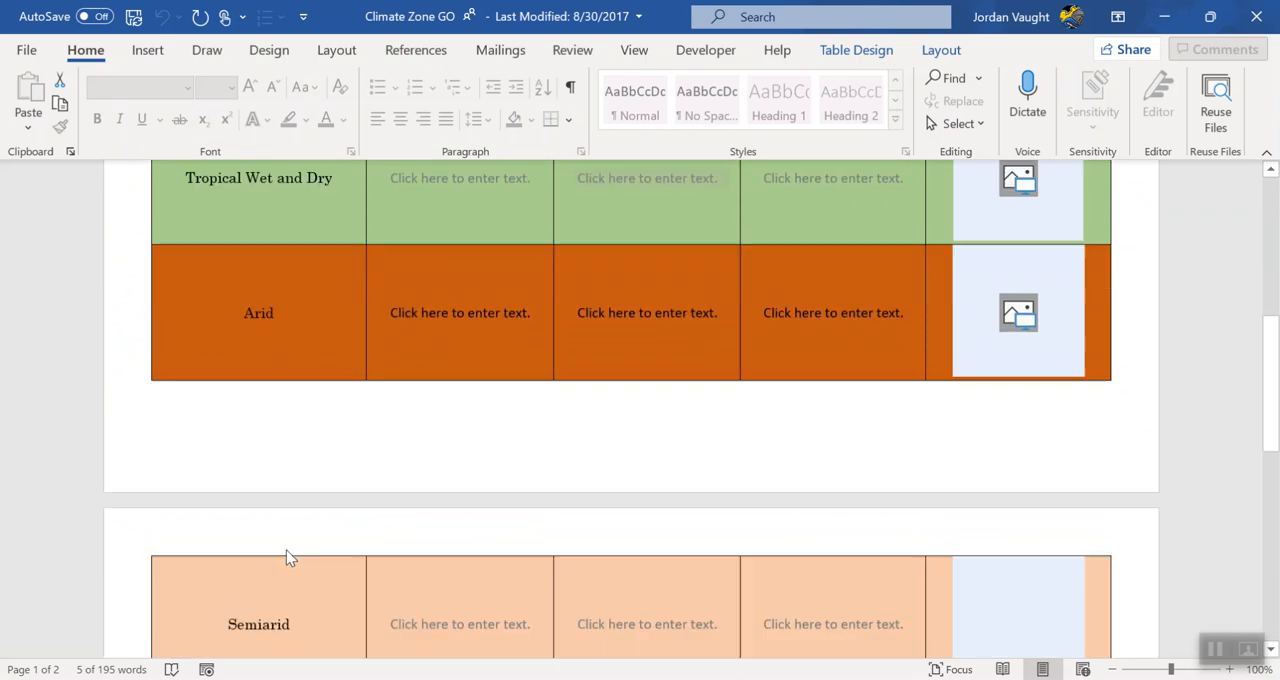
Scroll the Ducksters page beside the organizer, then switch to the Blue Planet Biomes climate page.
scroll(down, 3)
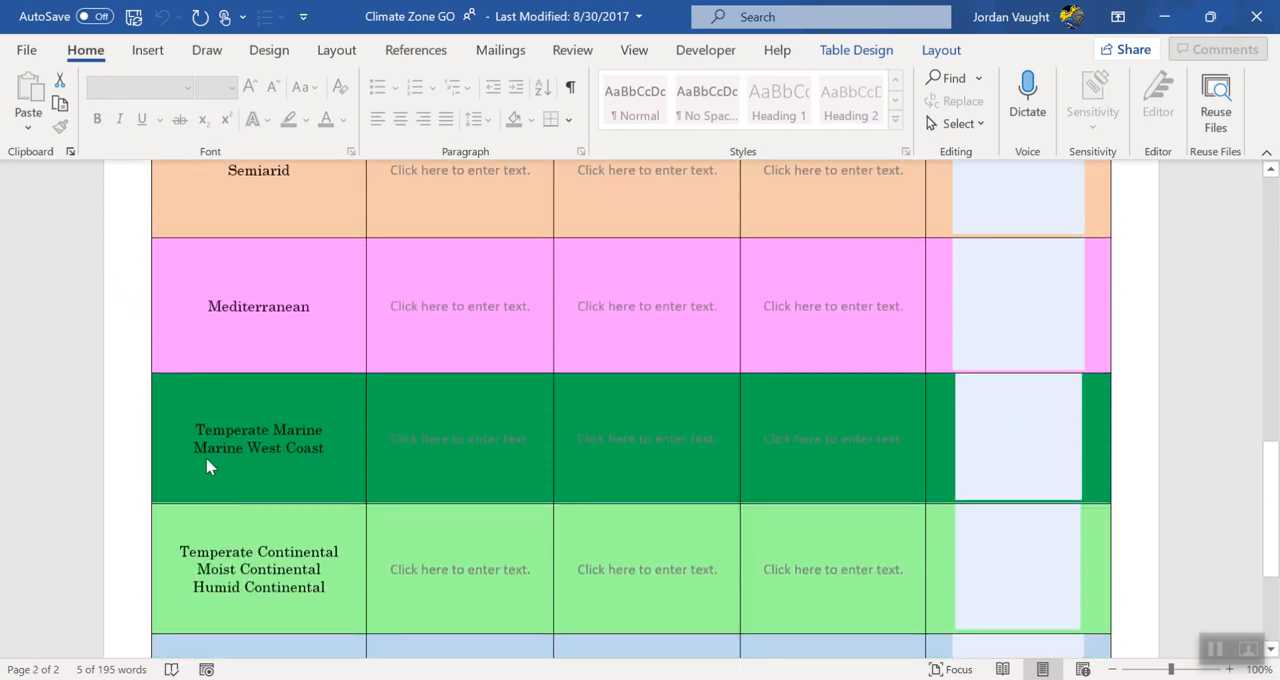
mouse_move(260, 430)
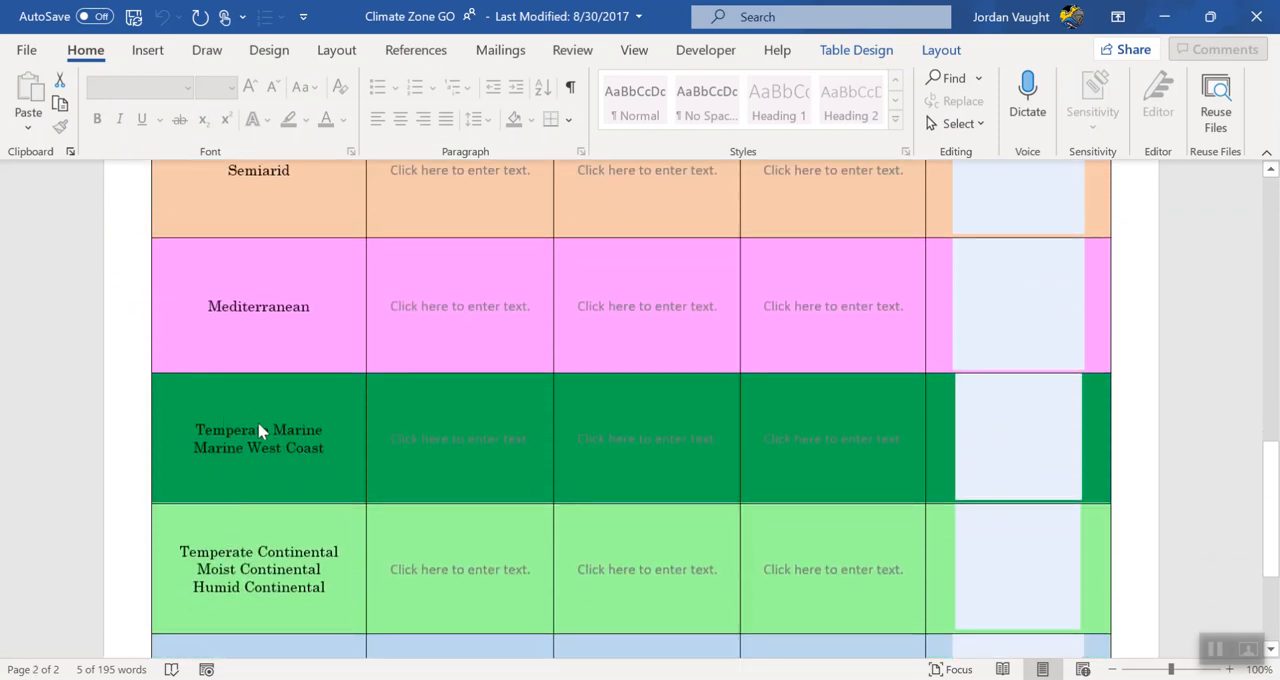
scroll(down, 3)
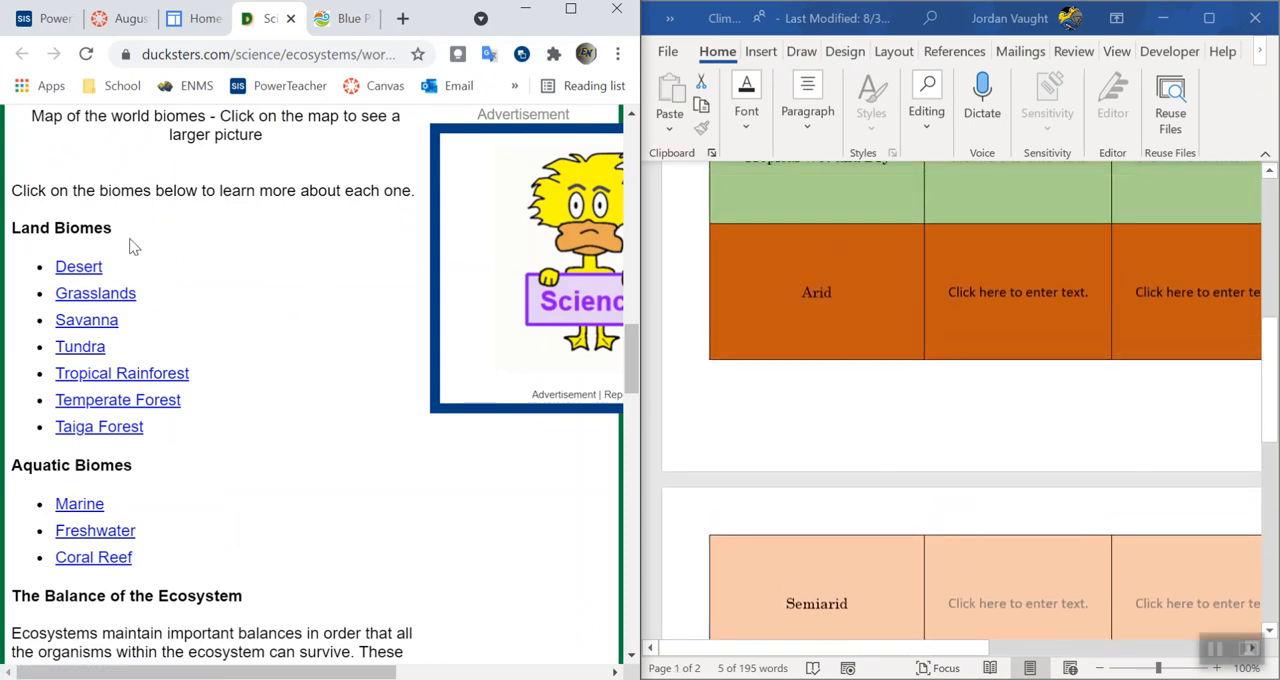
scroll(down, 3)
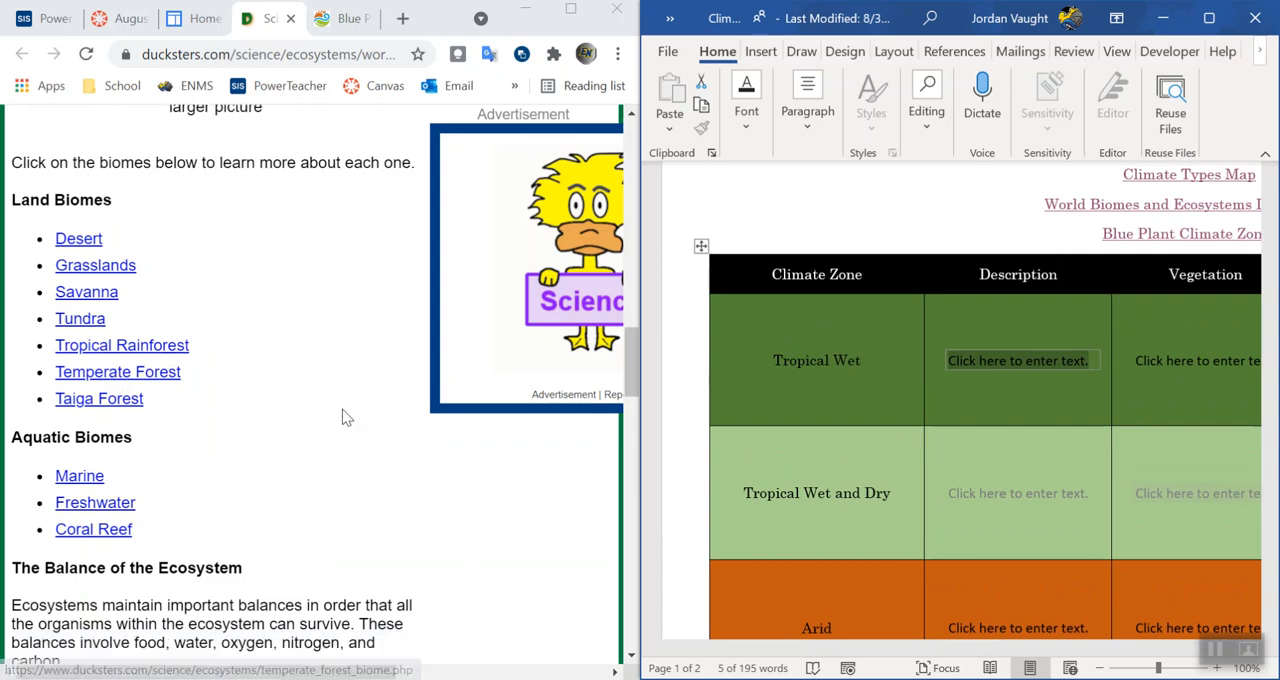
scroll(down, 3)
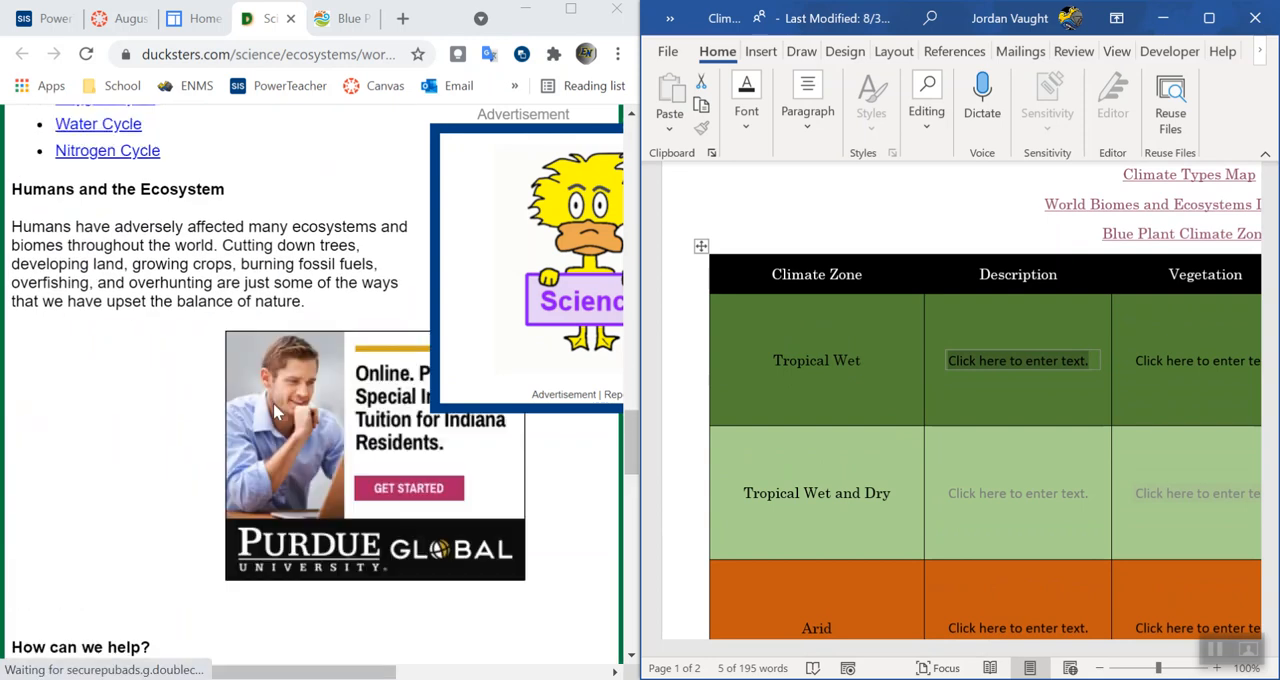
click(340, 18)
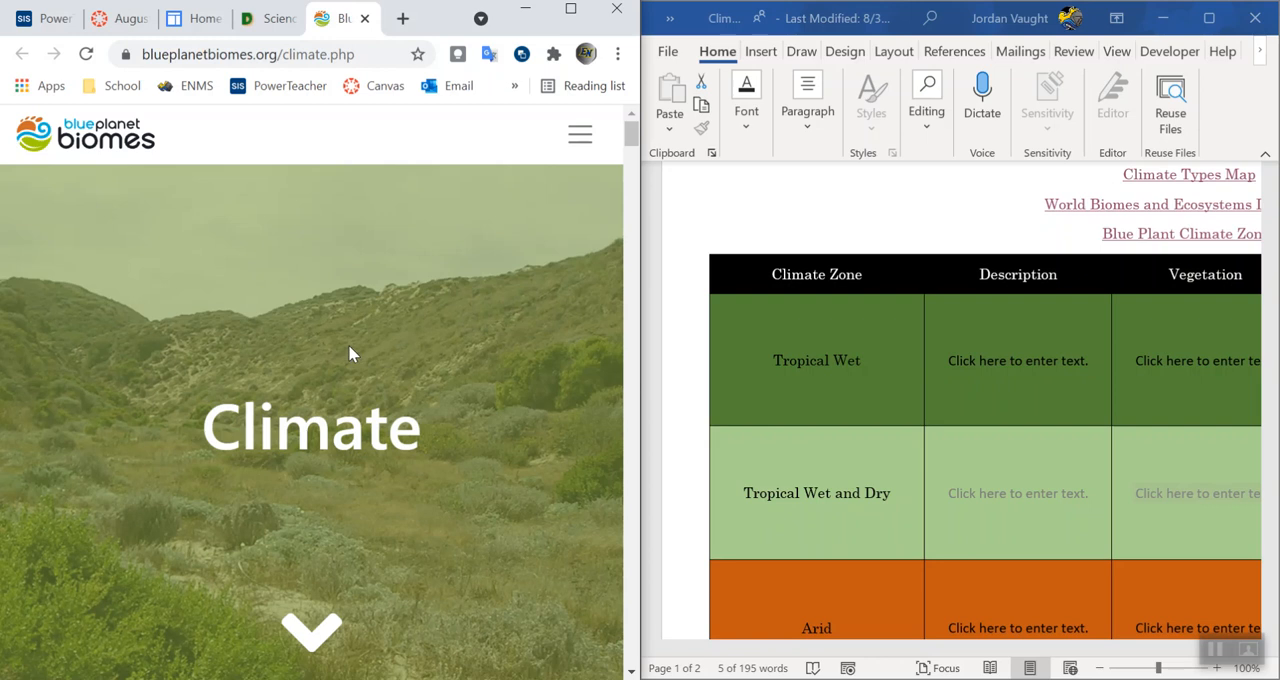
scroll(down, 3)
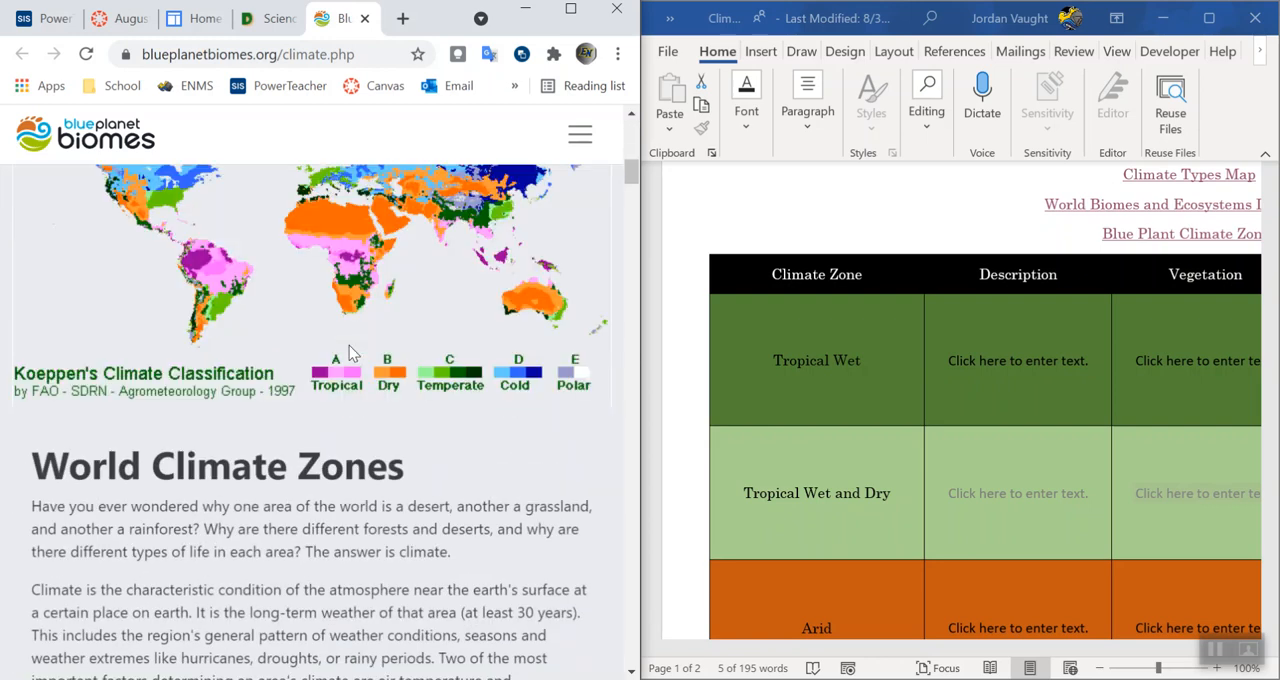
scroll(down, 3)
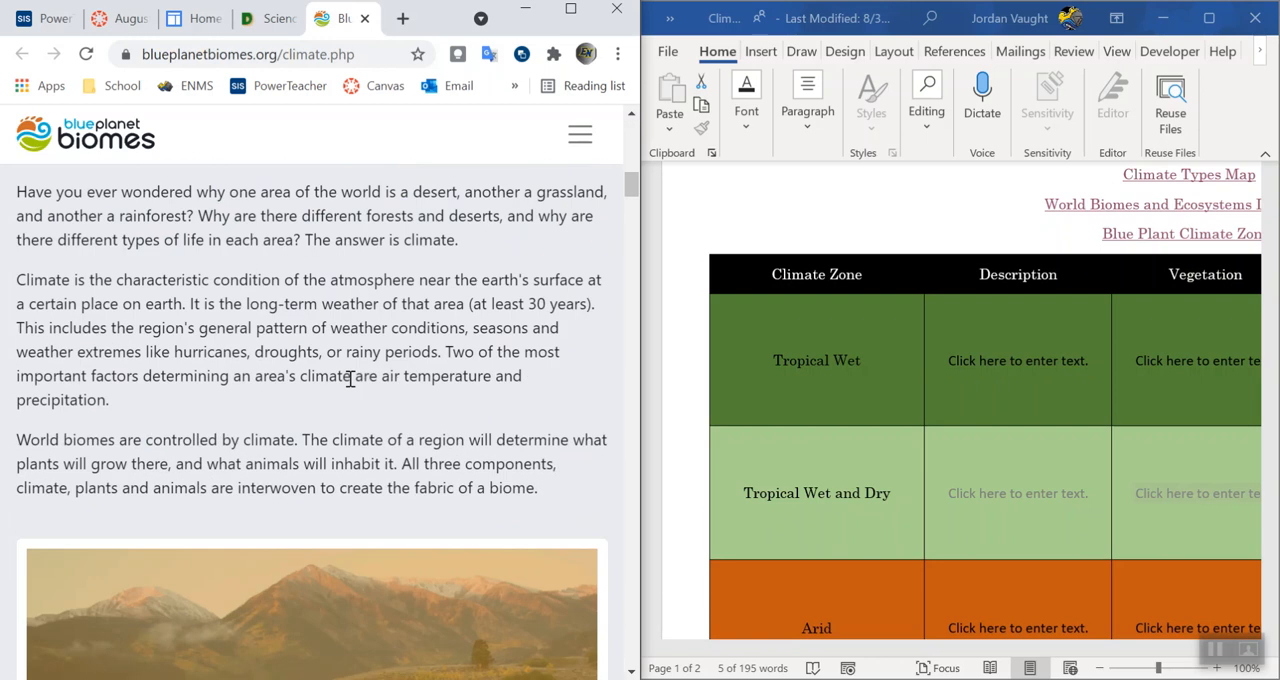
scroll(down, 3)
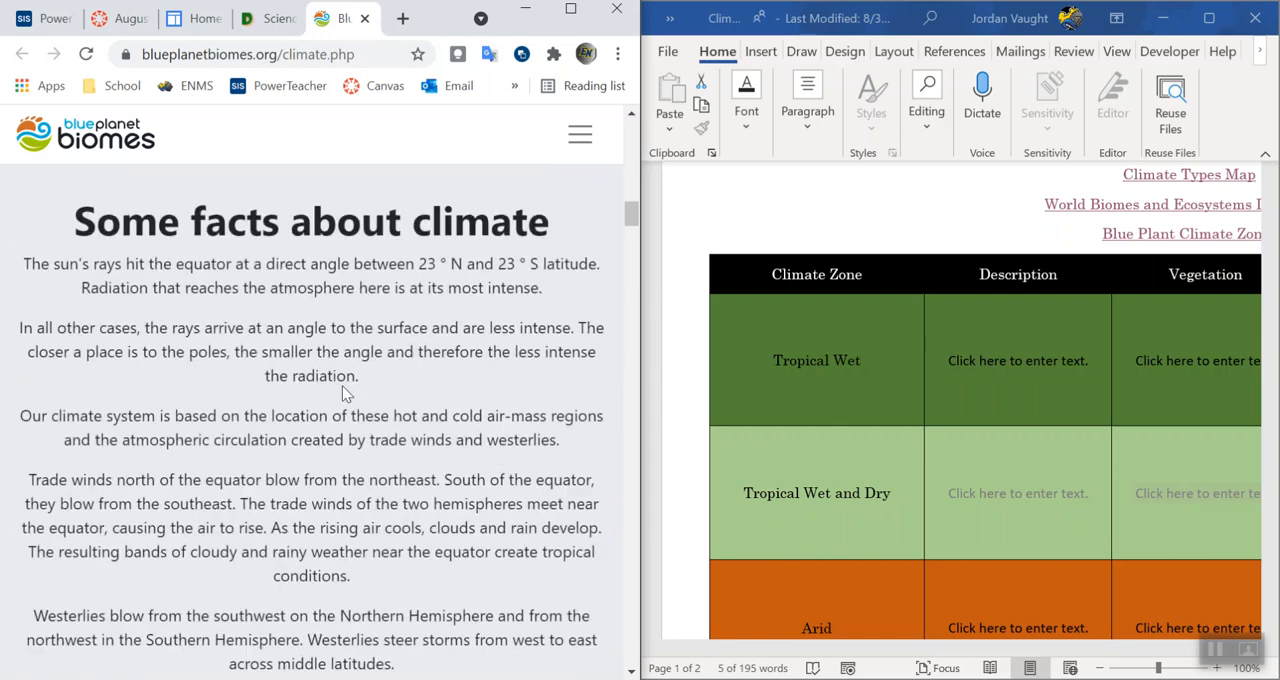
scroll(down, 3)
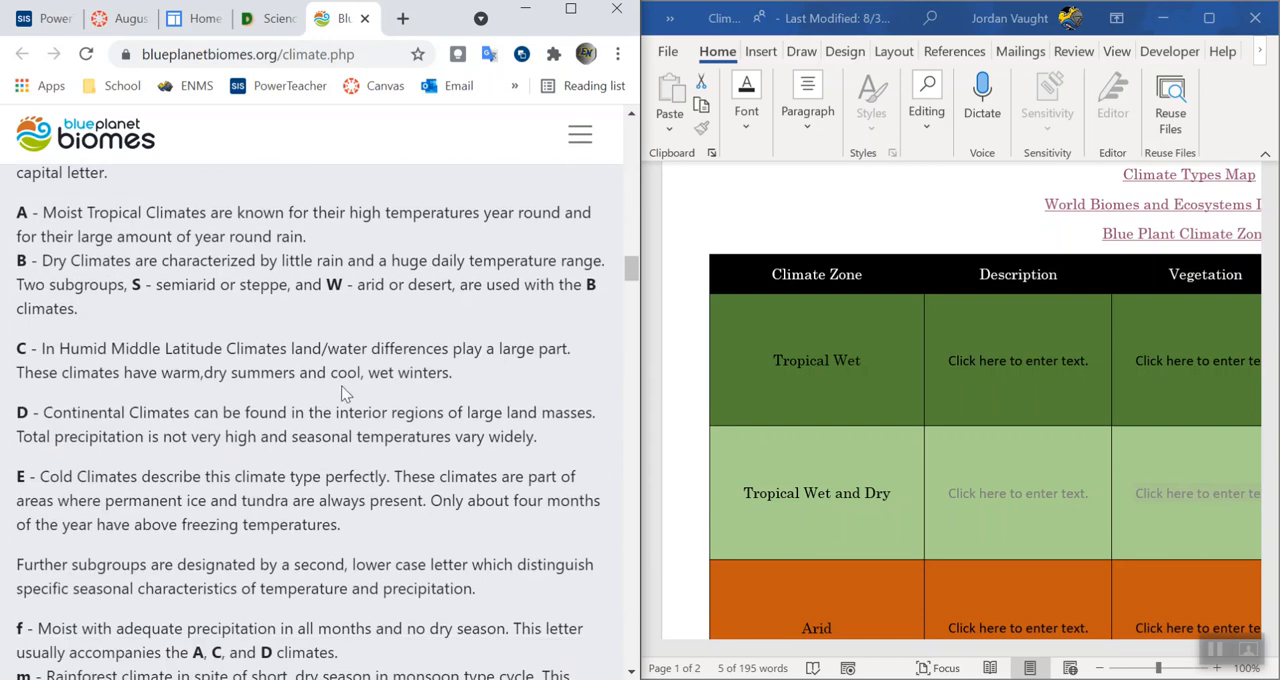
scroll(down, 3)
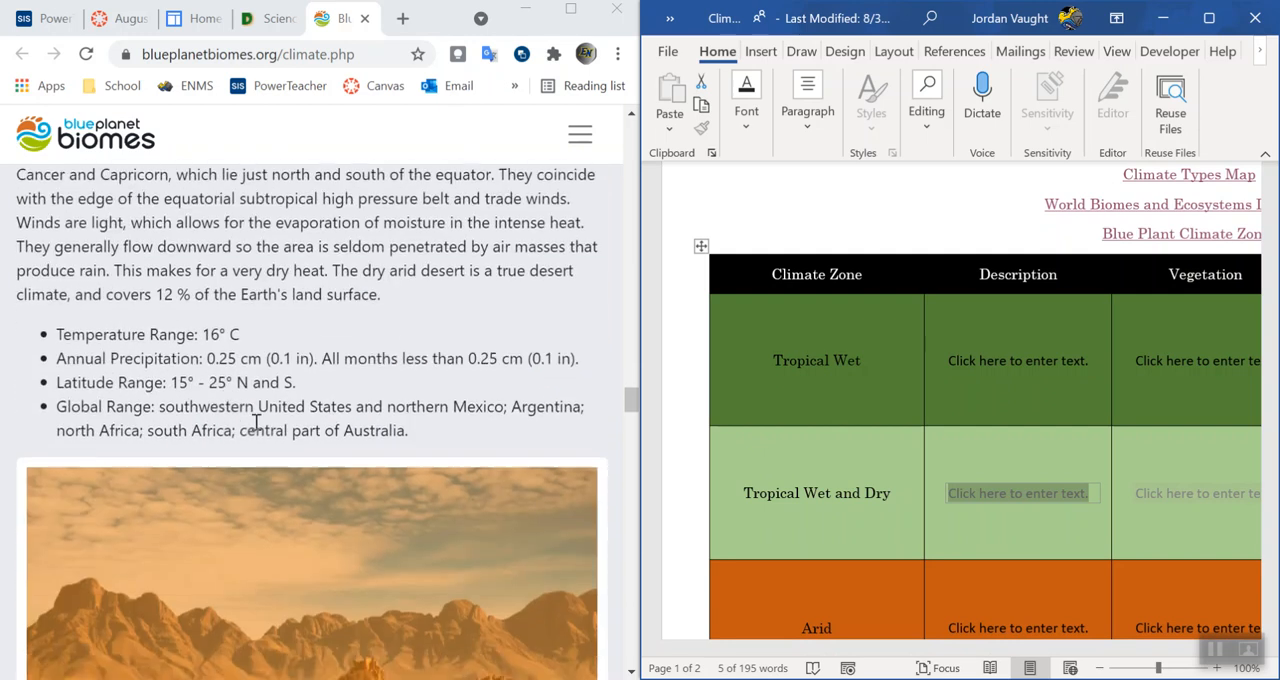
scroll(down, 3)
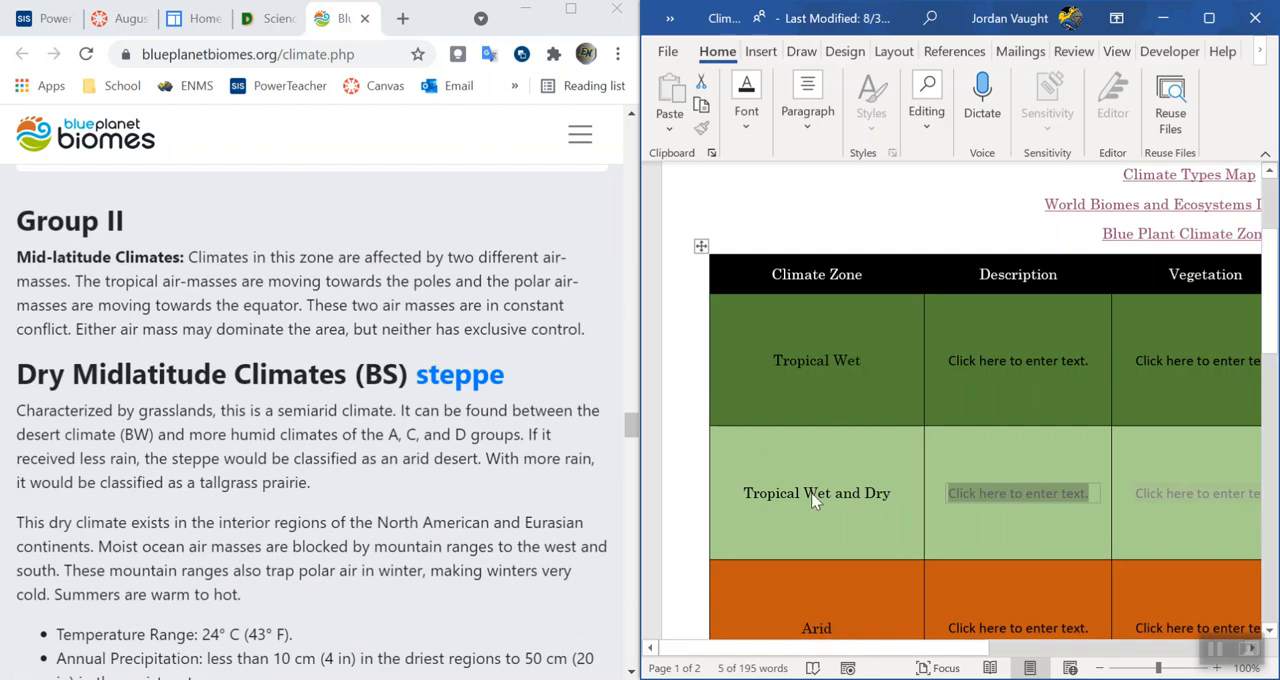
scroll(down, 3)
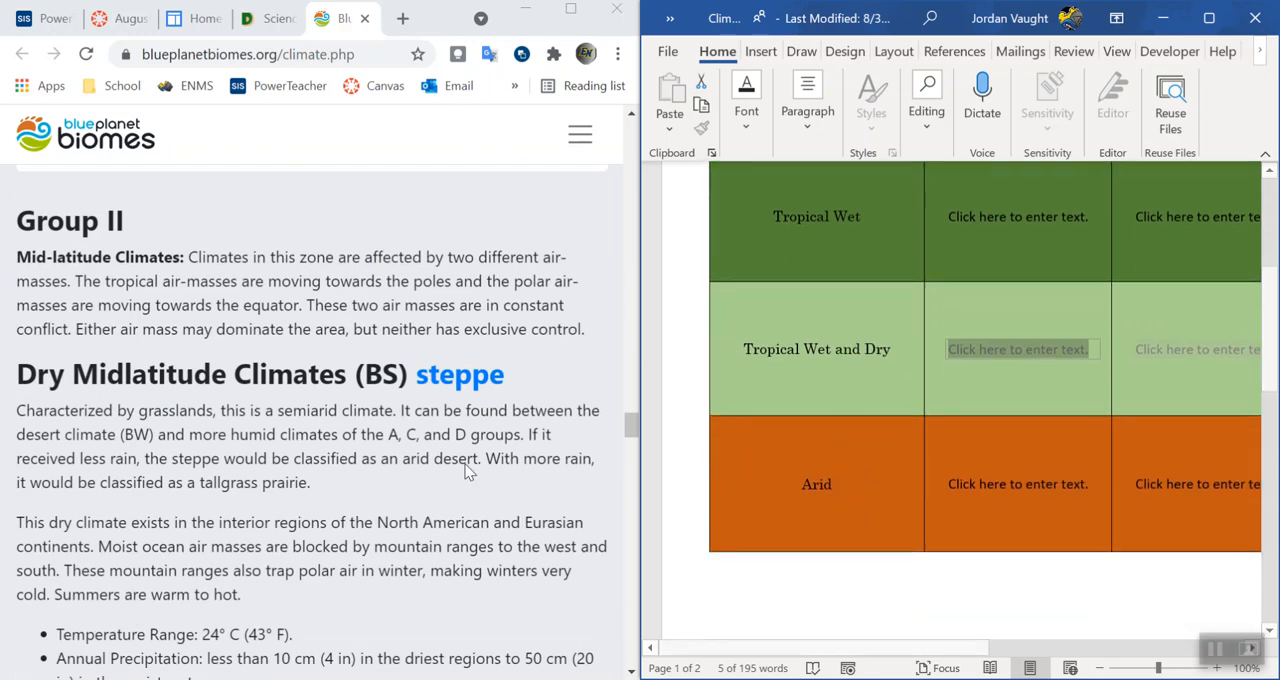
scroll(down, 3)
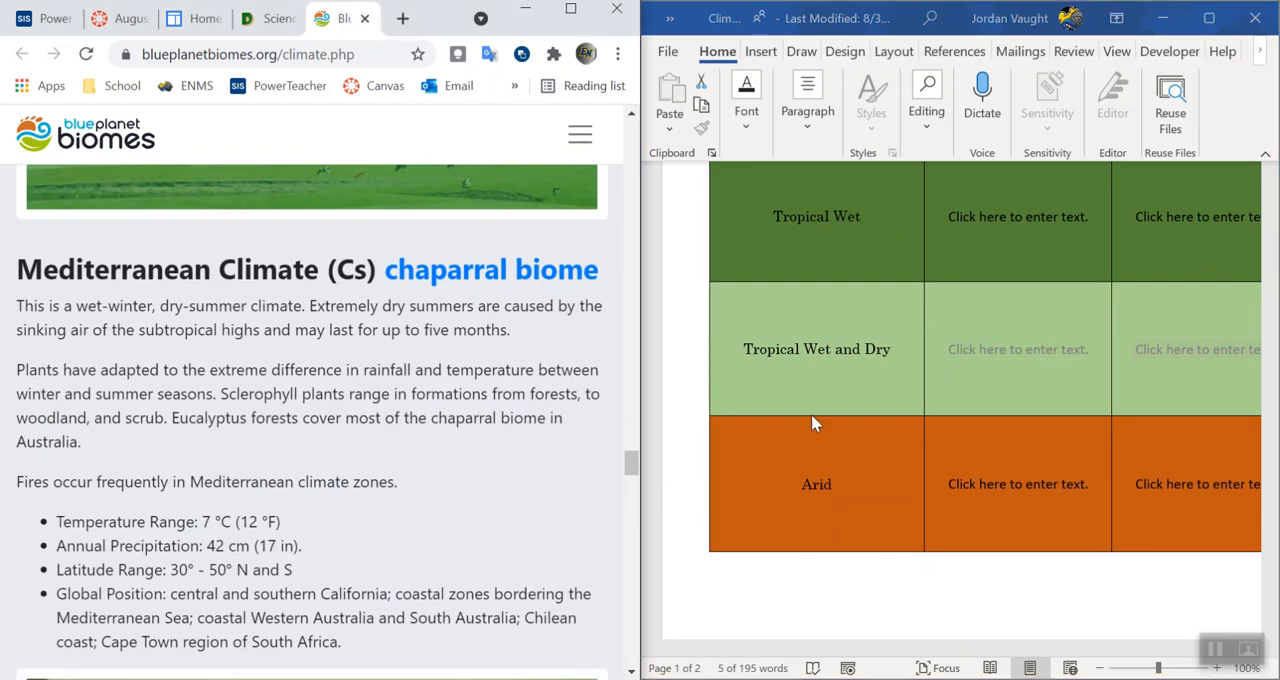
scroll(down, 3)
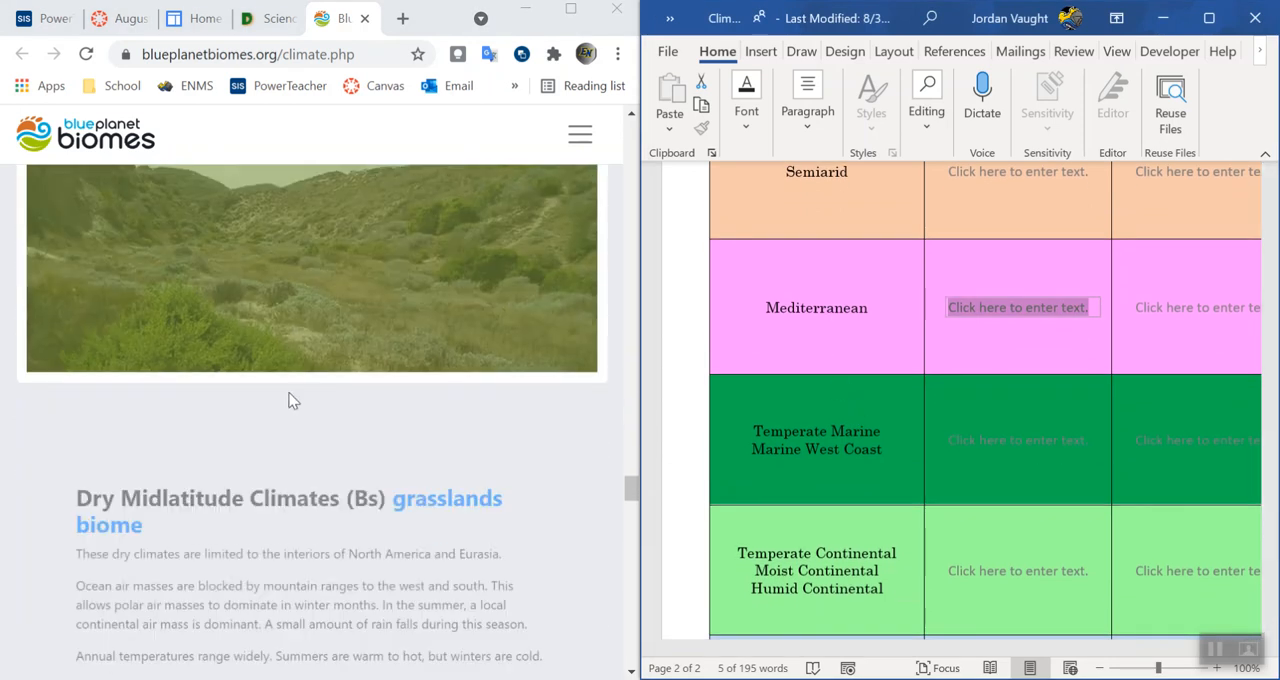
scroll(down, 3)
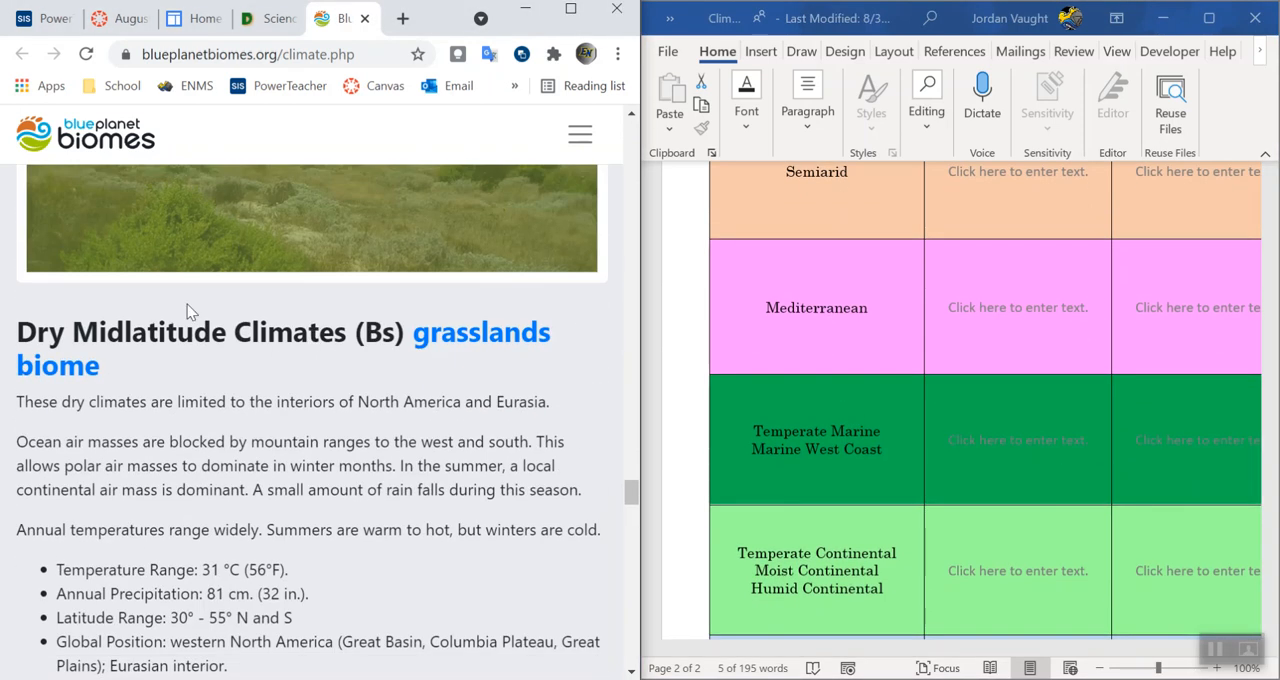
scroll(down, 3)
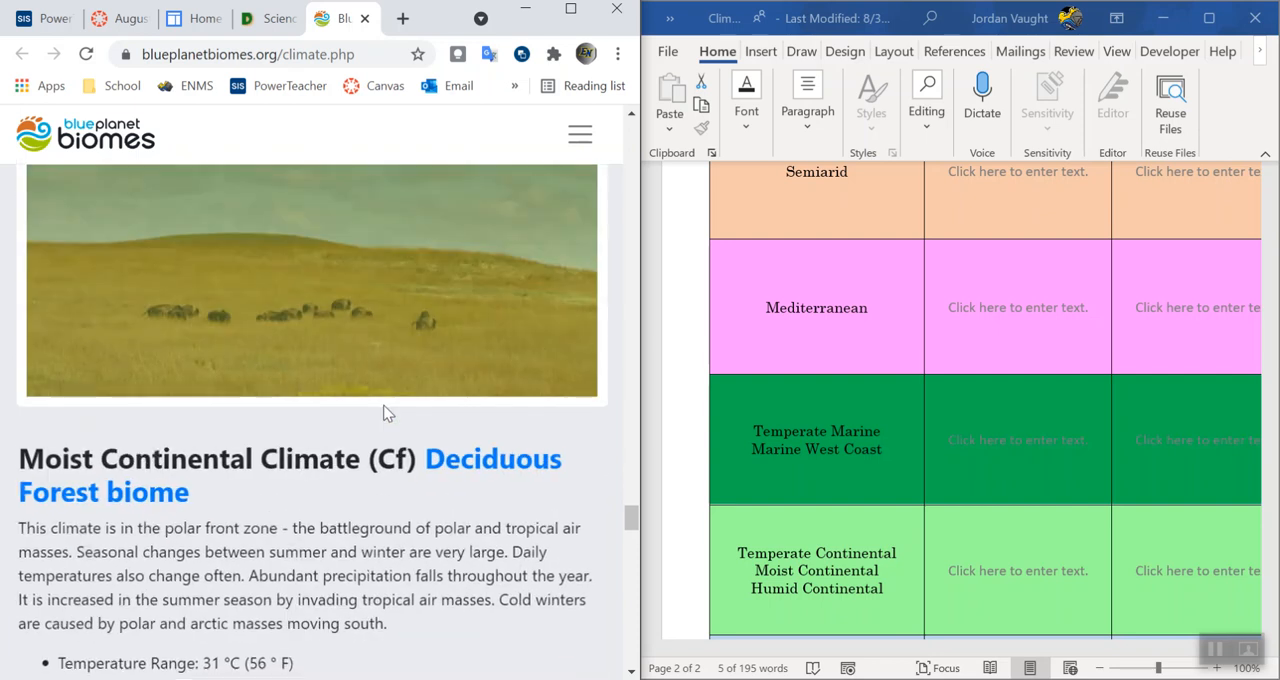
scroll(down, 3)
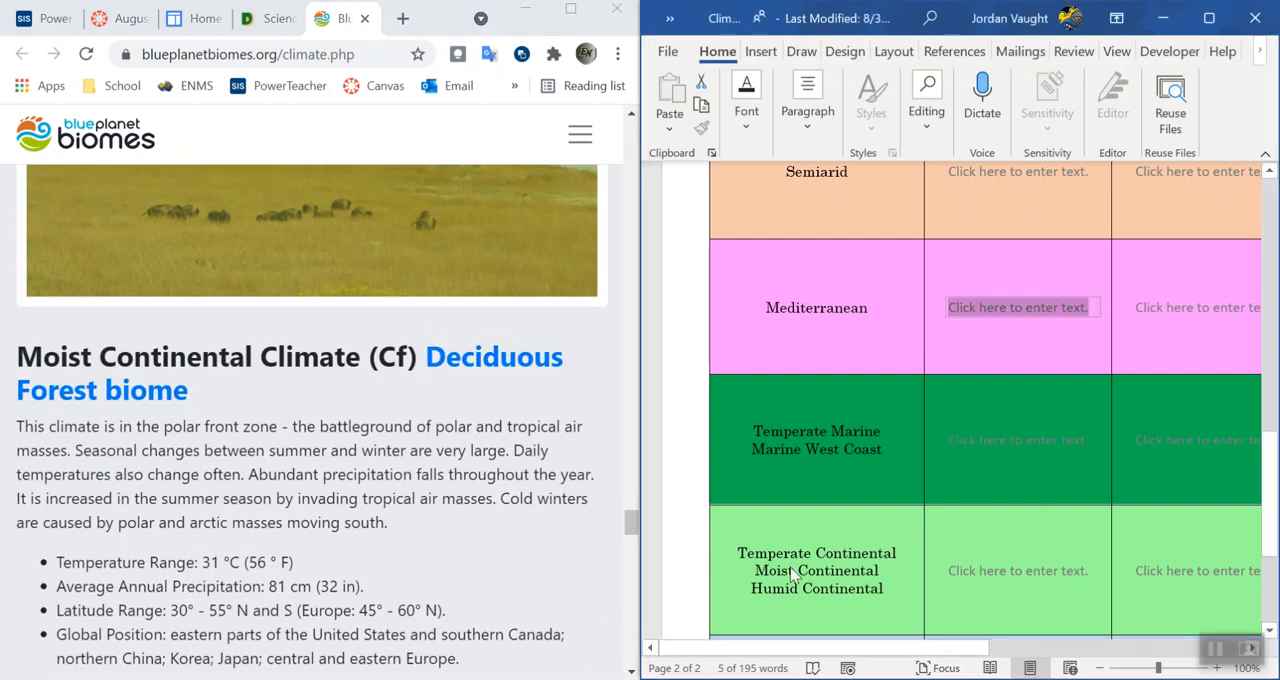
scroll(down, 3)
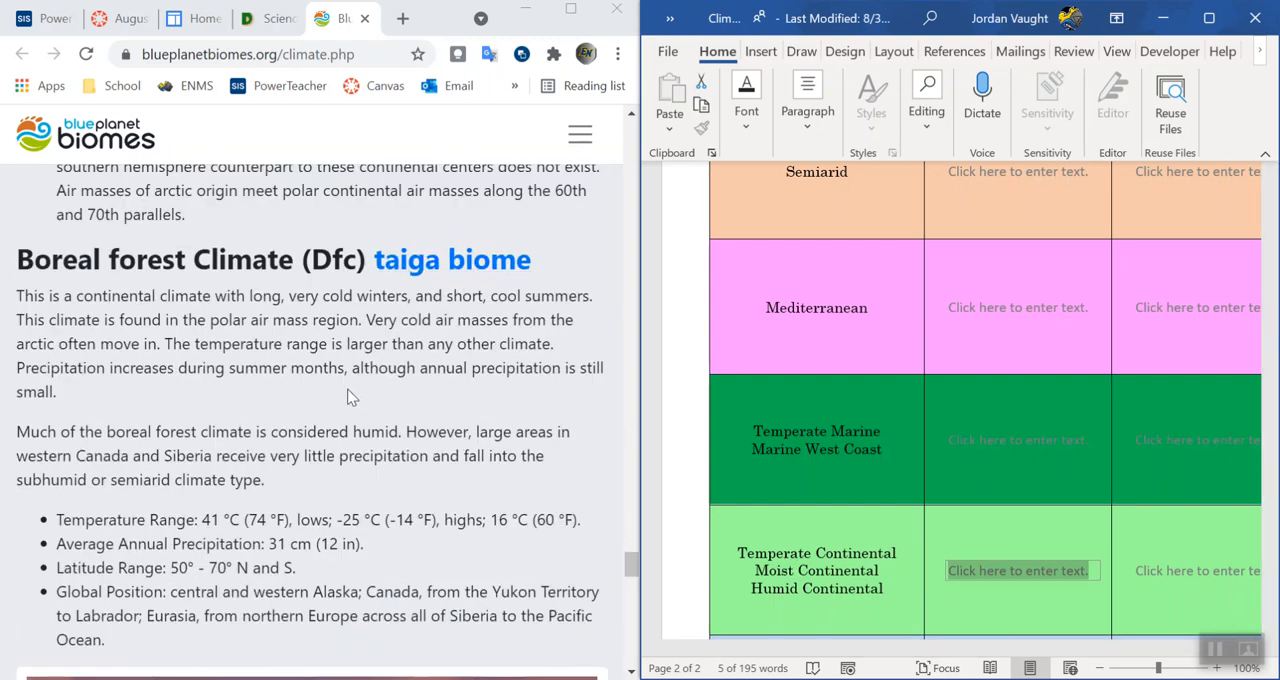
scroll(down, 3)
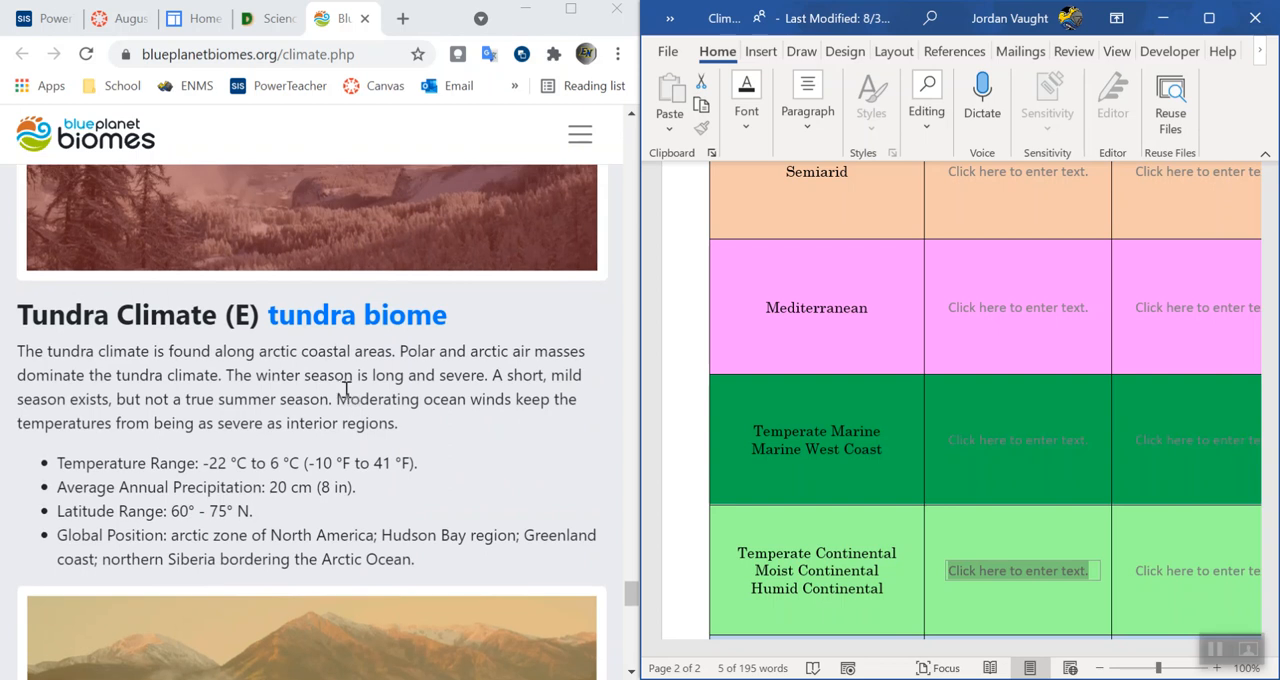
scroll(down, 3)
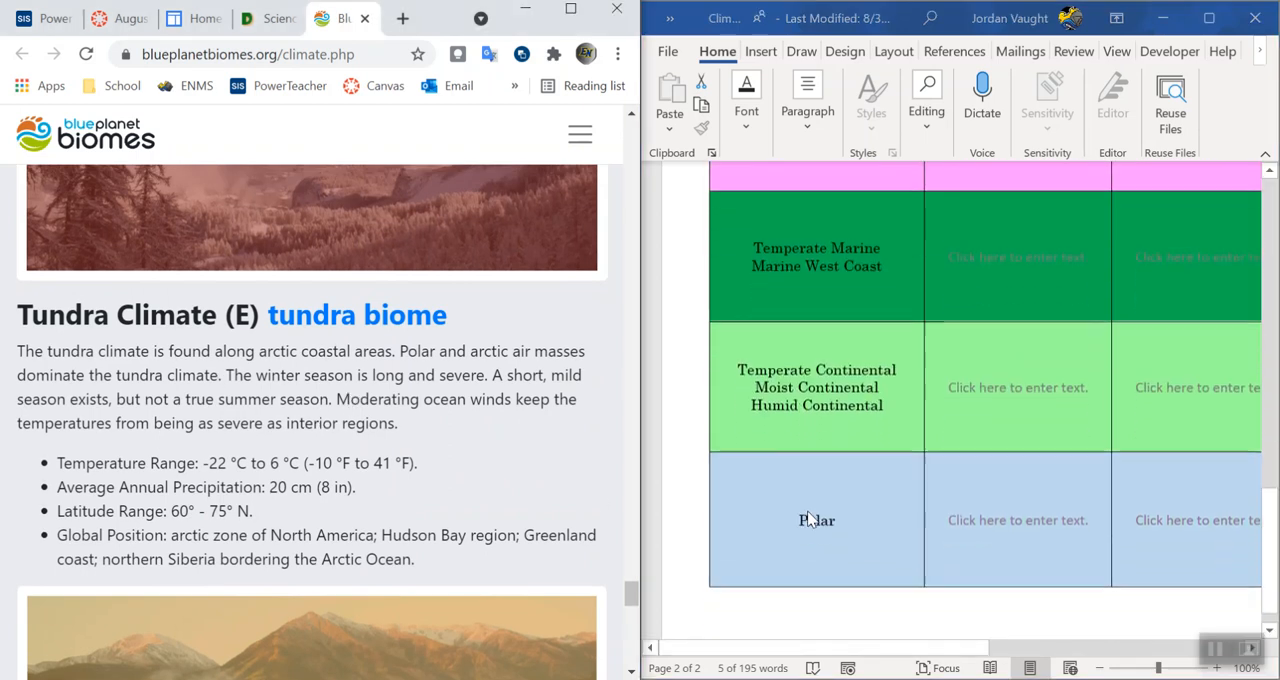
scroll(down, 3)
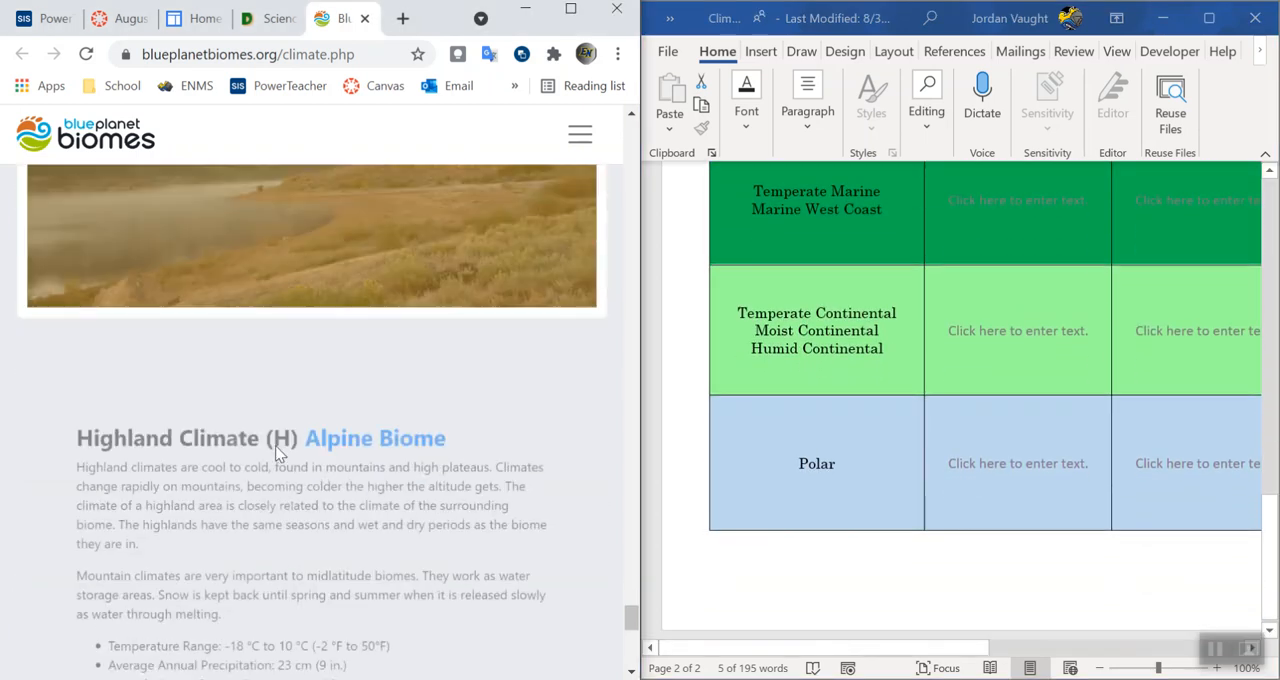
scroll(down, 3)
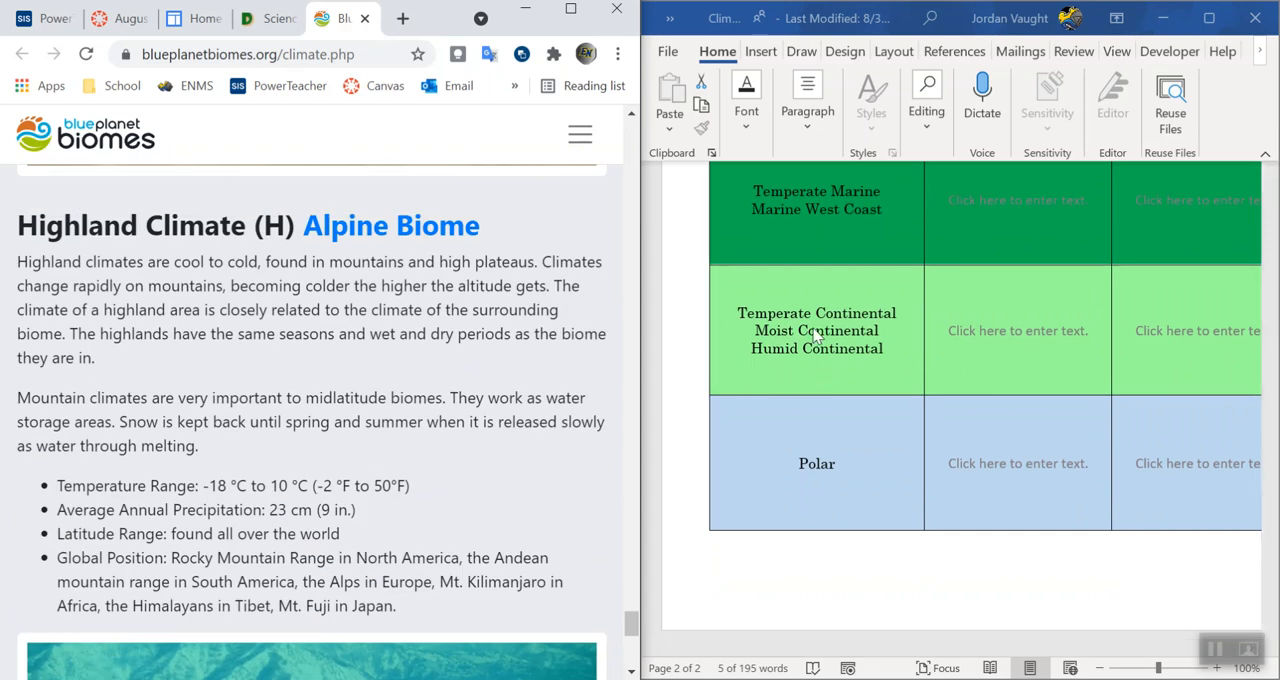
scroll(down, 3)
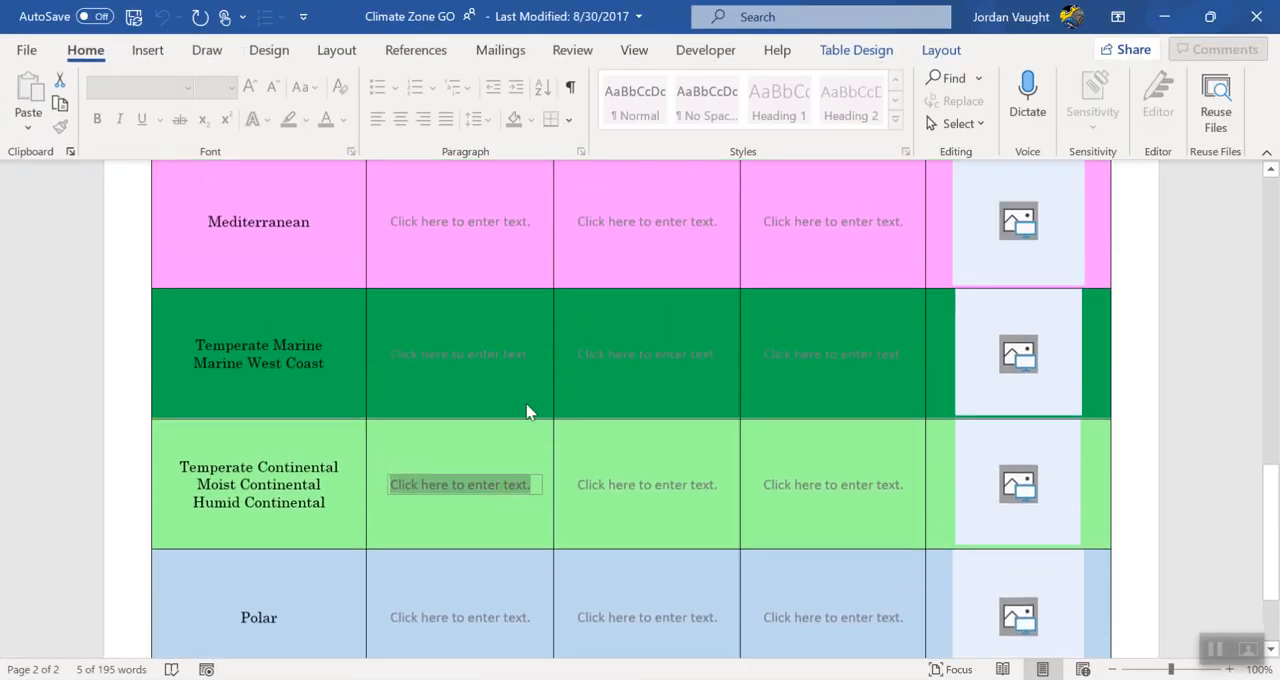
mouse_move(518, 274)
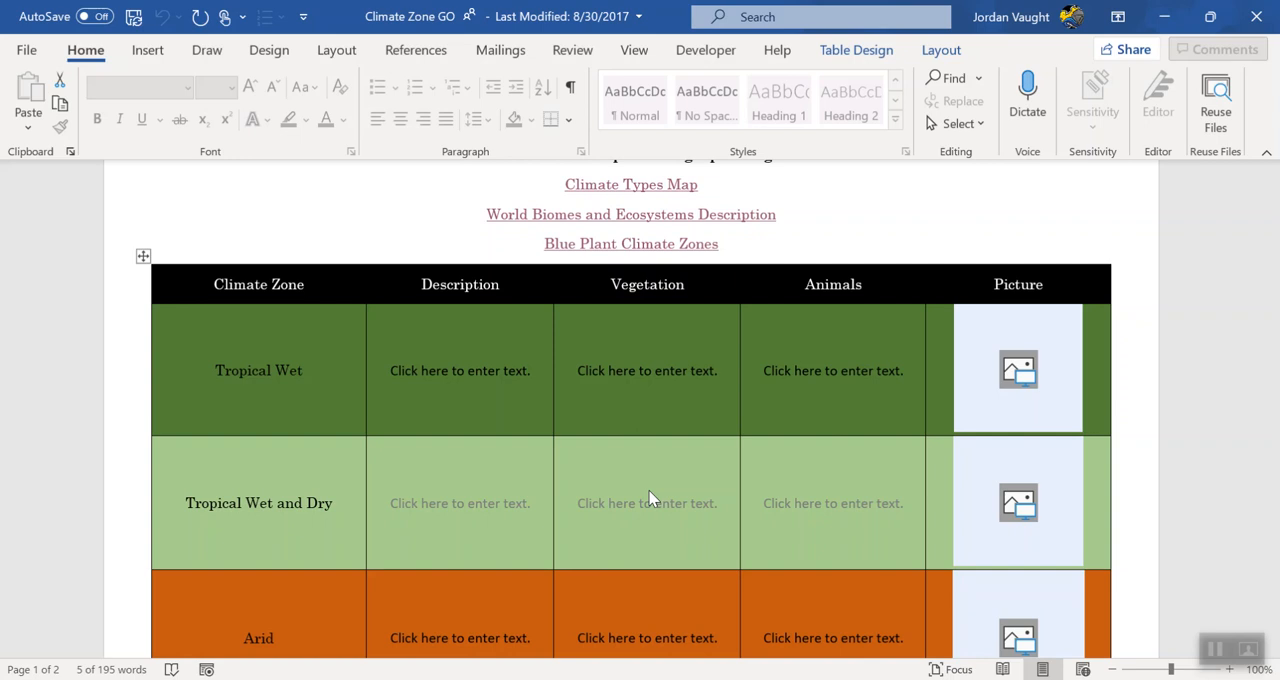
Scroll the organizer back to its top, showing the name line, instructions and website links.
scroll(down, 3)
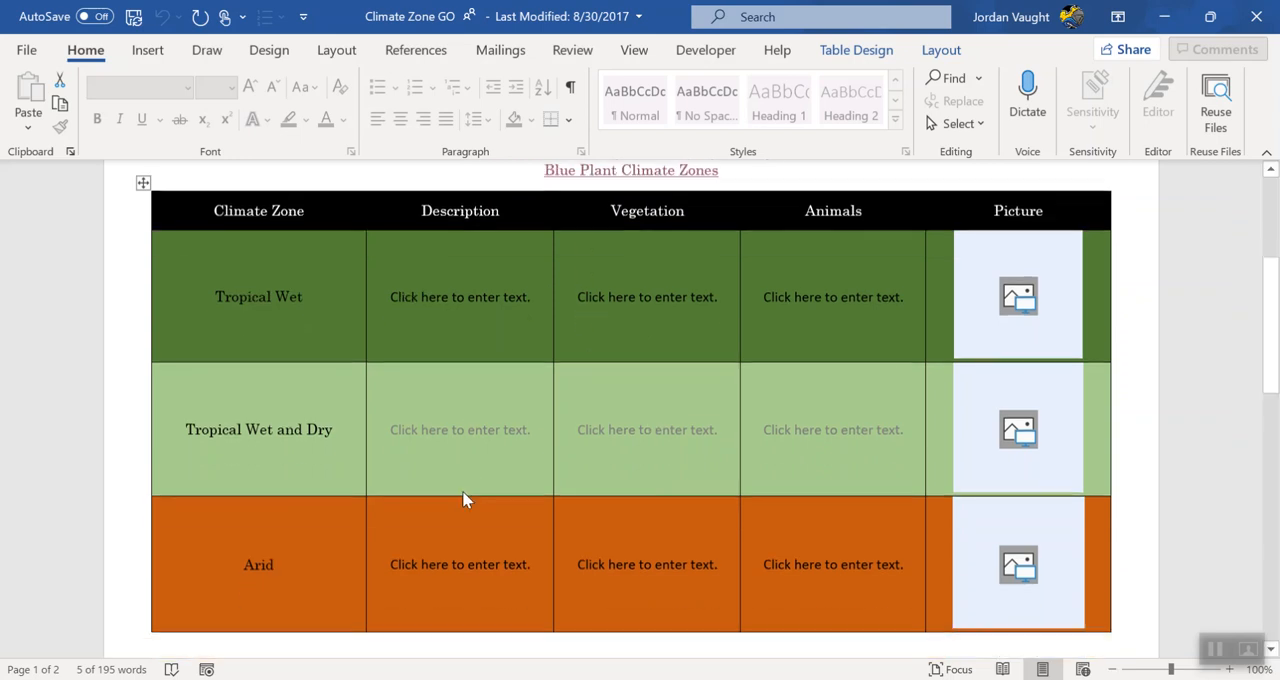
scroll(down, 3)
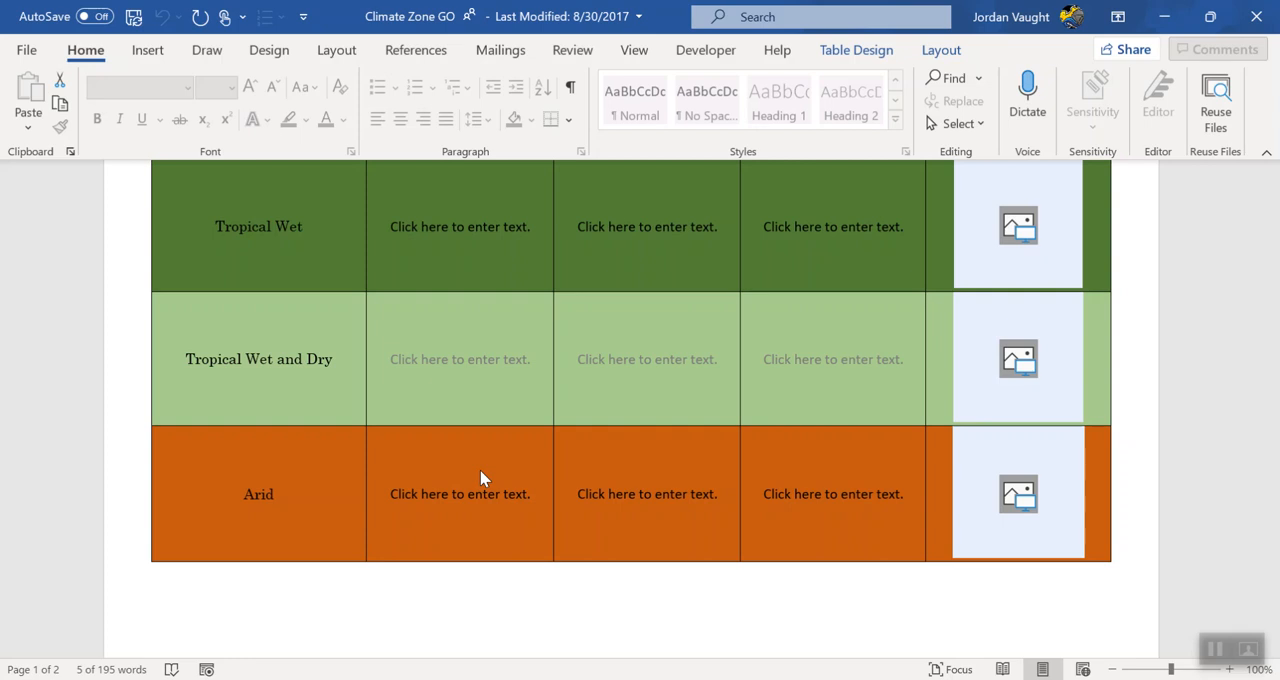
mouse_move(500, 438)
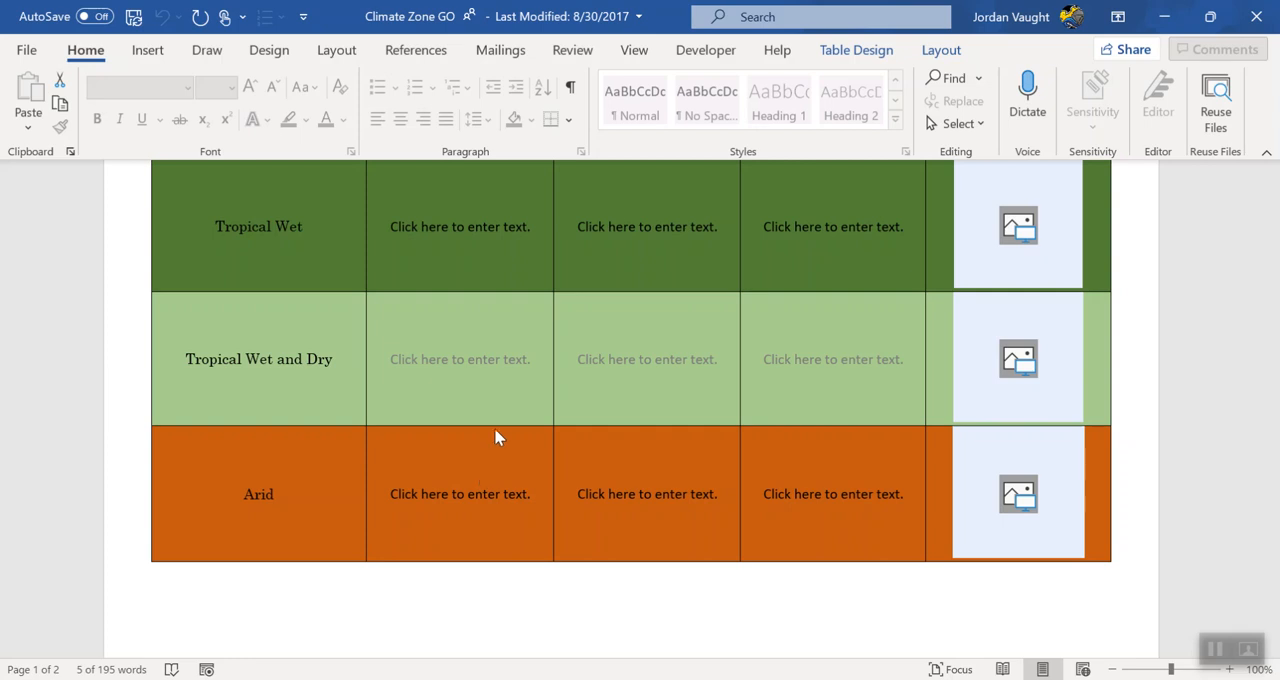
scroll(down, 3)
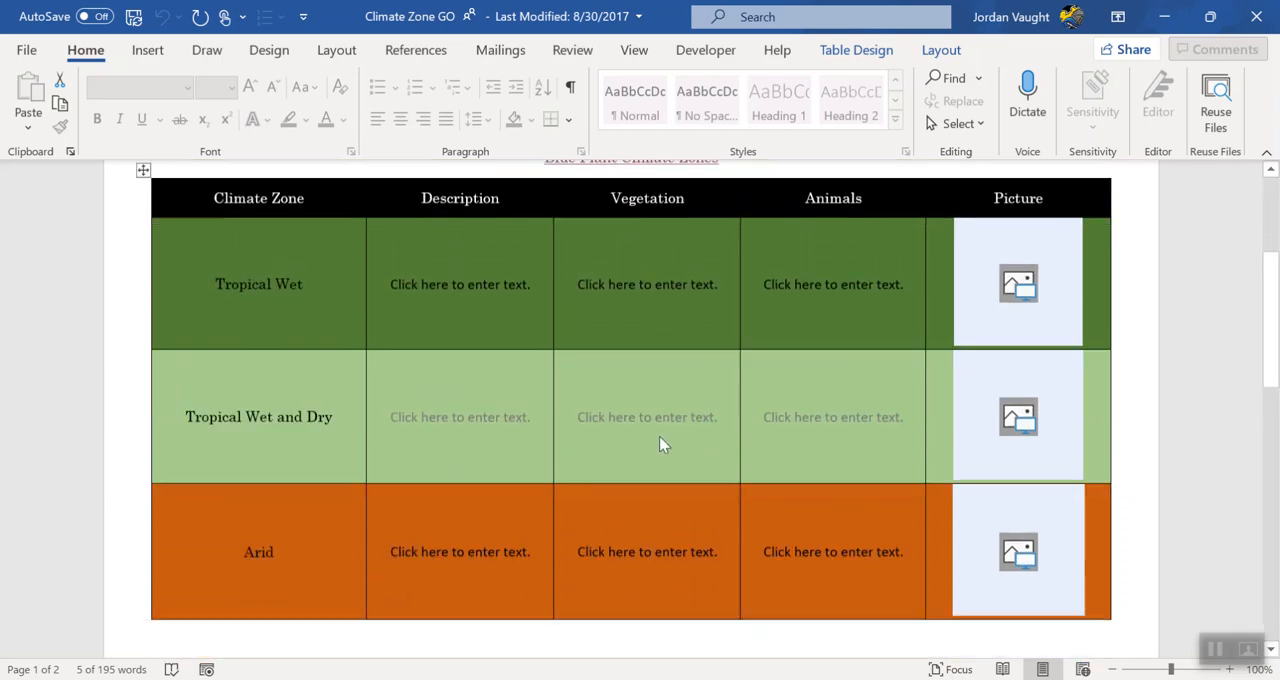
scroll(down, 3)
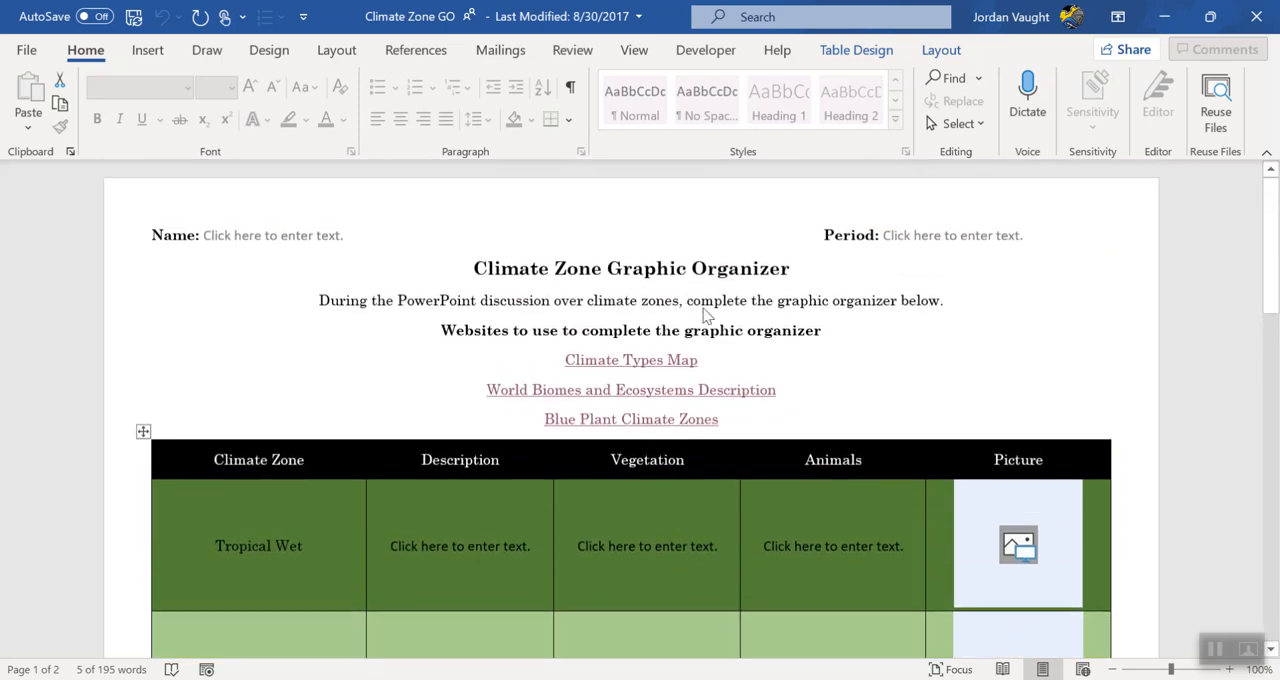
mouse_move(708, 322)
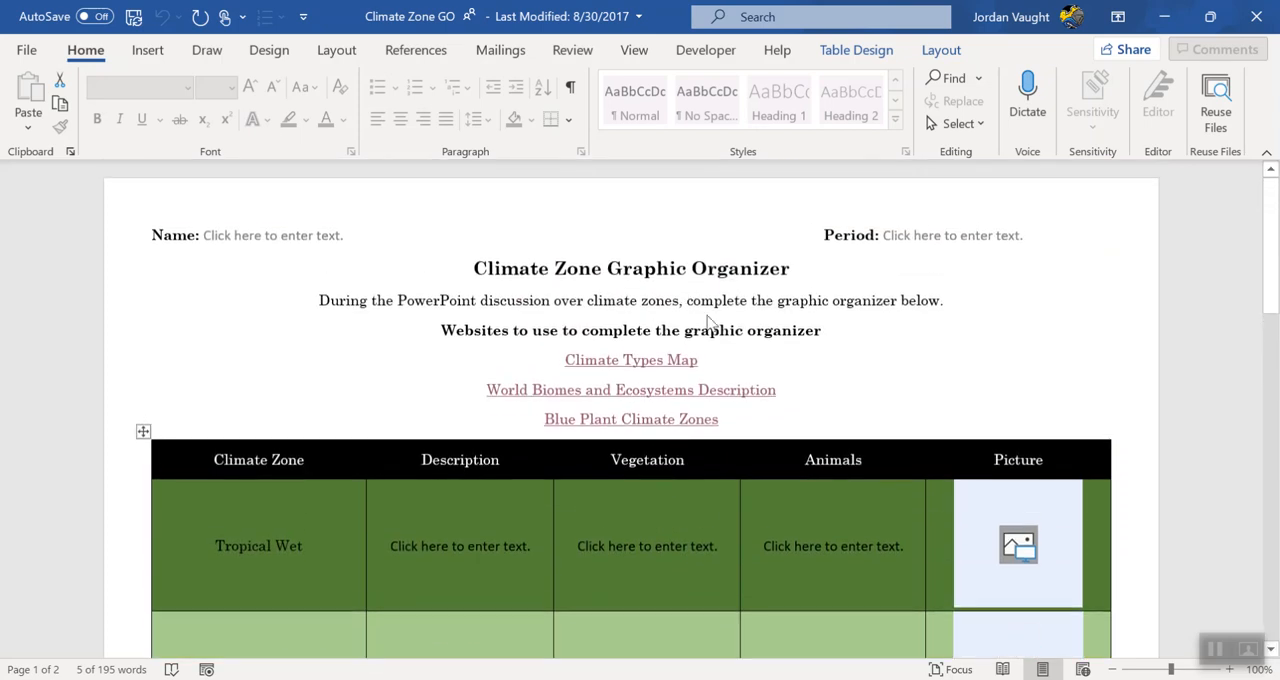